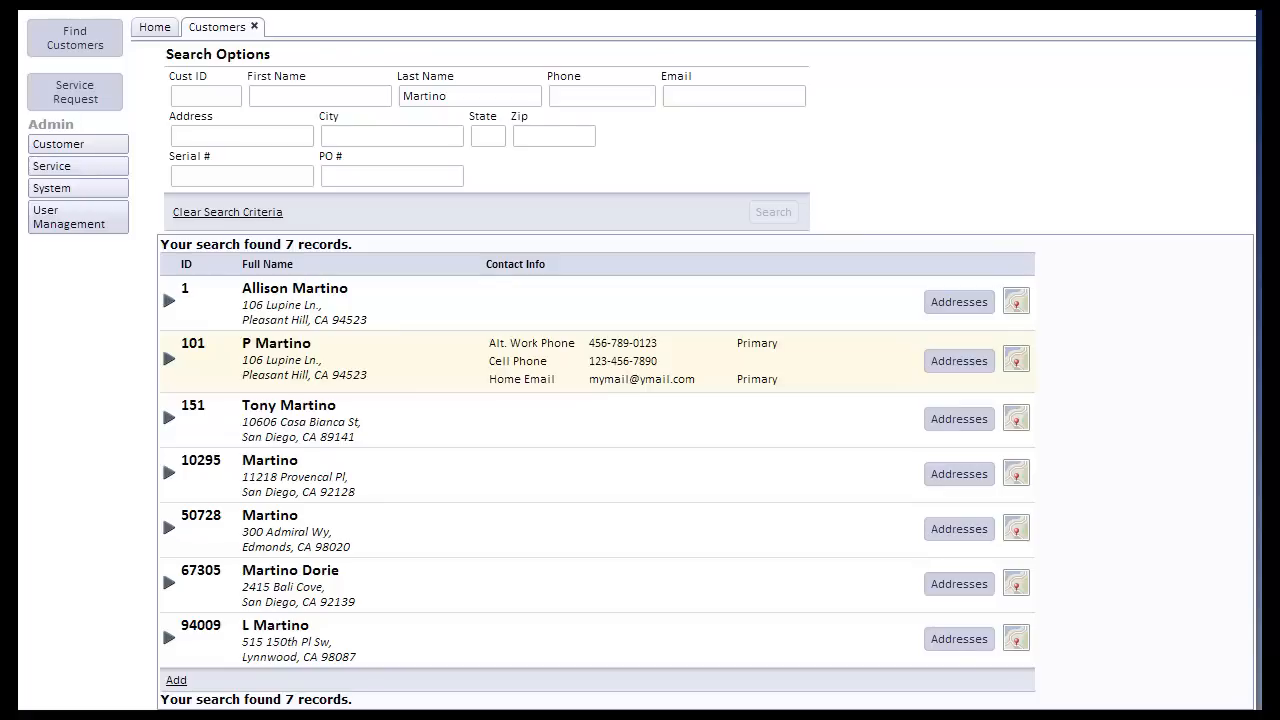
{"action": "mouse_move", "coordinate": [938, 176]}
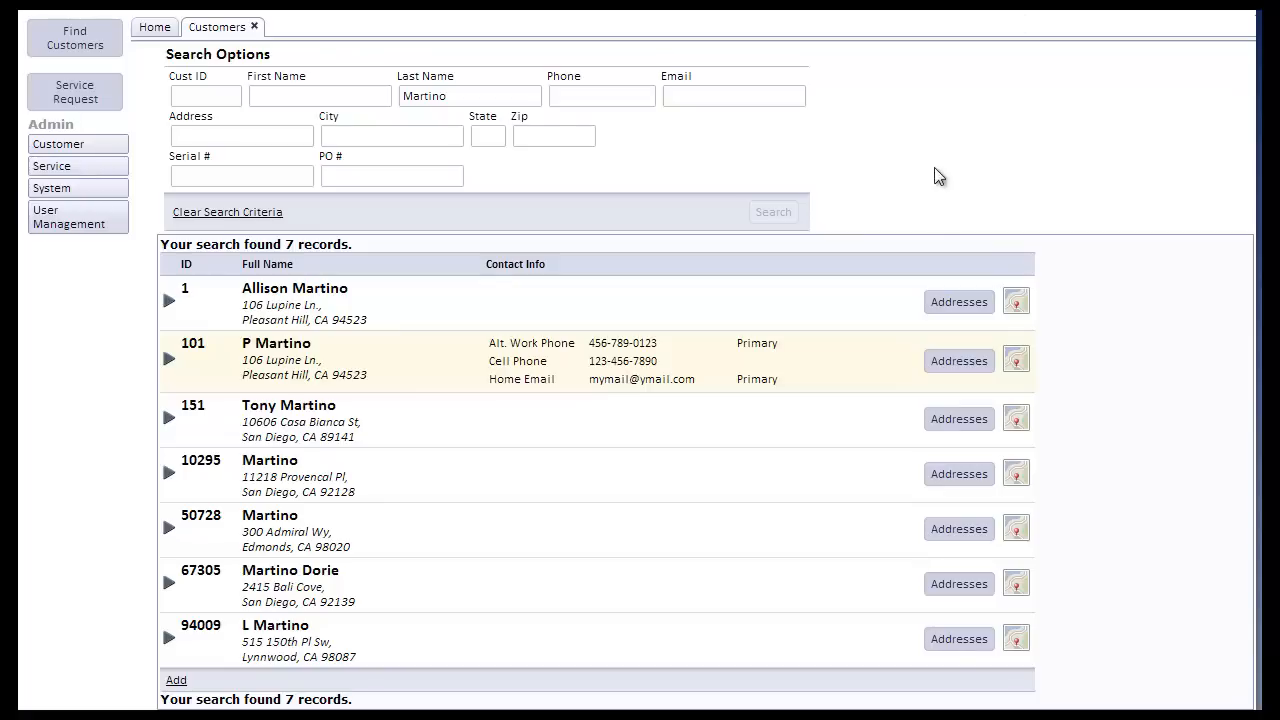
{"action": "mouse_move", "coordinate": [574, 370]}
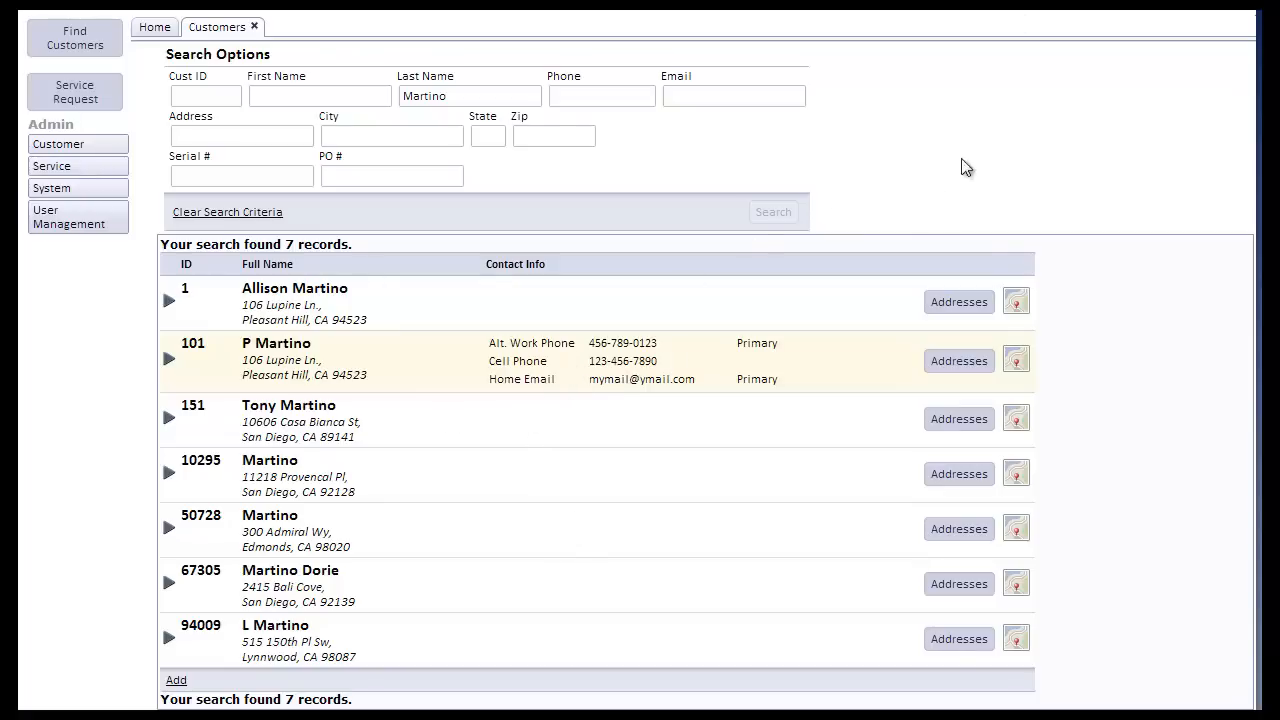
{"action": "mouse_move", "coordinate": [970, 157]}
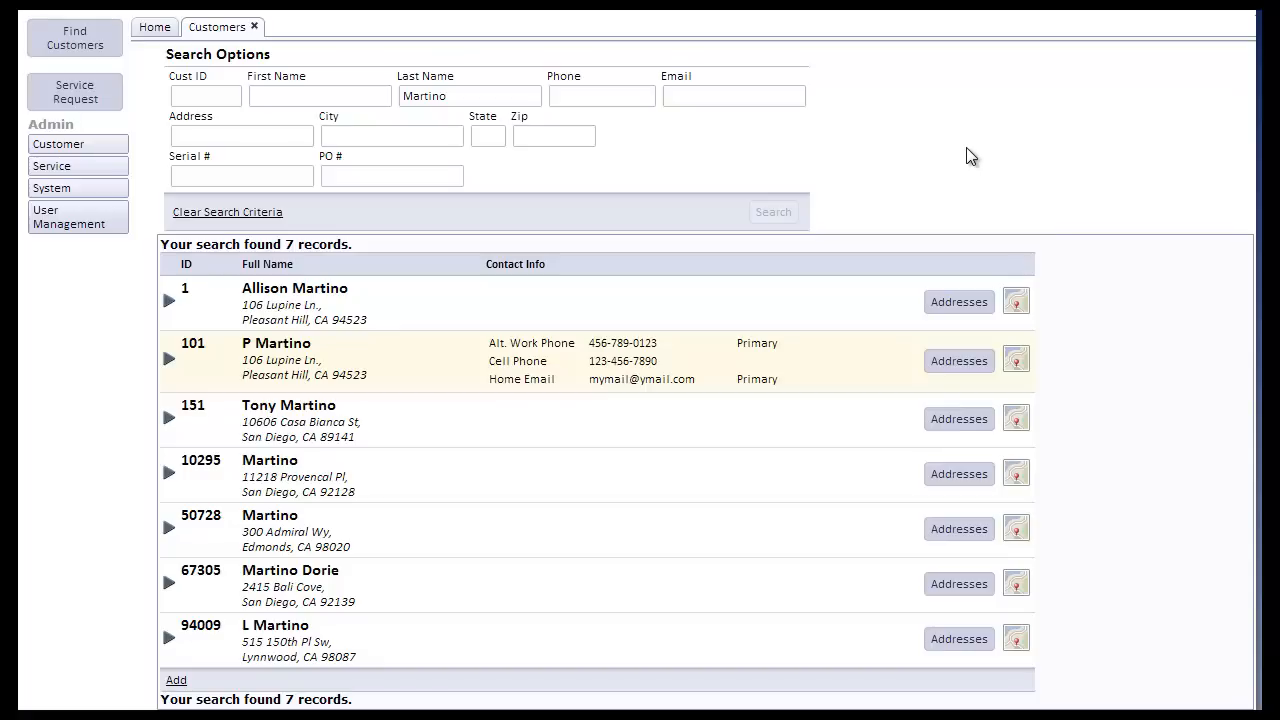
{"action": "mouse_move", "coordinate": [1075, 476]}
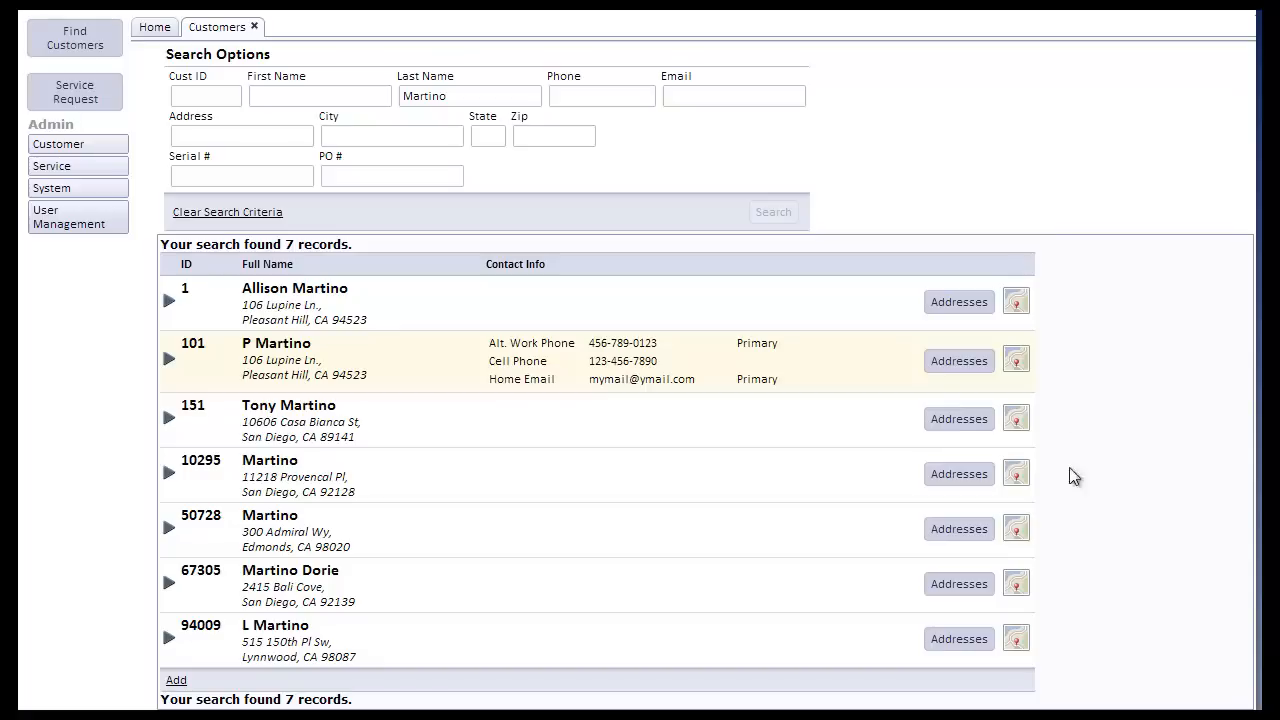
{"action": "mouse_move", "coordinate": [1138, 460]}
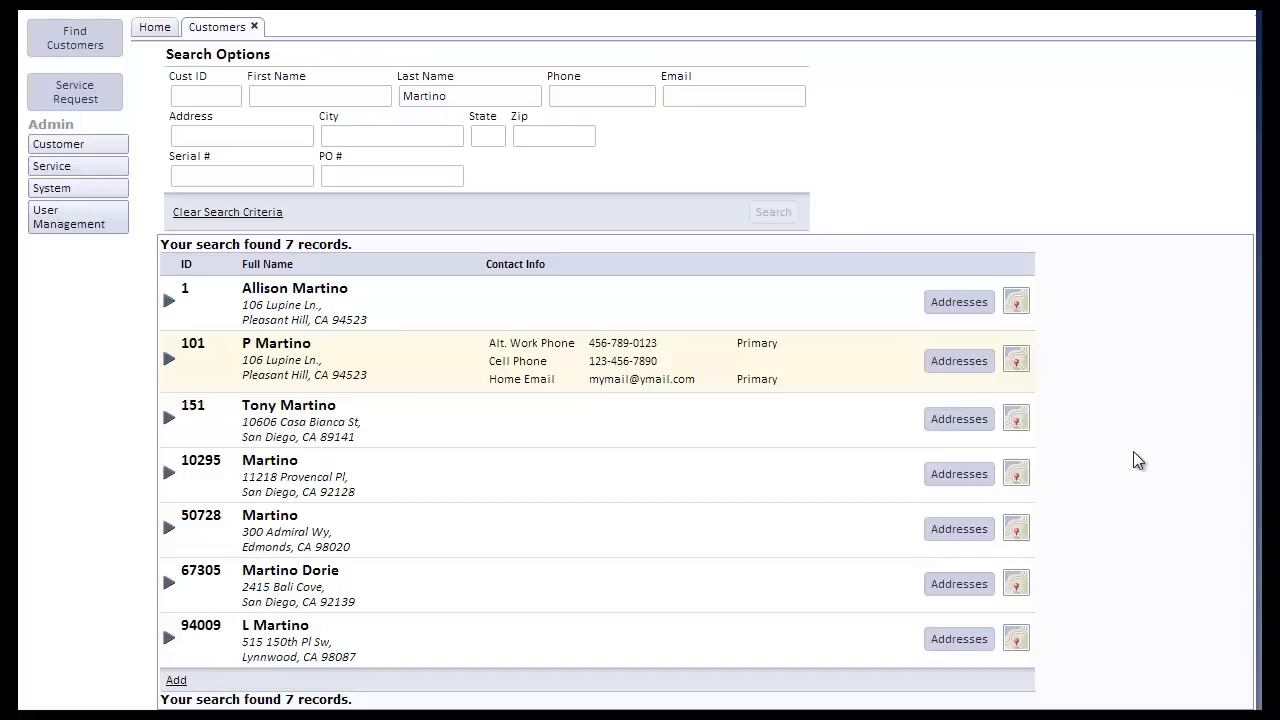
{"action": "mouse_move", "coordinate": [915, 194]}
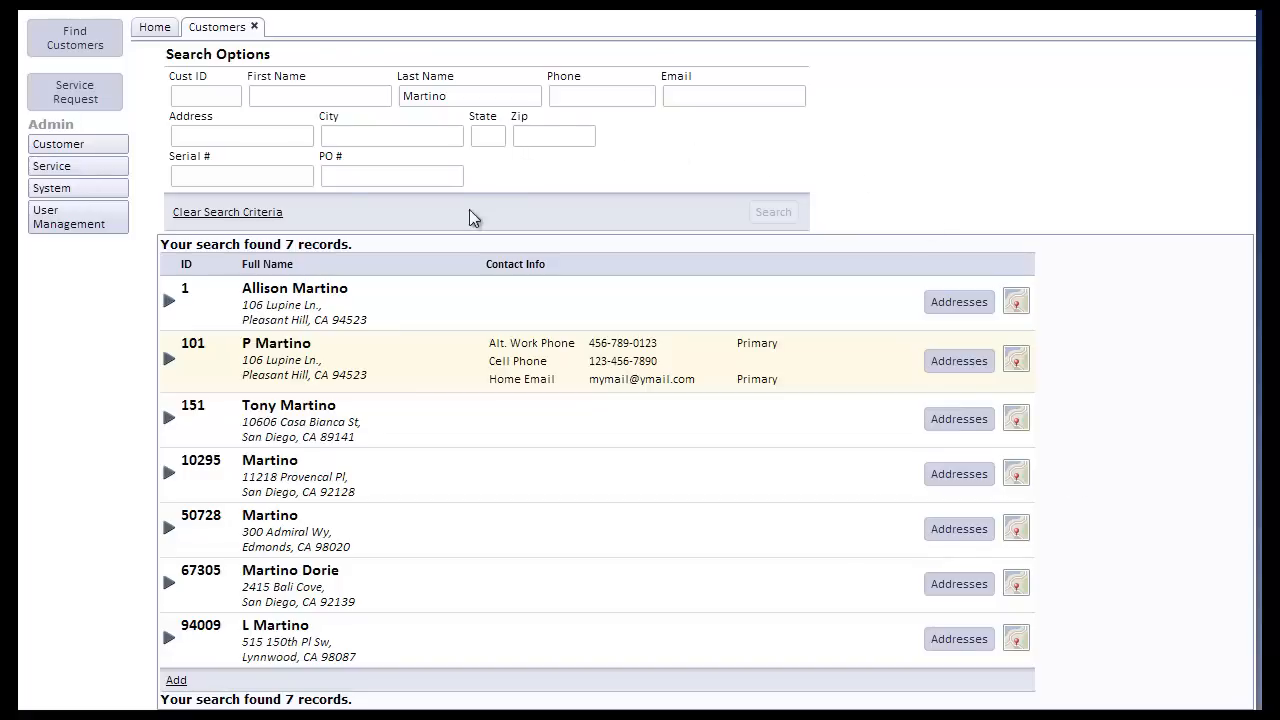
{"action": "mouse_move", "coordinate": [527, 216]}
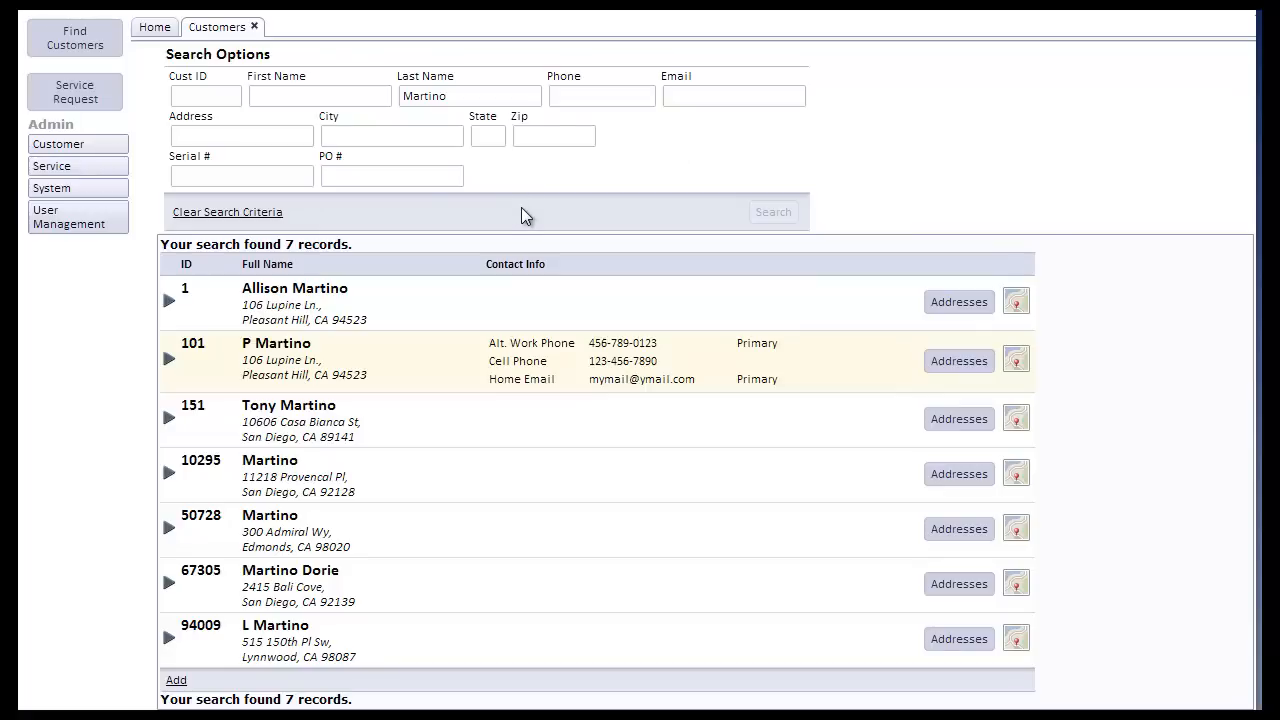
{"action": "mouse_move", "coordinate": [498, 220]}
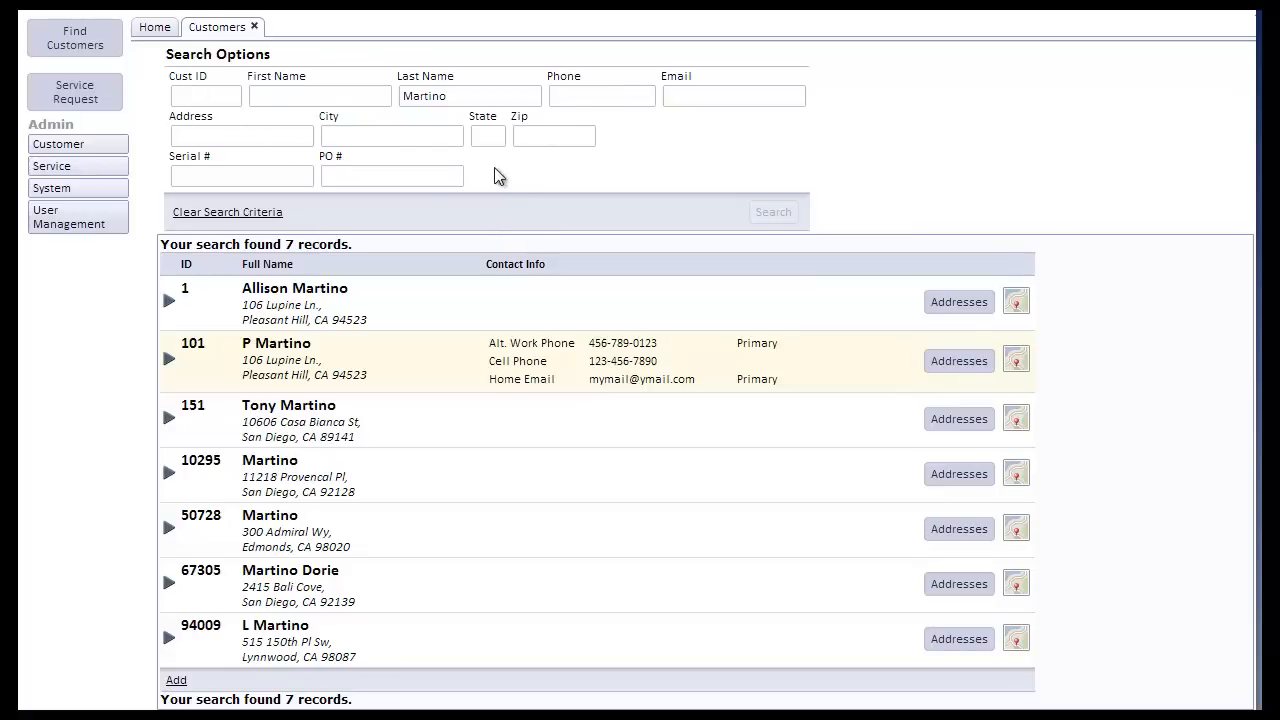
{"action": "mouse_move", "coordinate": [513, 181]}
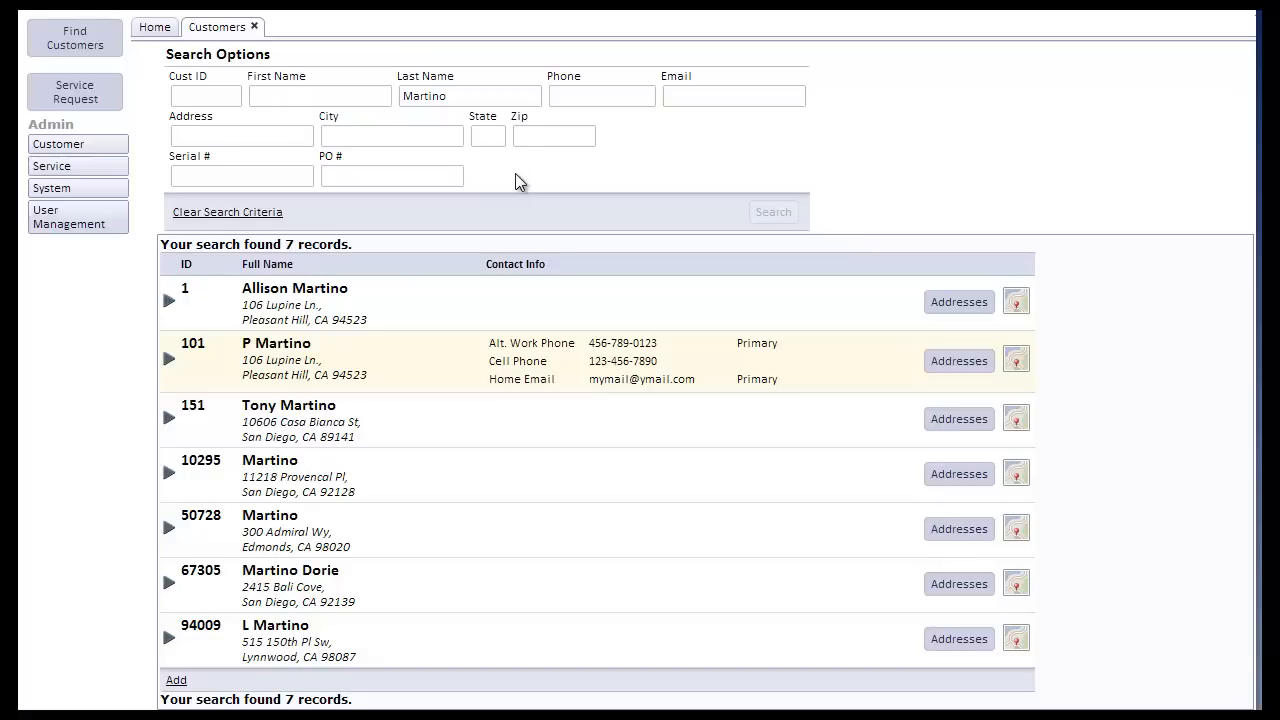
{"action": "mouse_move", "coordinate": [785, 188]}
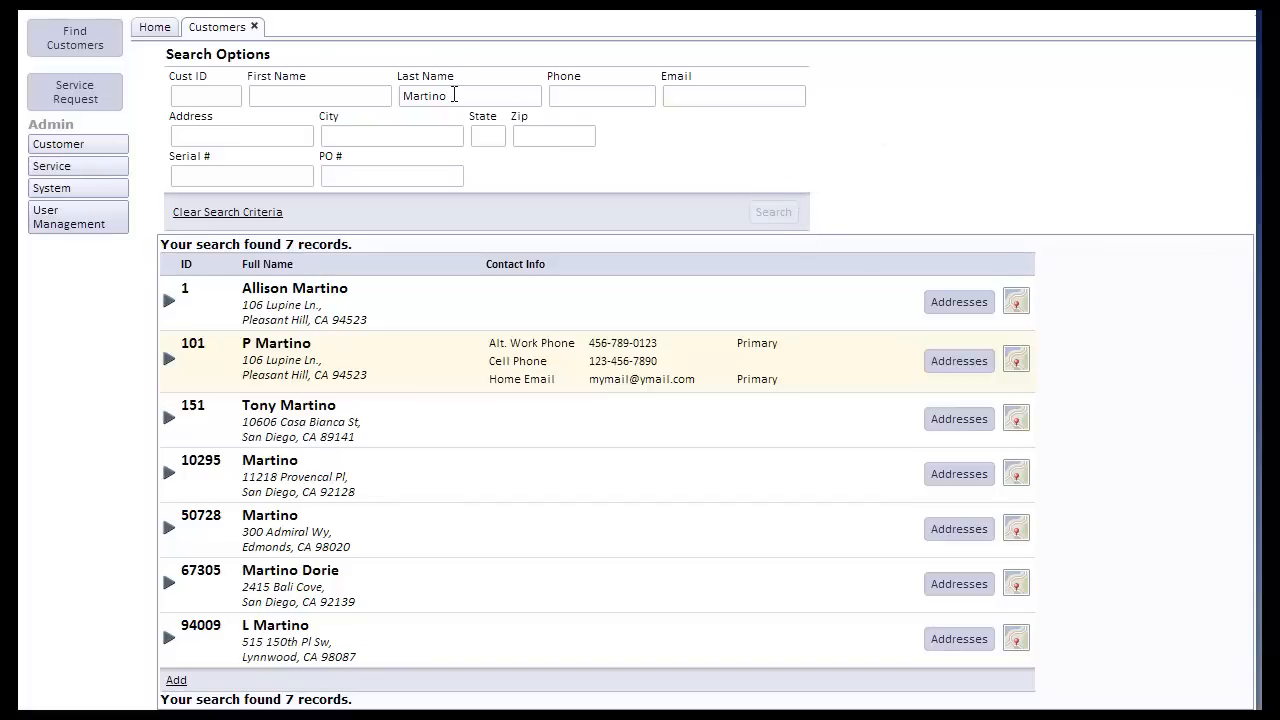
Step: Replace the Martino last-name criterion with 'A' and search, returning Asserson, Antar and others
{"action": "double_click", "coordinate": [423, 95]}
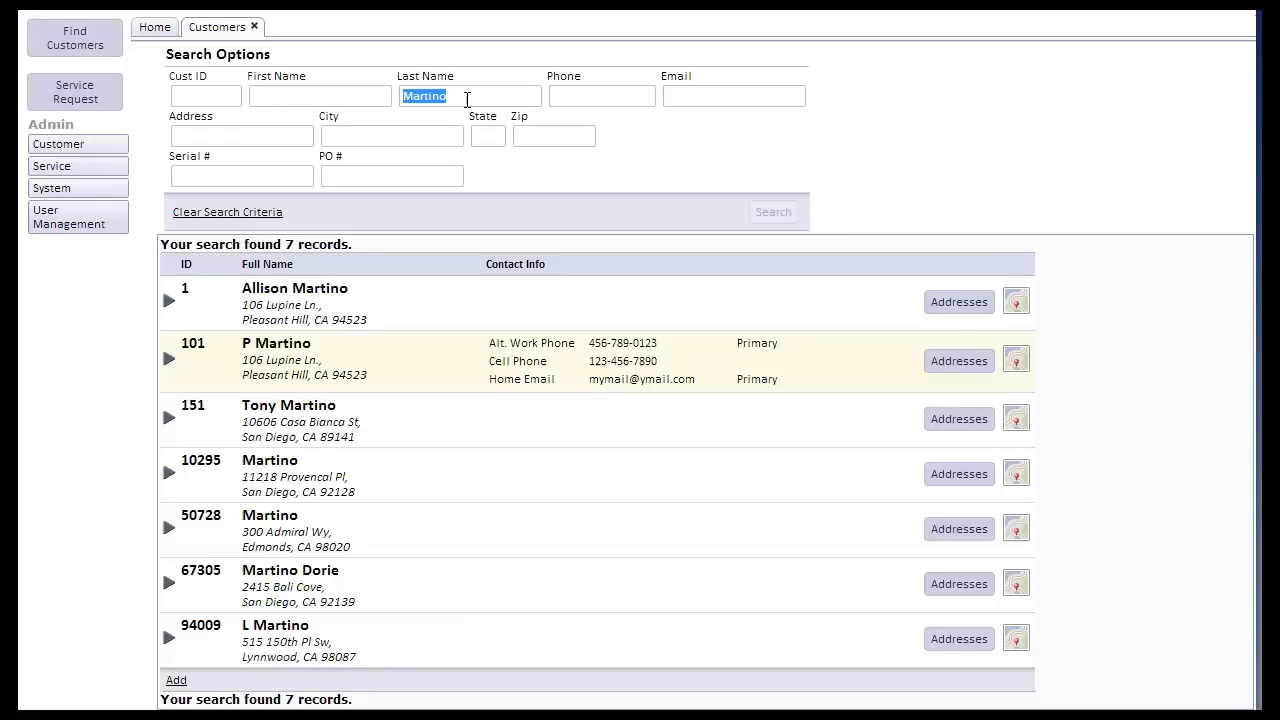
{"action": "mouse_move", "coordinate": [350, 263]}
{"action": "type", "text": "A"}
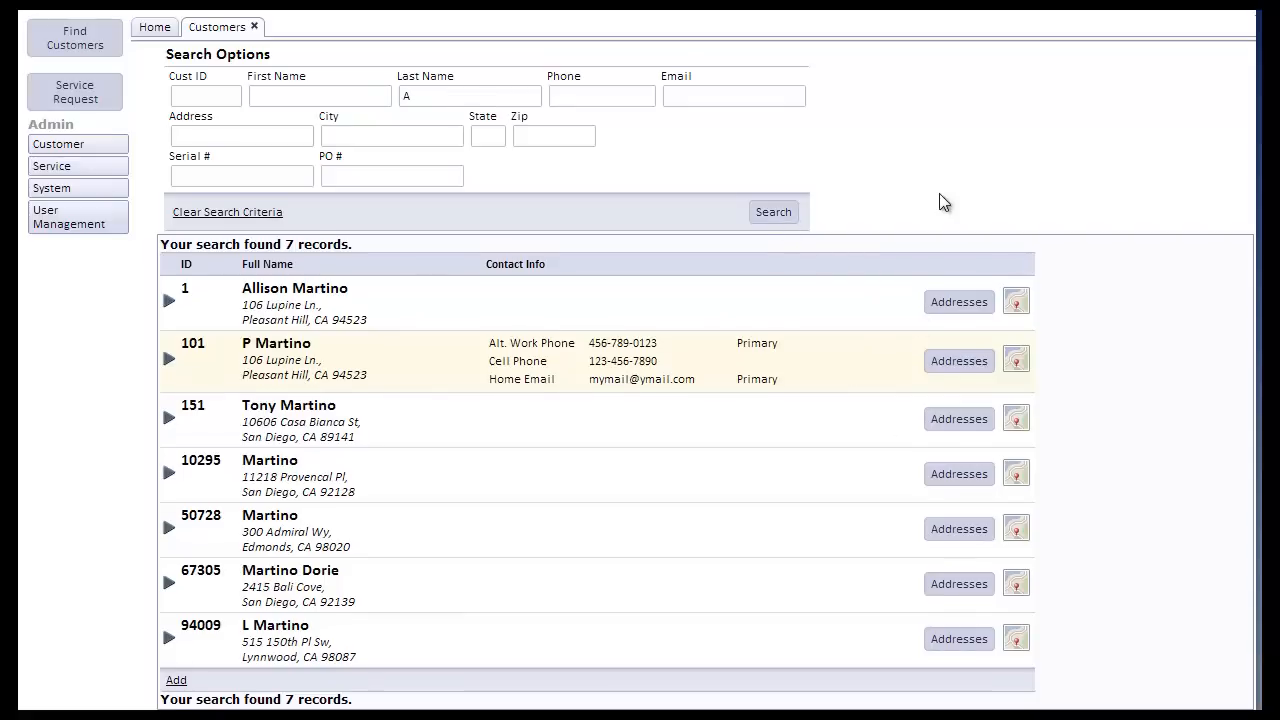
{"action": "left_click", "coordinate": [773, 211]}
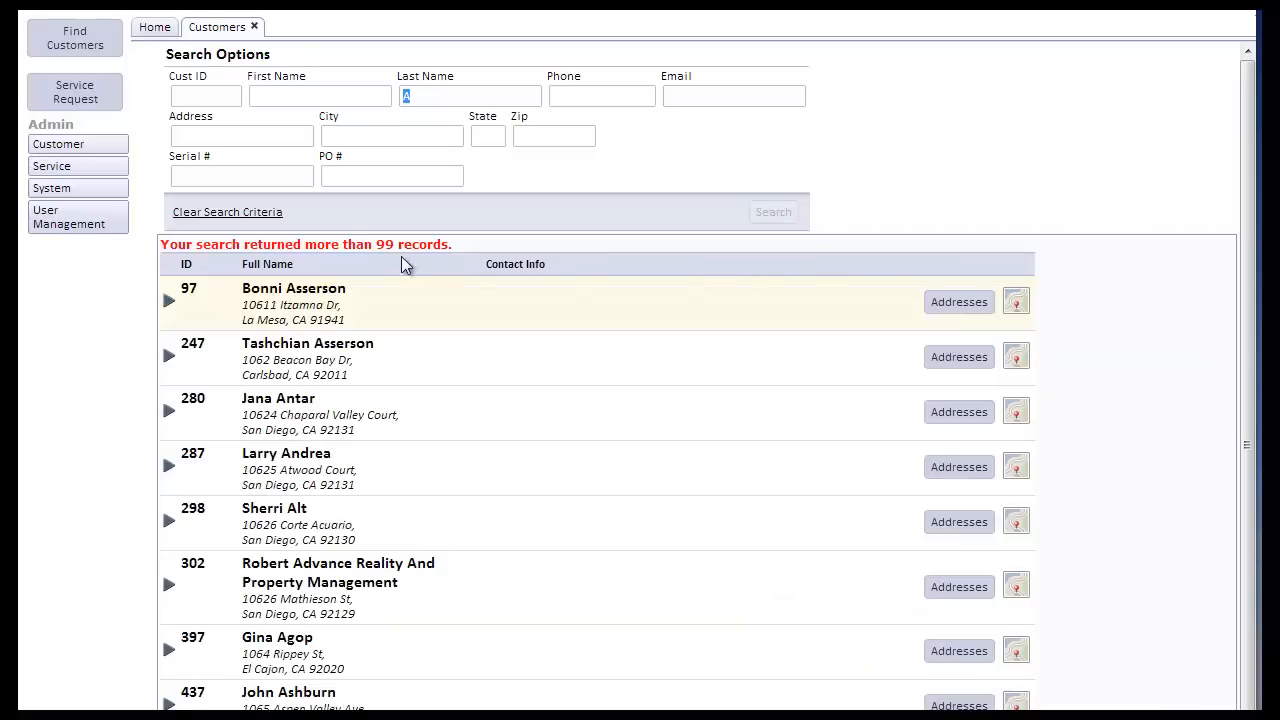
{"action": "mouse_move", "coordinate": [462, 253]}
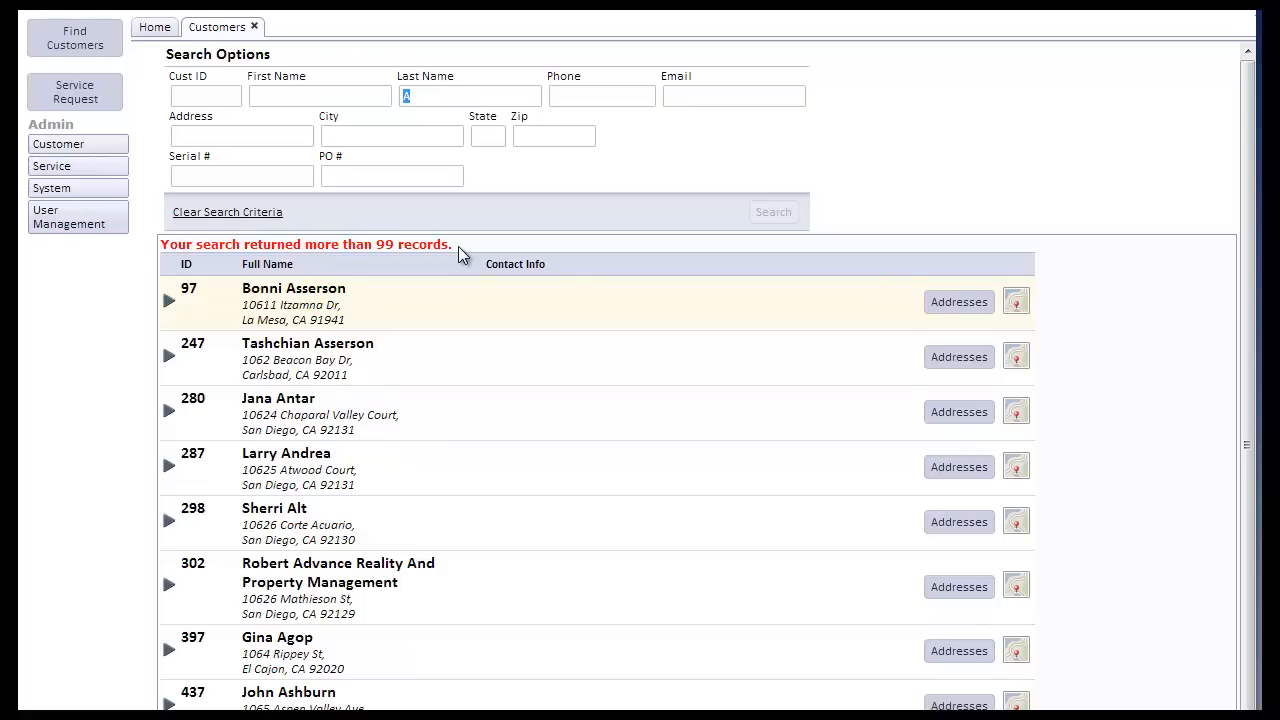
{"action": "mouse_move", "coordinate": [366, 164]}
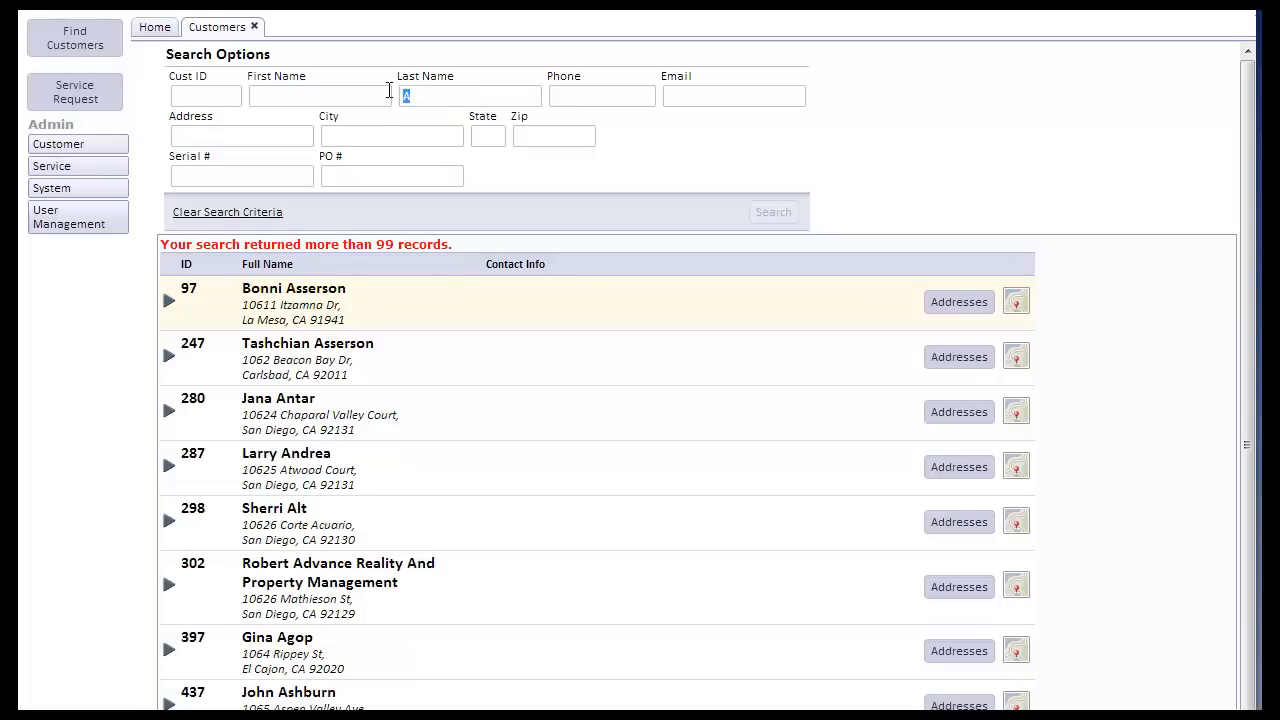
Step: Search for last name 'Martino' again and dismiss the customer Details popup
{"action": "type", "text": "Martino"}
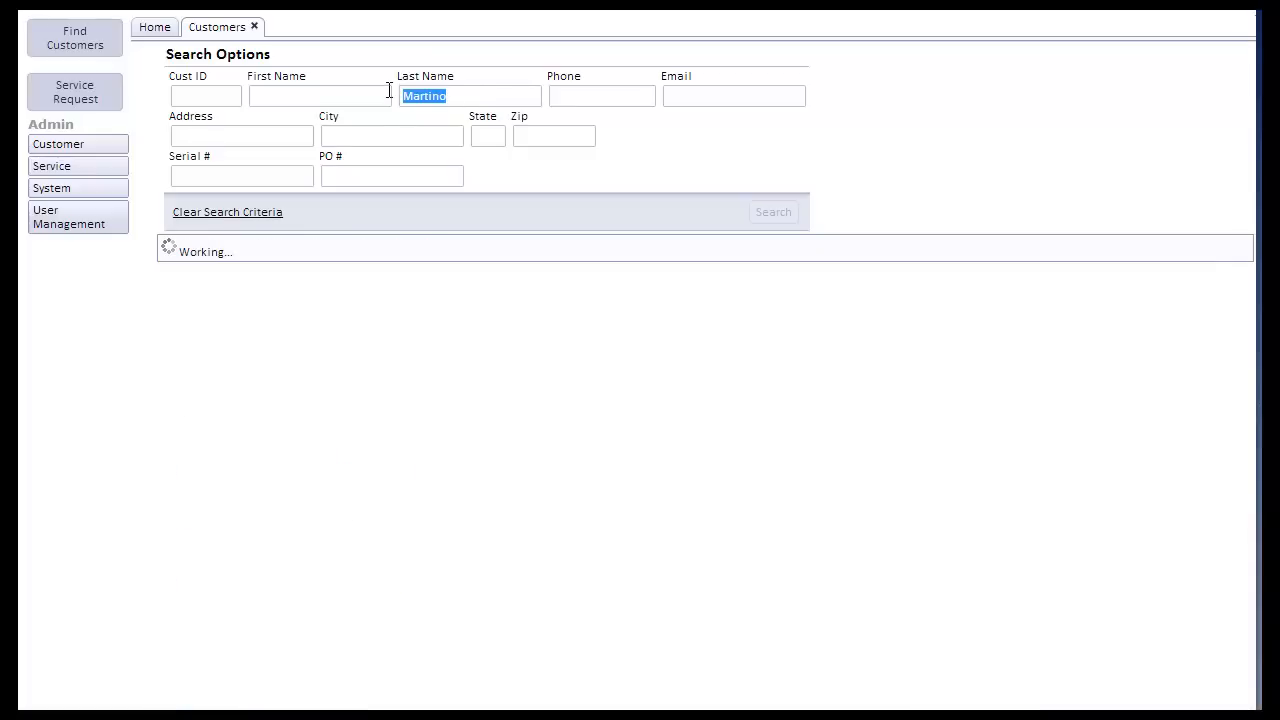
{"action": "left_click", "coordinate": [773, 211]}
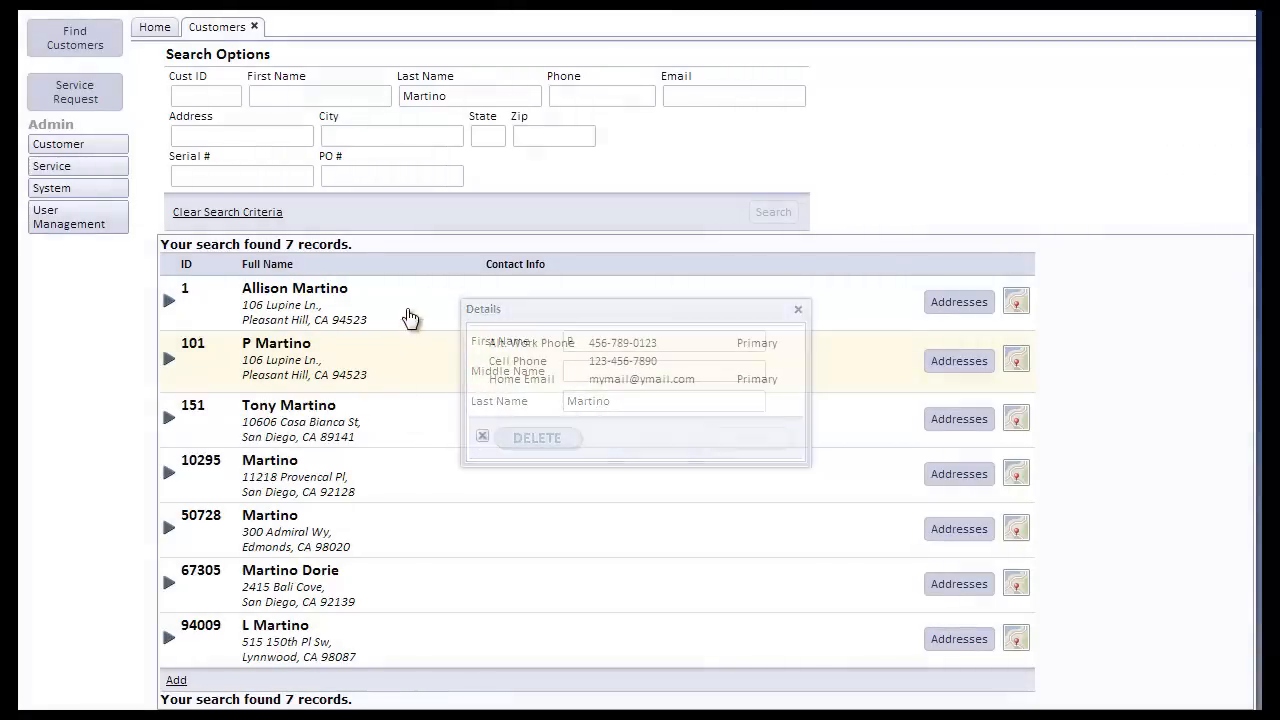
{"action": "left_click", "coordinate": [798, 309]}
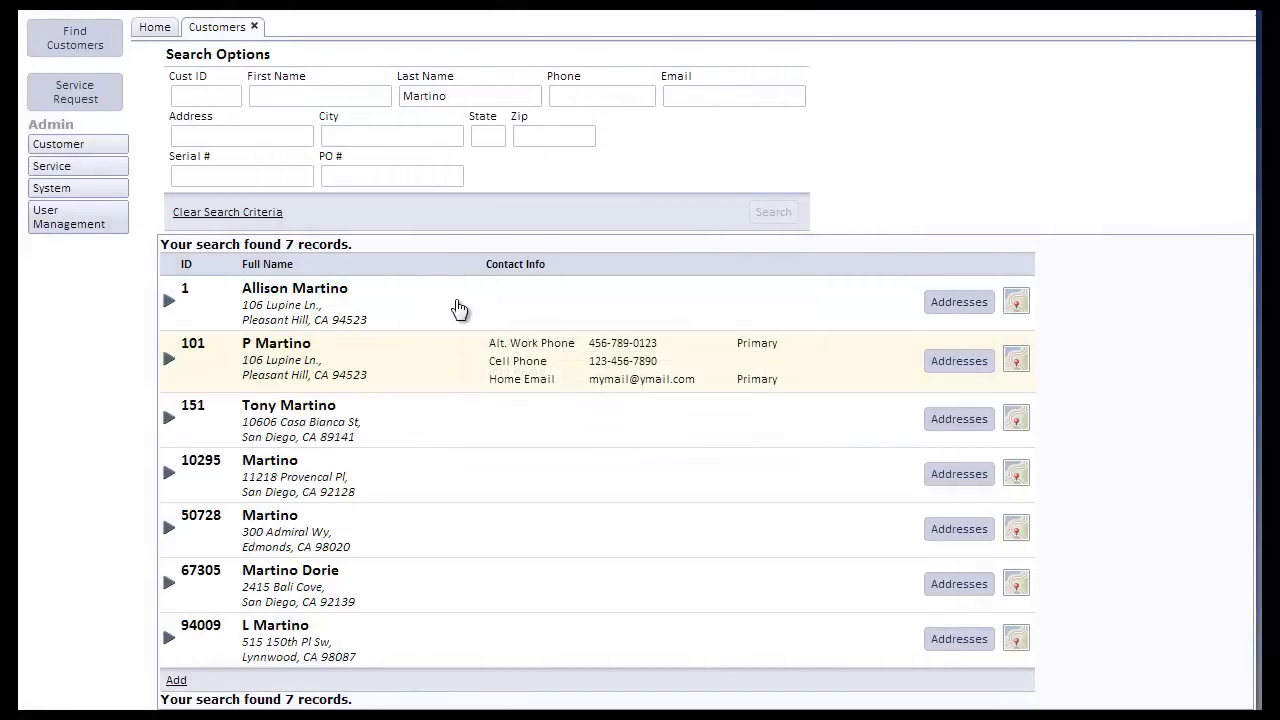
{"action": "mouse_move", "coordinate": [593, 387]}
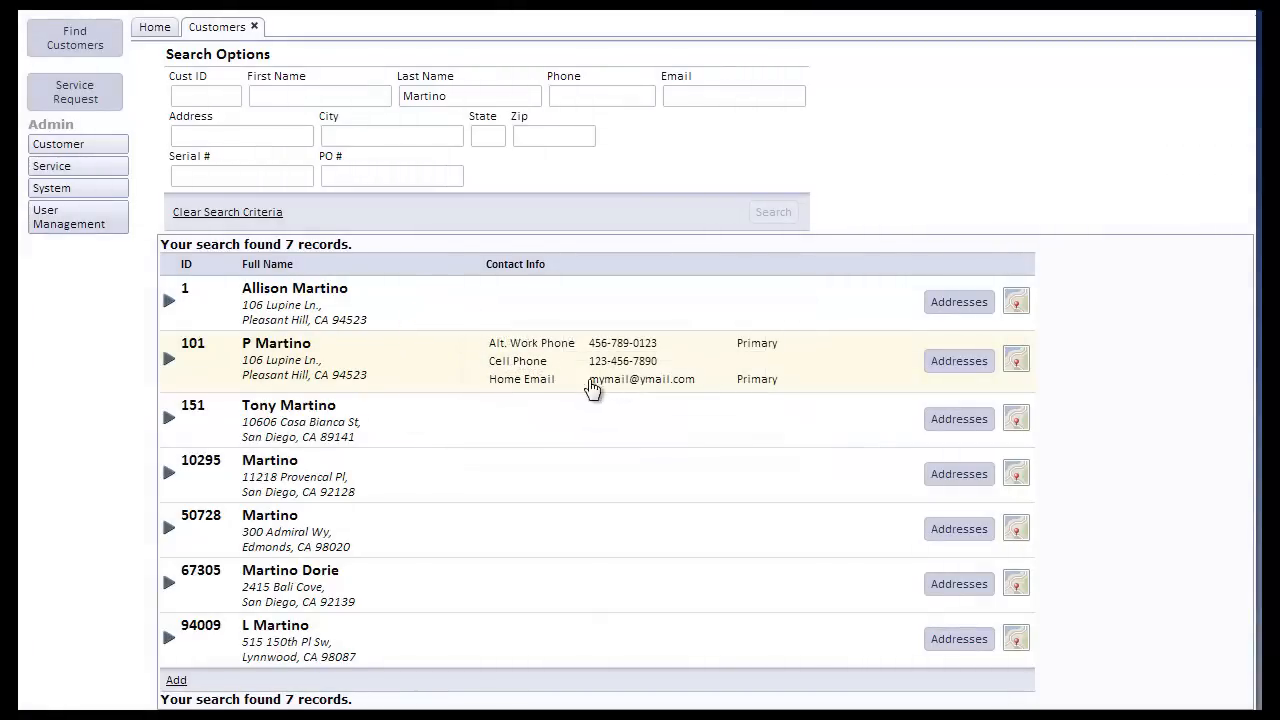
{"action": "mouse_move", "coordinate": [445, 370]}
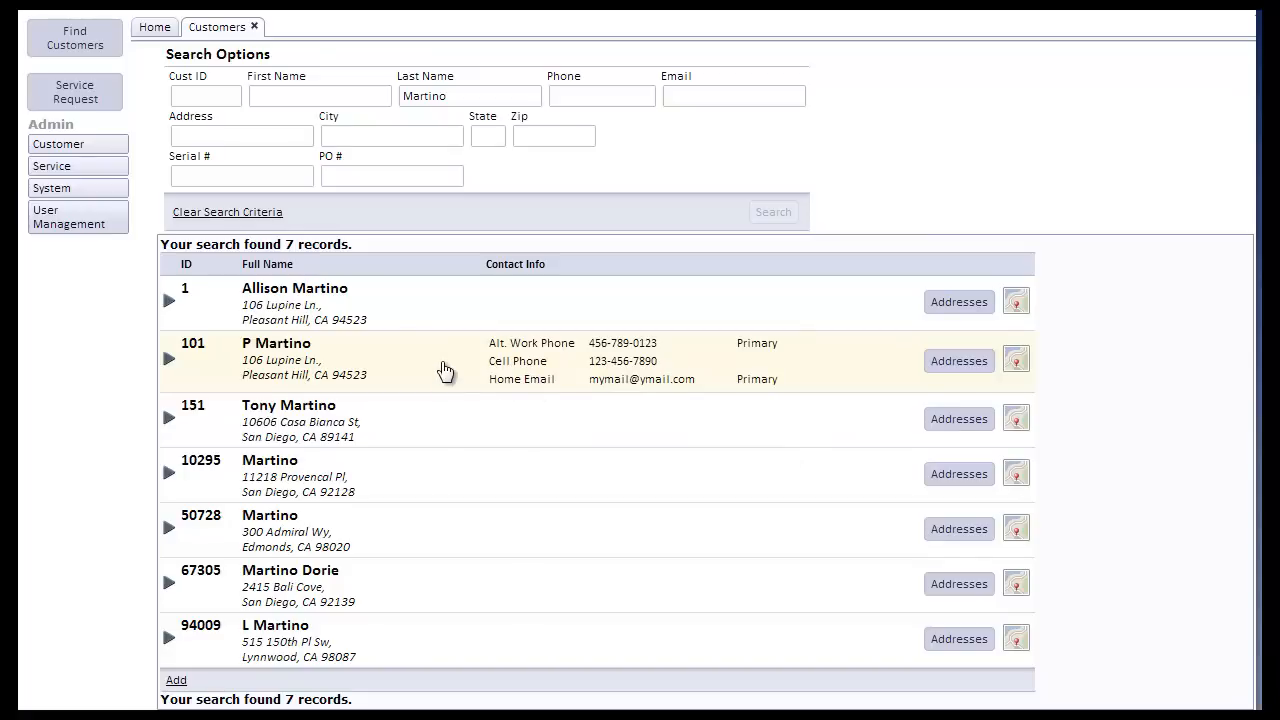
{"action": "mouse_move", "coordinate": [170, 370]}
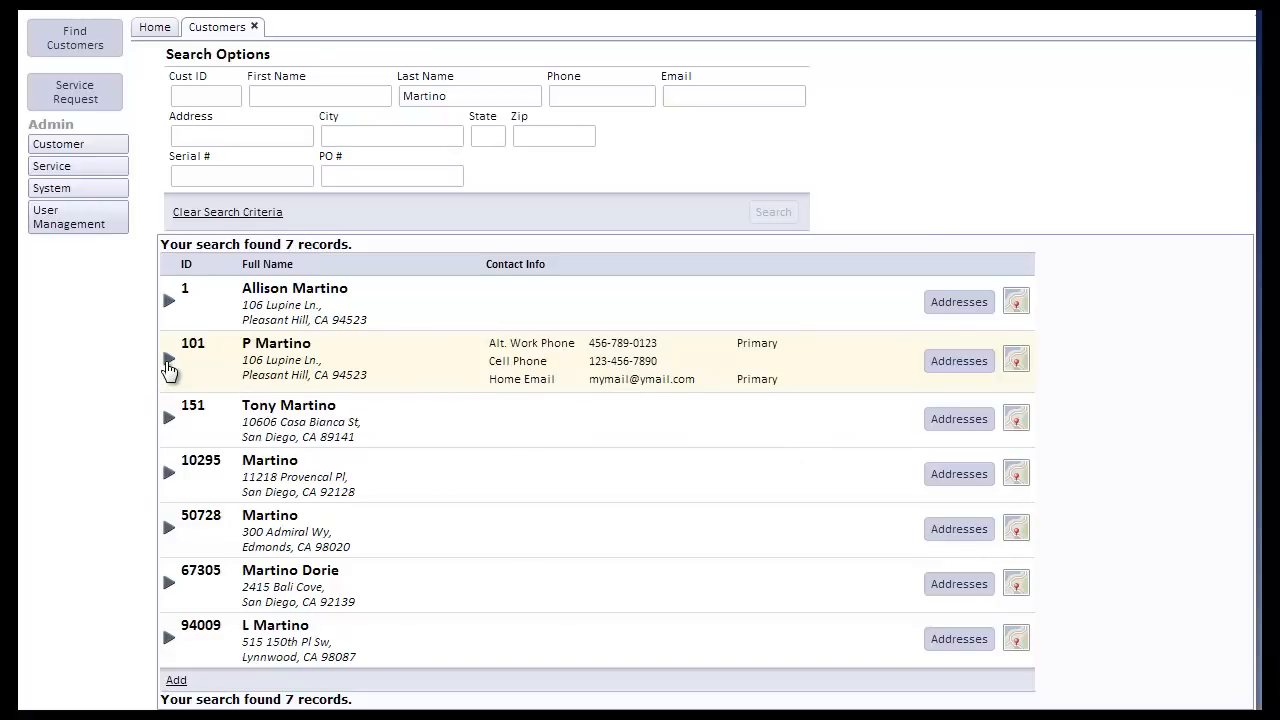
{"action": "left_click", "coordinate": [169, 360]}
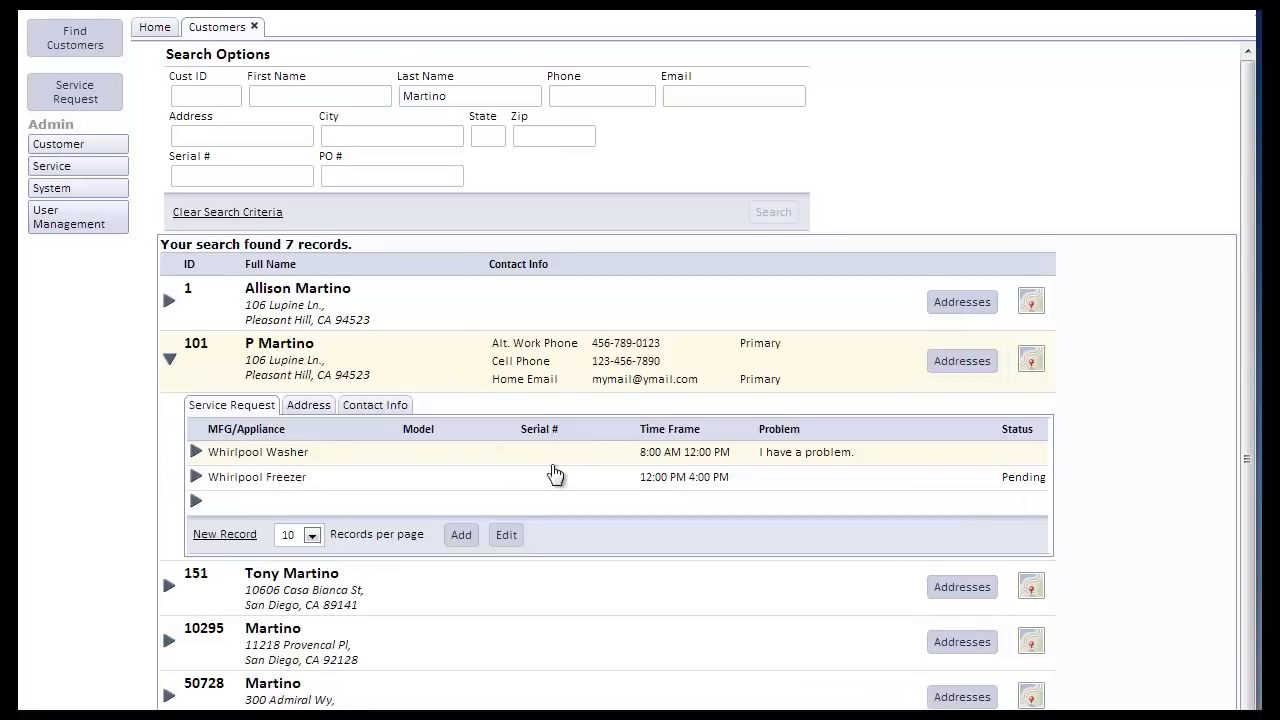
{"action": "left_click", "coordinate": [373, 405]}
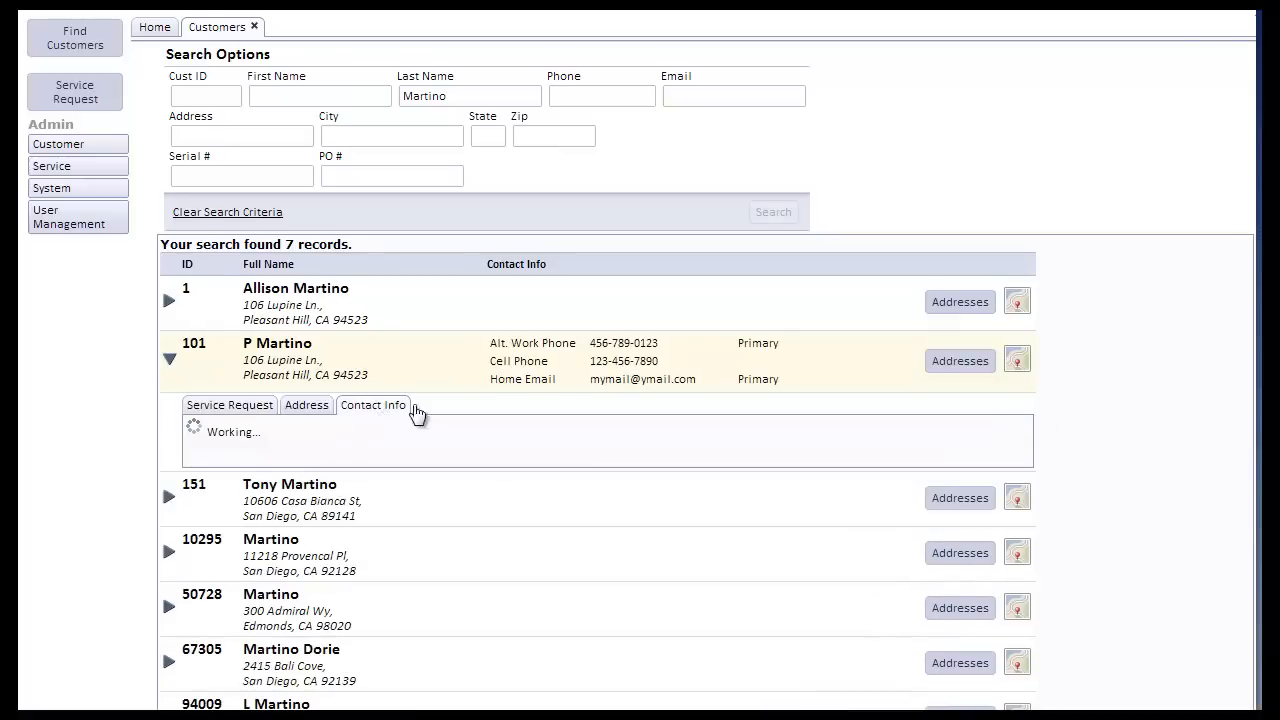
{"action": "left_click", "coordinate": [373, 405]}
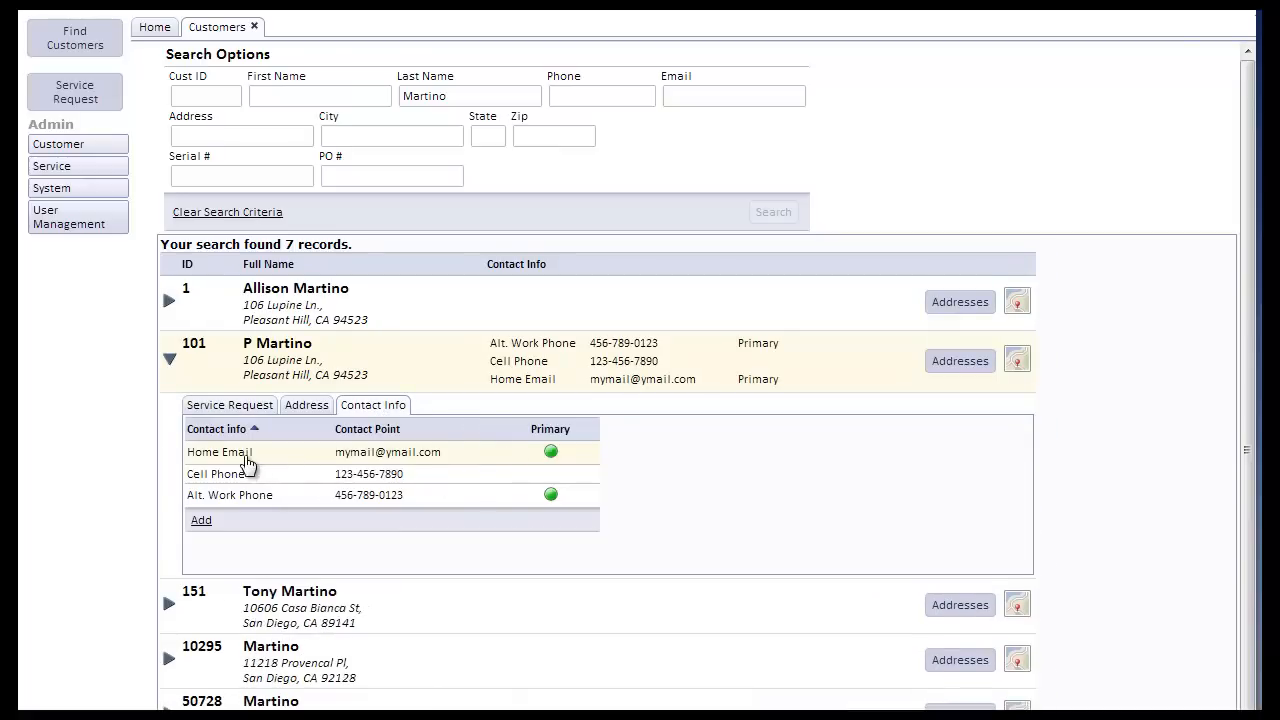
{"action": "mouse_move", "coordinate": [295, 500]}
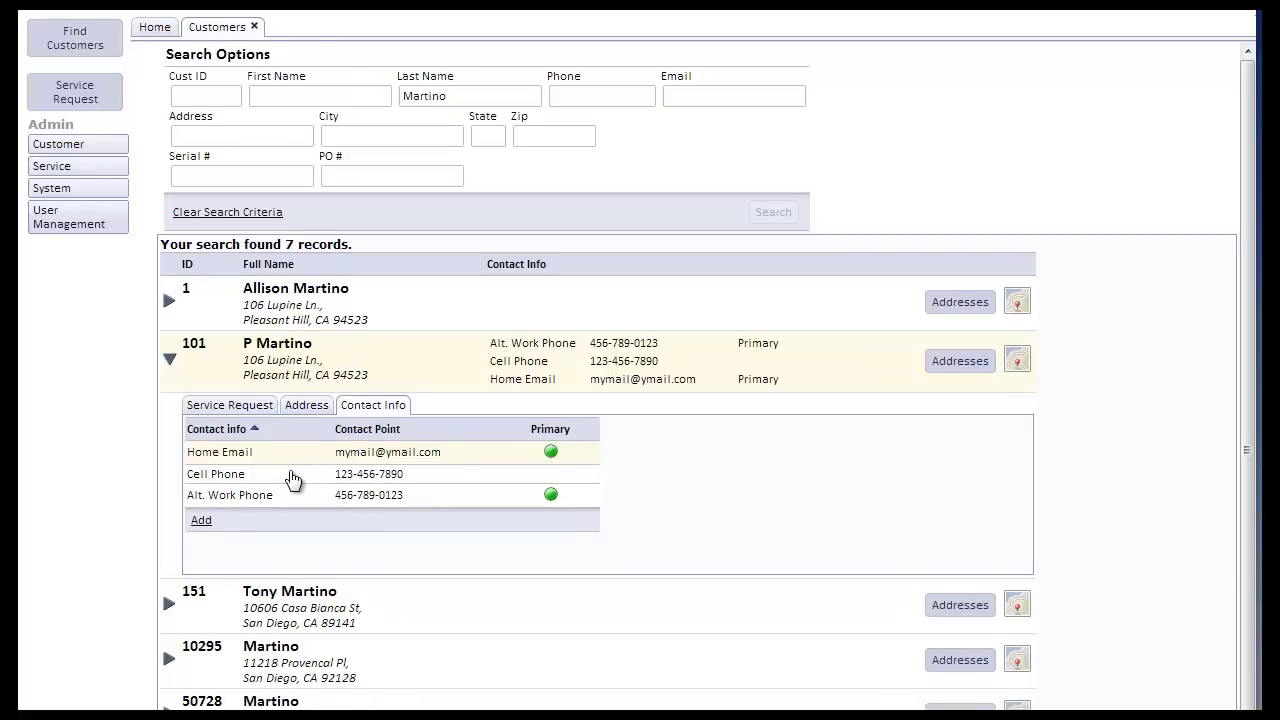
{"action": "mouse_move", "coordinate": [453, 493]}
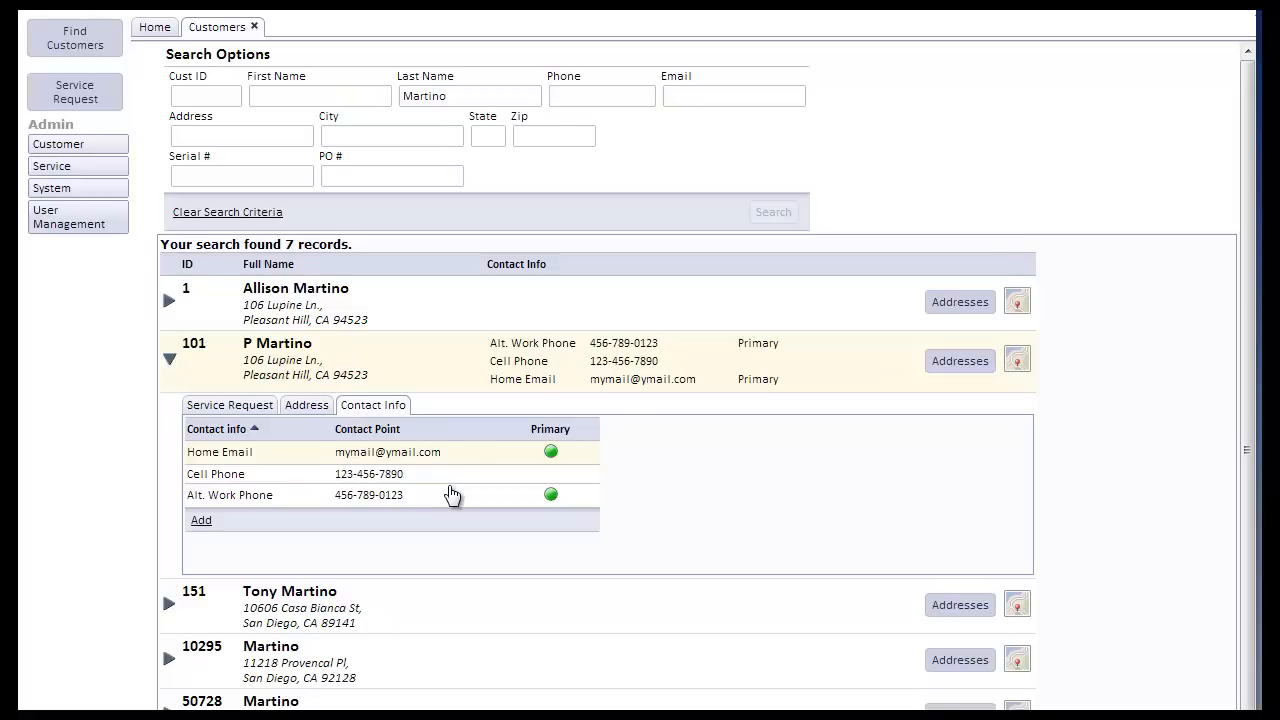
{"action": "mouse_move", "coordinate": [462, 490]}
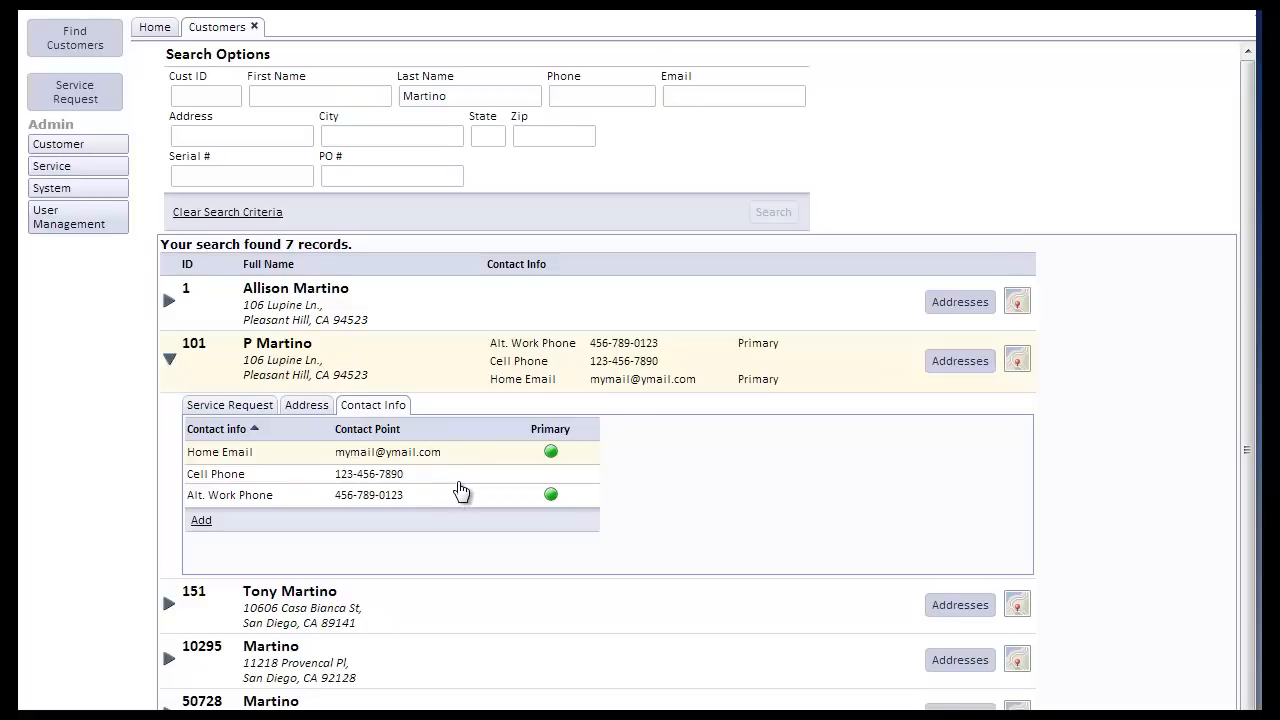
{"action": "mouse_move", "coordinate": [470, 494]}
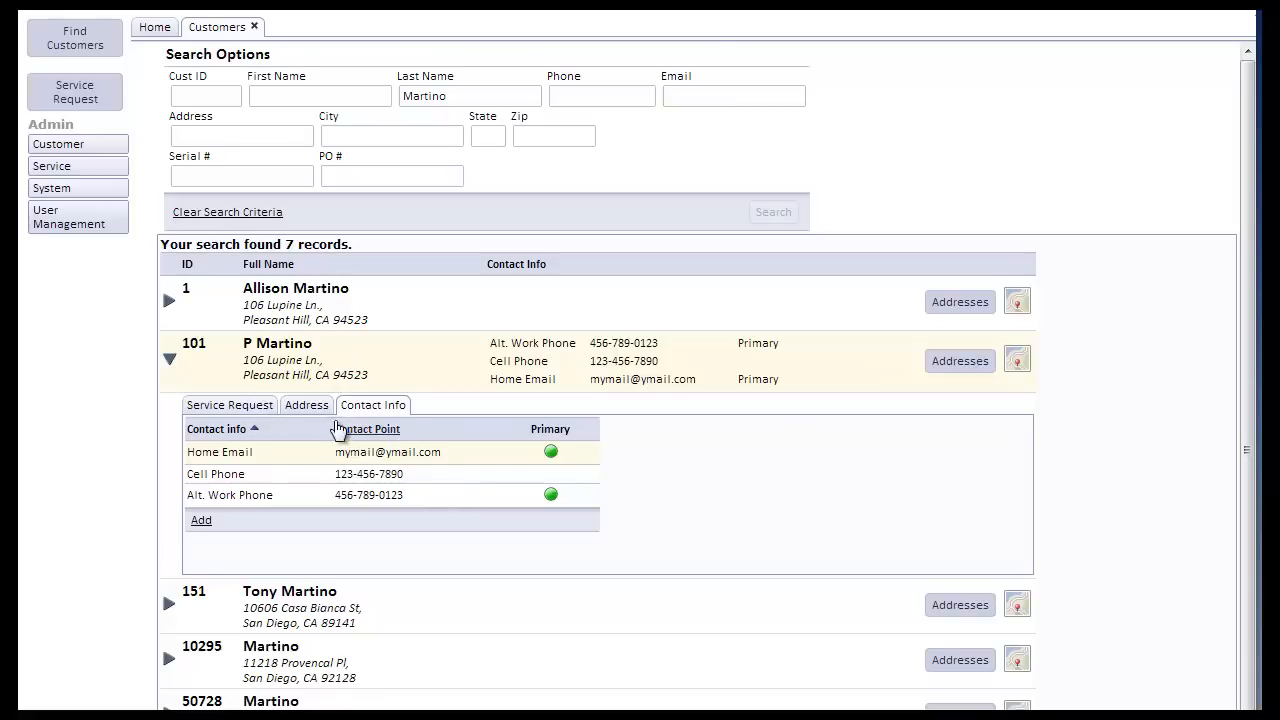
{"action": "left_click", "coordinate": [306, 404]}
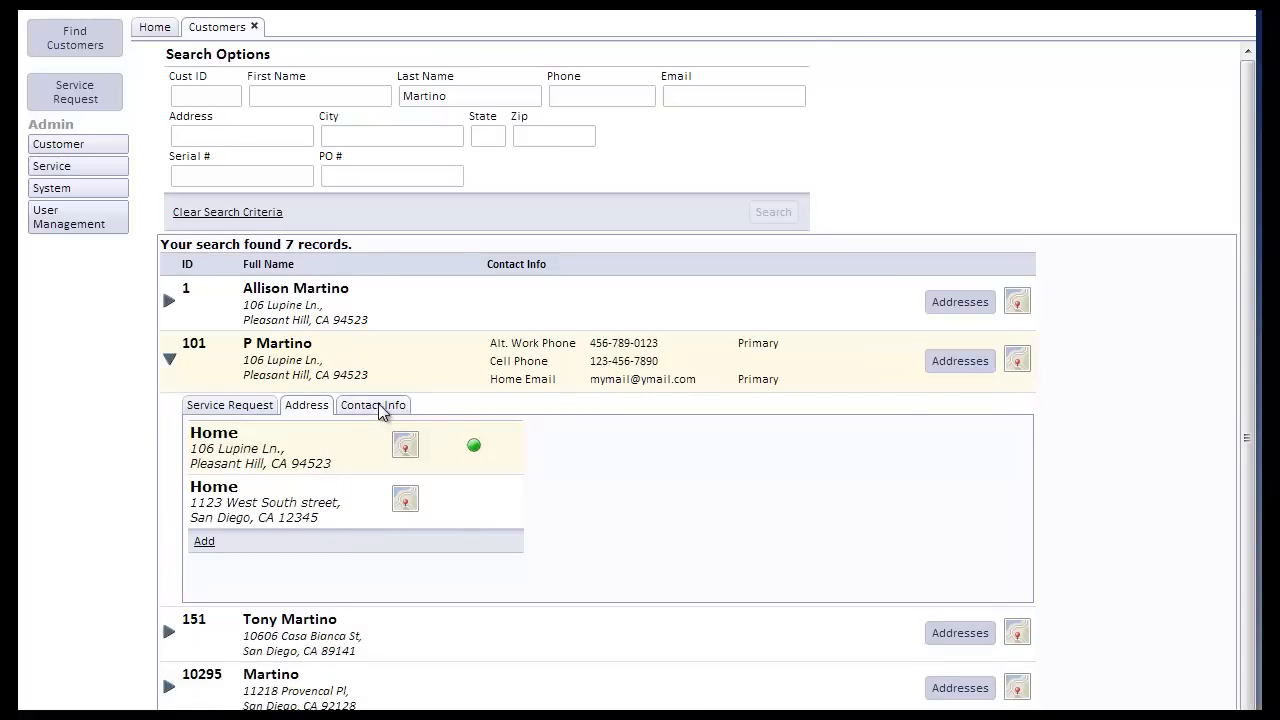
{"action": "left_click", "coordinate": [230, 405]}
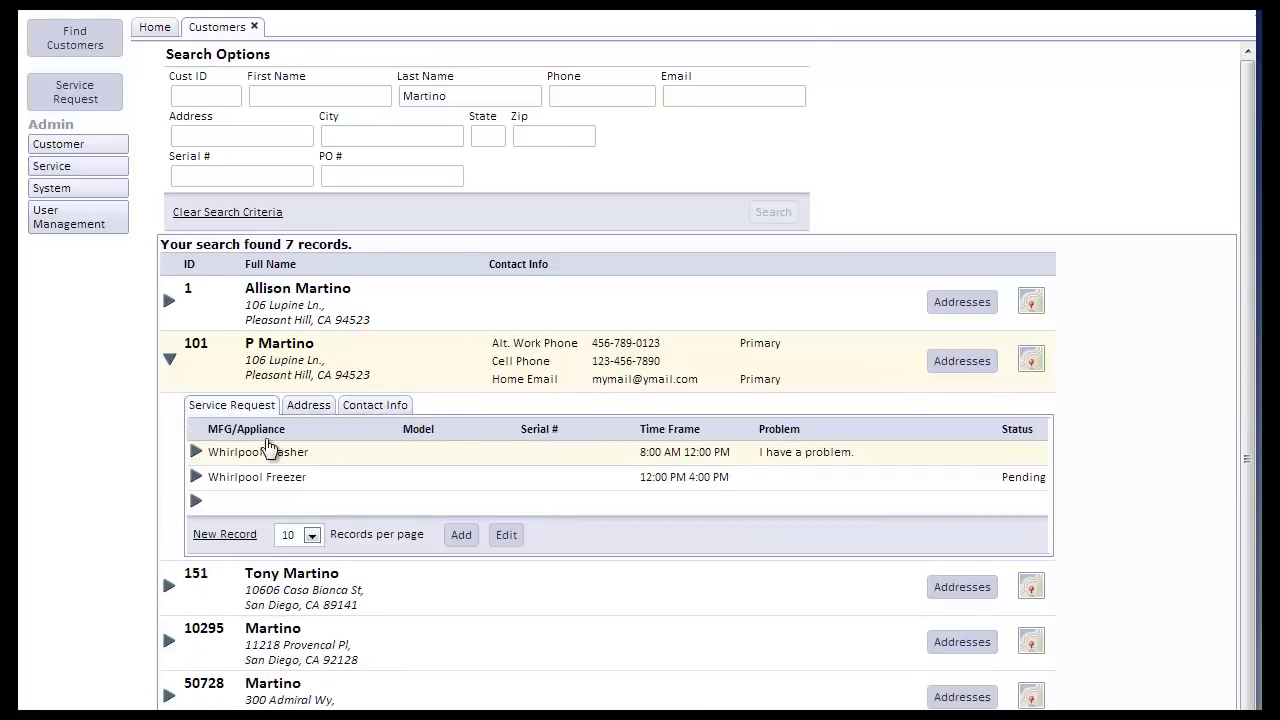
{"action": "mouse_move", "coordinate": [643, 508]}
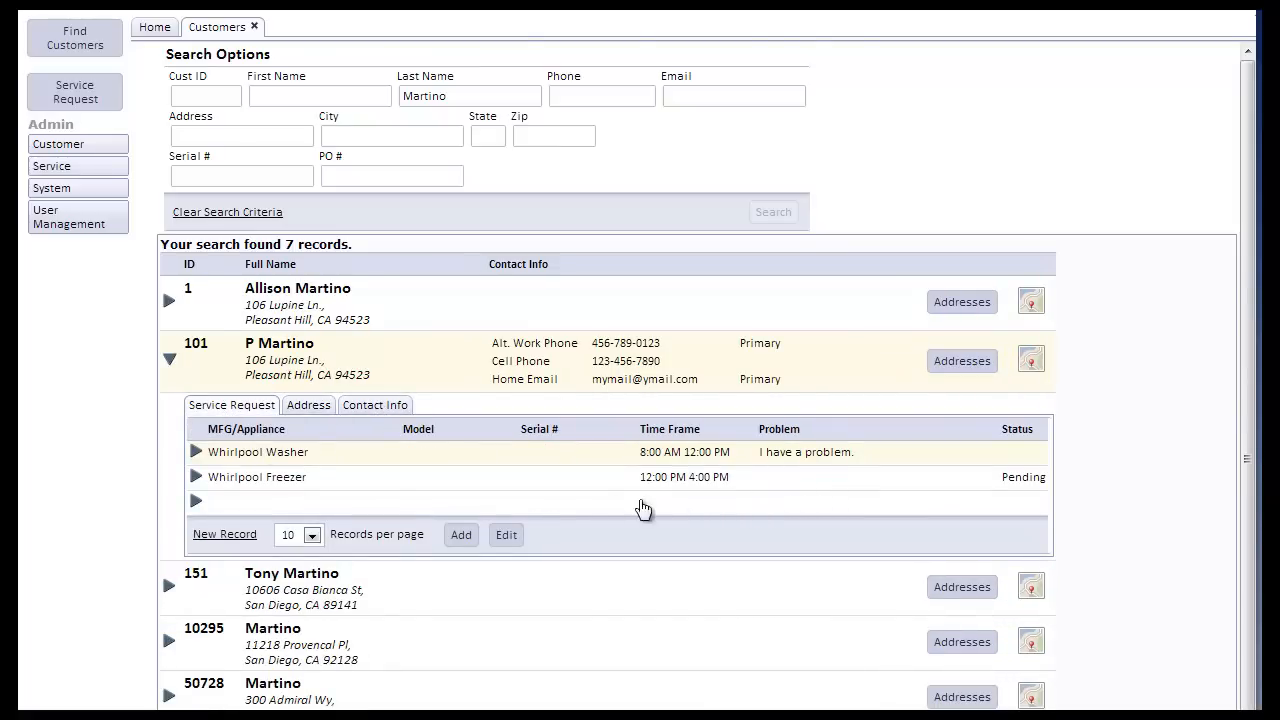
{"action": "mouse_move", "coordinate": [378, 500]}
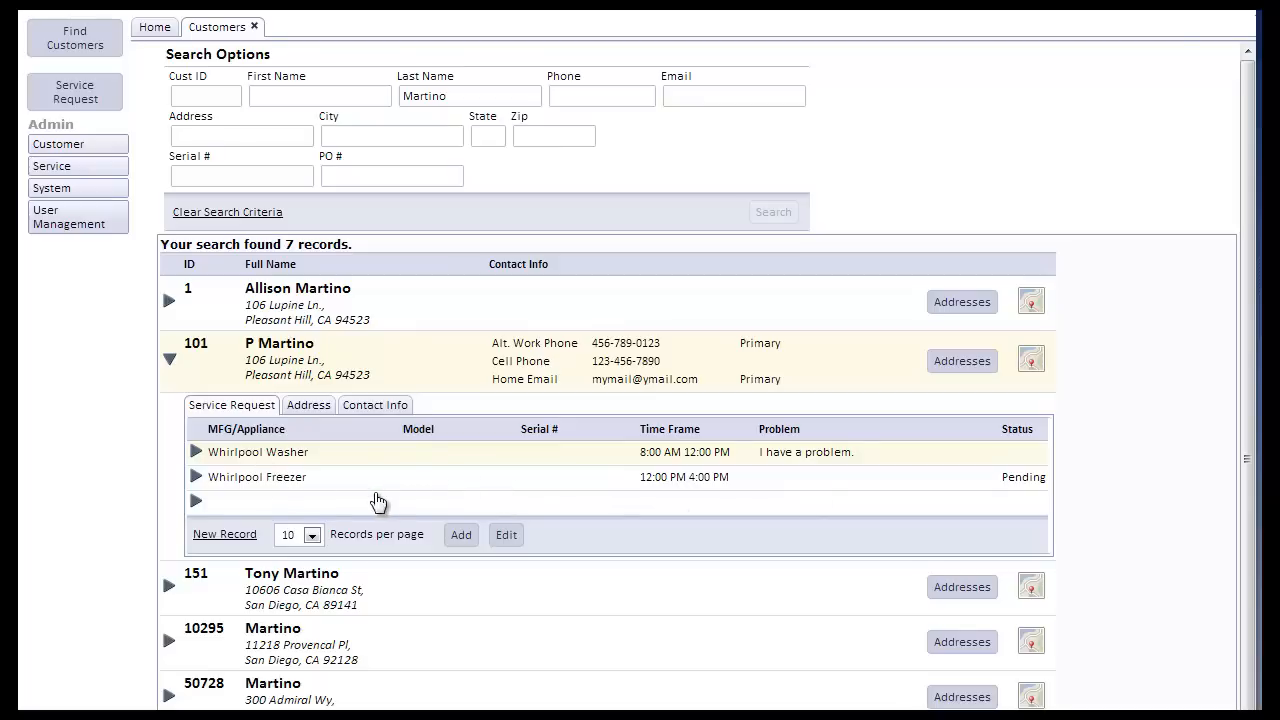
{"action": "mouse_move", "coordinate": [308, 487]}
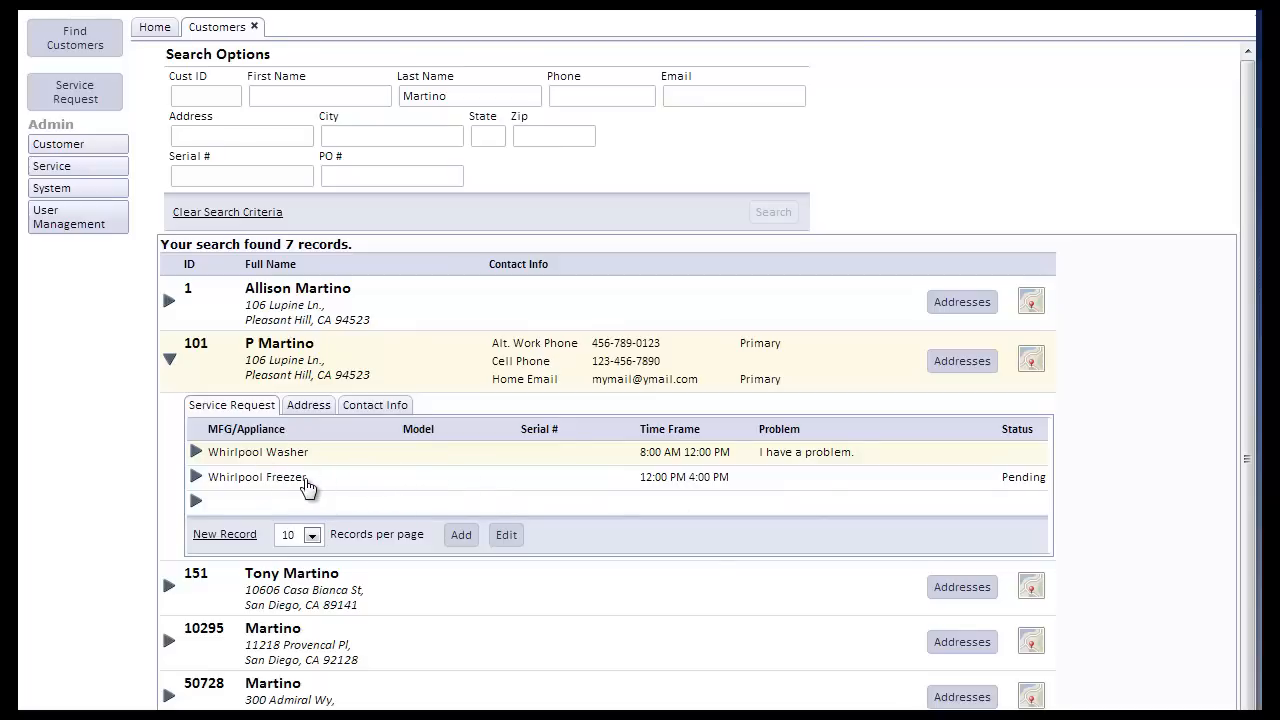
{"action": "mouse_move", "coordinate": [367, 483]}
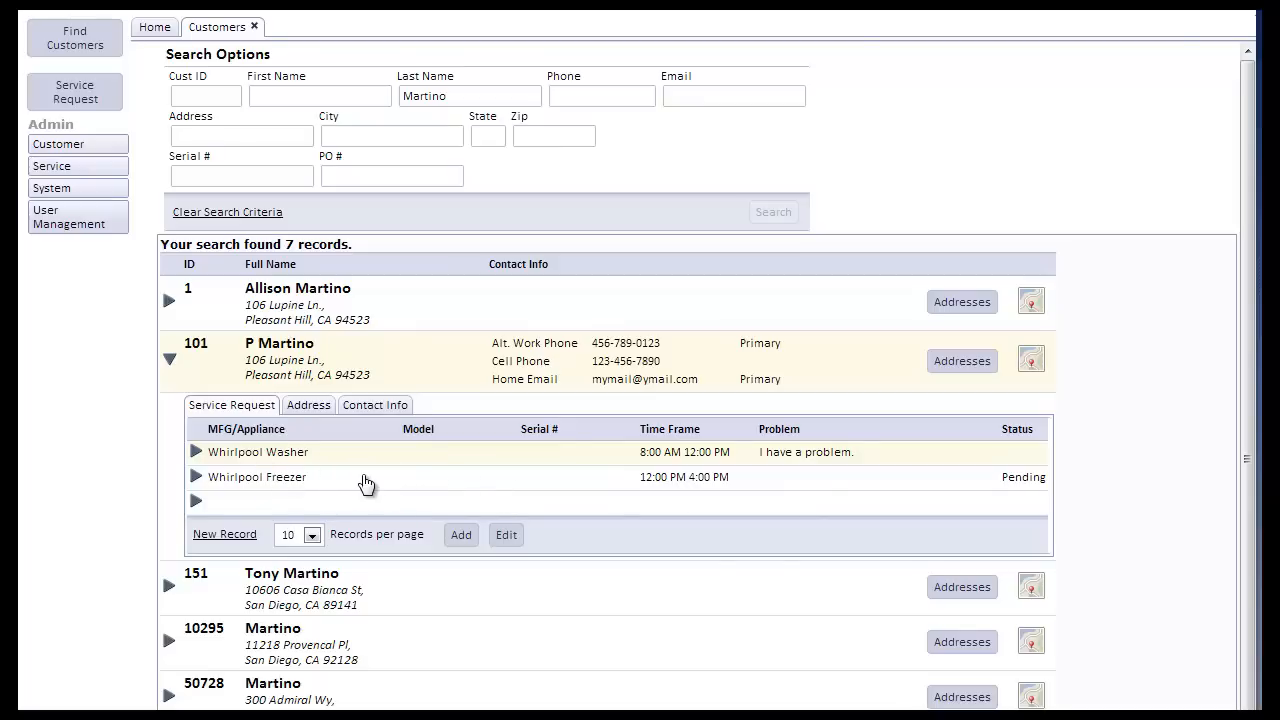
{"action": "mouse_move", "coordinate": [383, 487]}
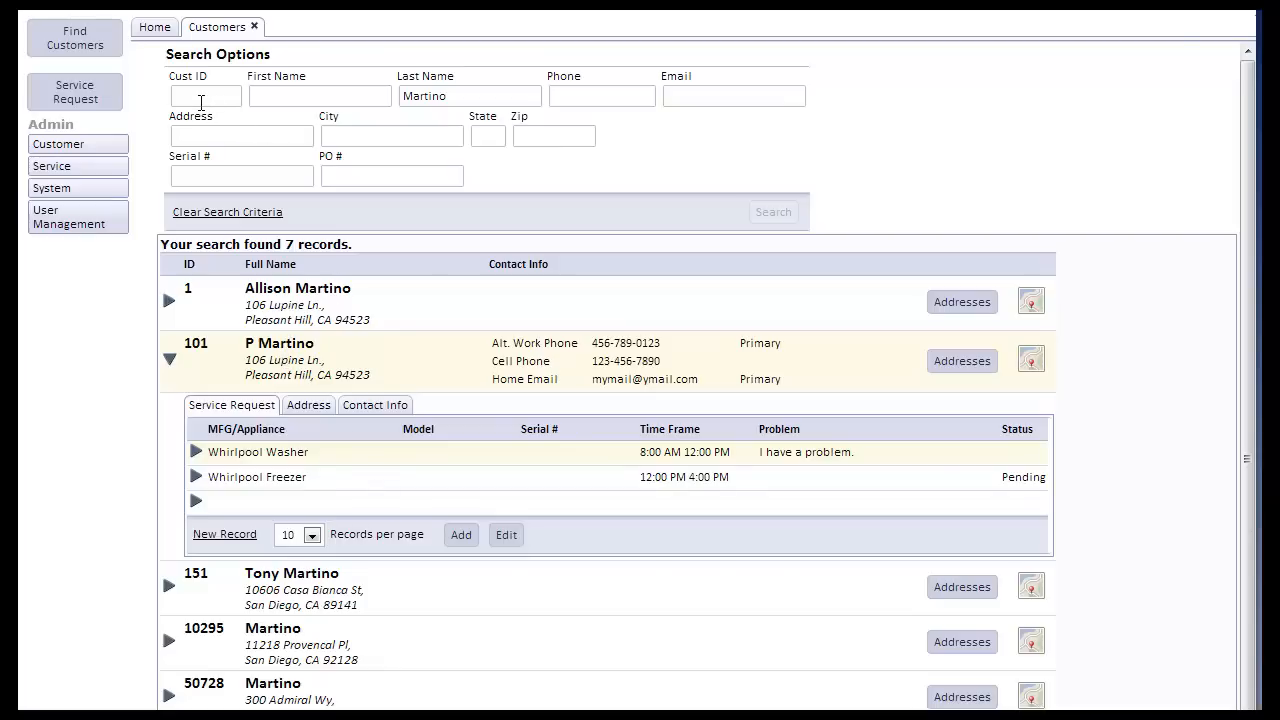
{"action": "mouse_move", "coordinate": [320, 103]}
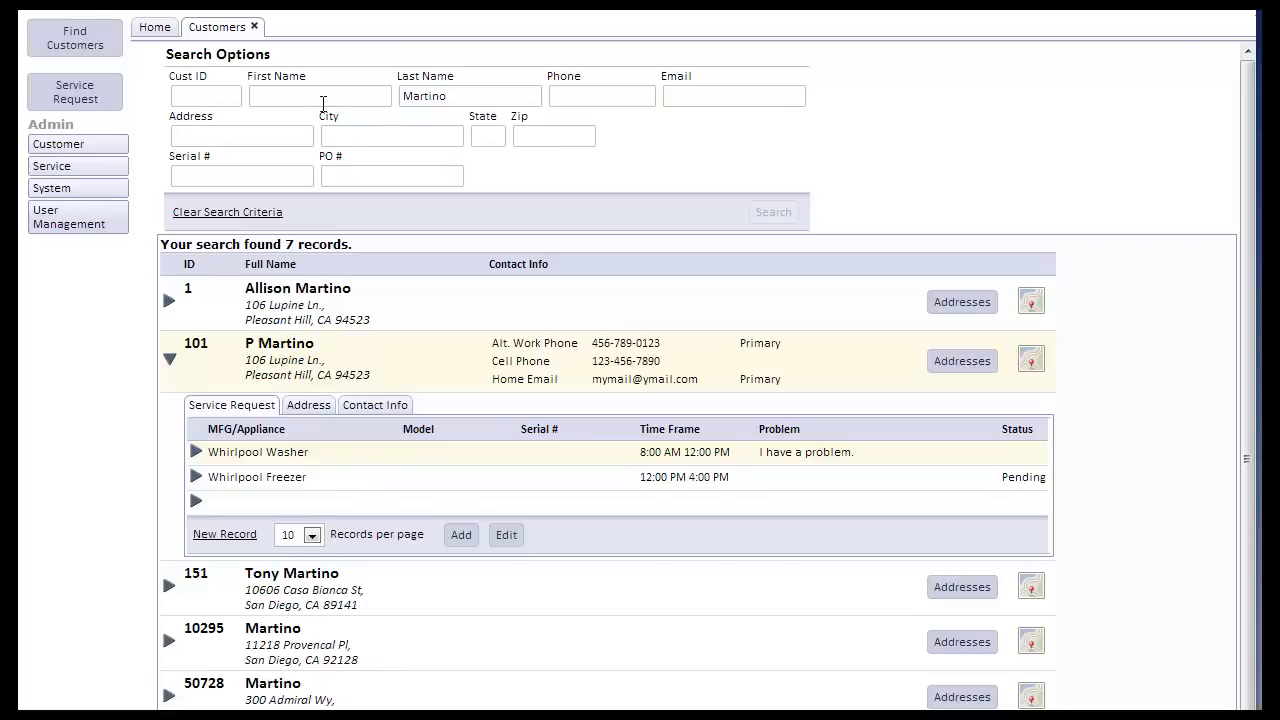
{"action": "mouse_move", "coordinate": [570, 100]}
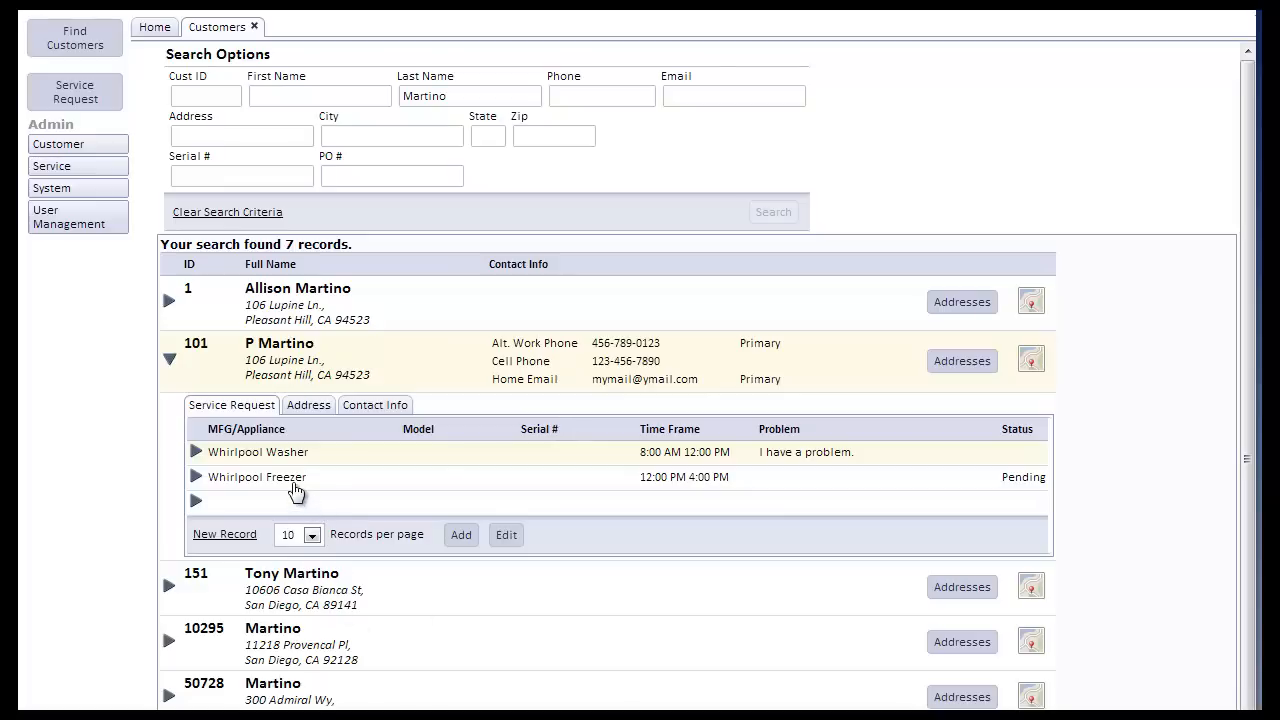
{"action": "mouse_move", "coordinate": [443, 475]}
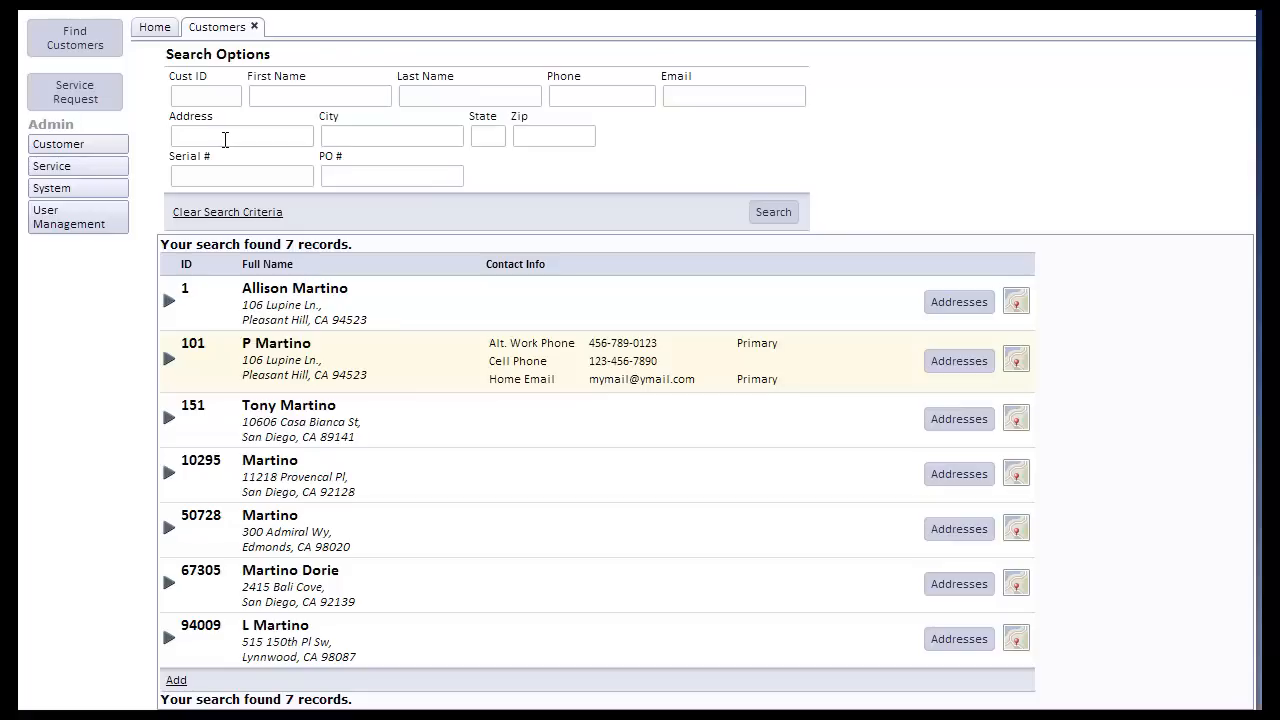
Step: Search by address 'Lupine' instead of last name, returning 24 customer records
{"action": "type", "text": "Lup"}
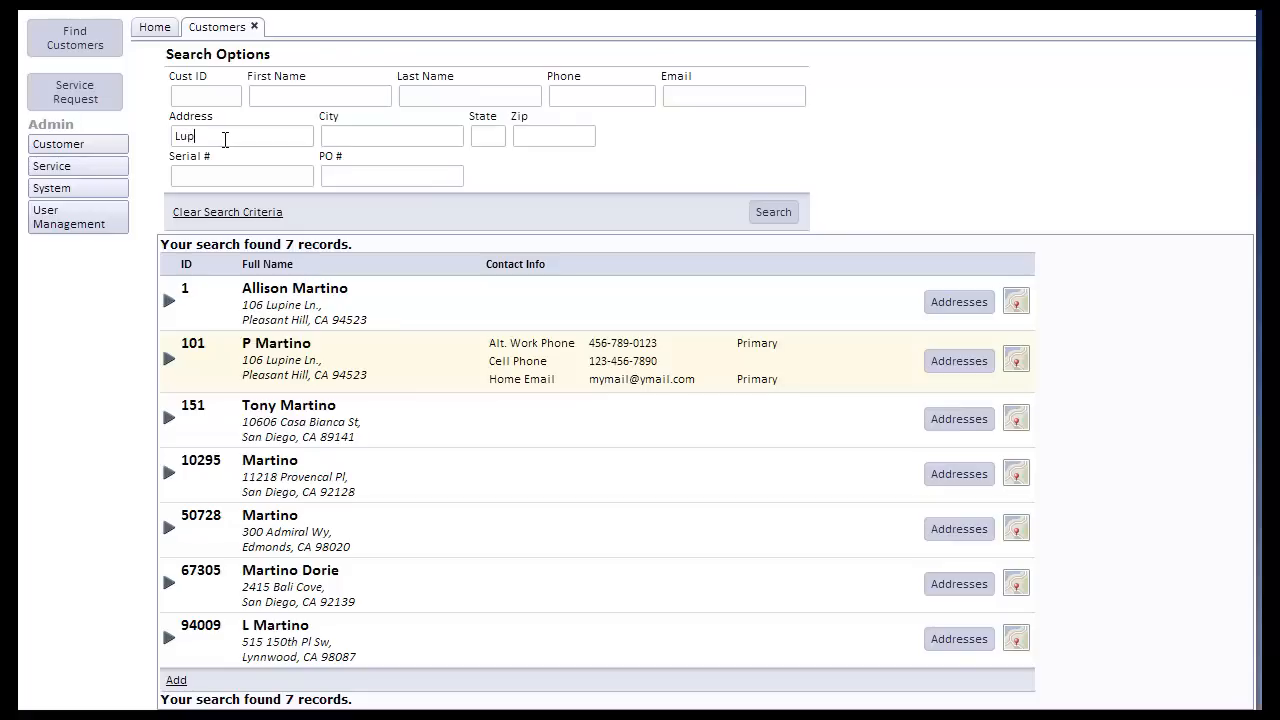
{"action": "type", "text": "ine"}
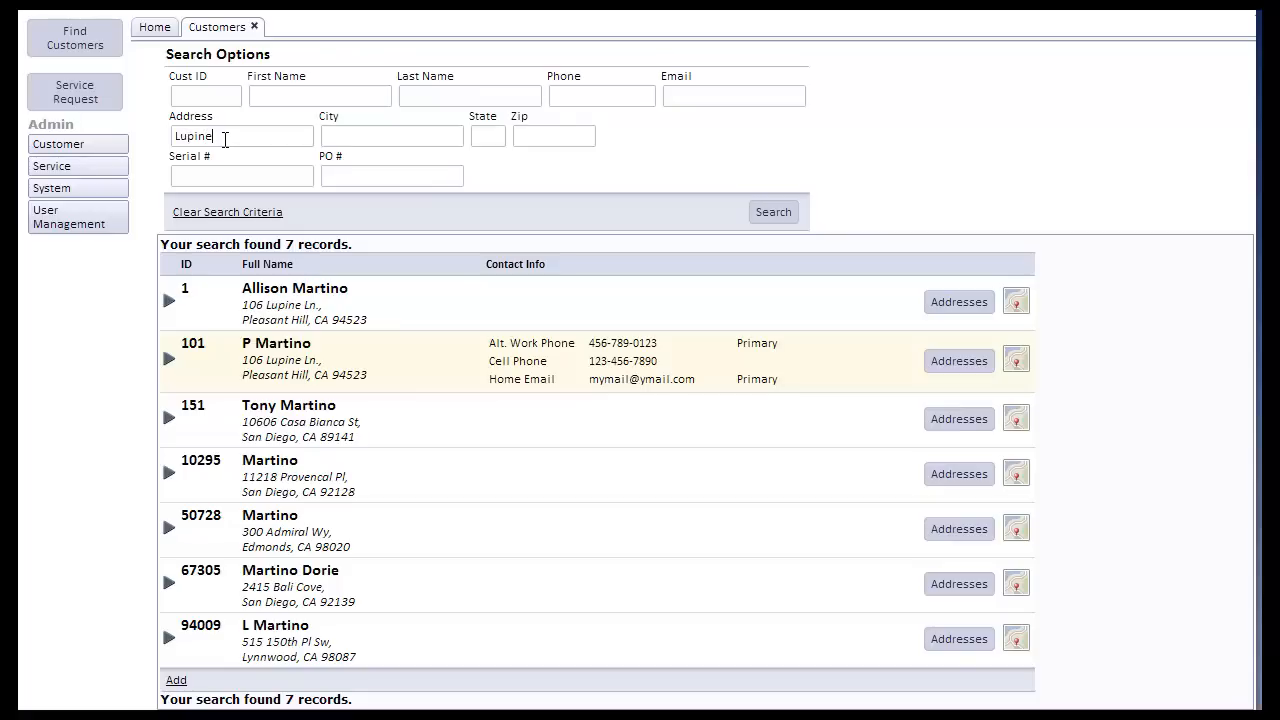
{"action": "left_click", "coordinate": [773, 211]}
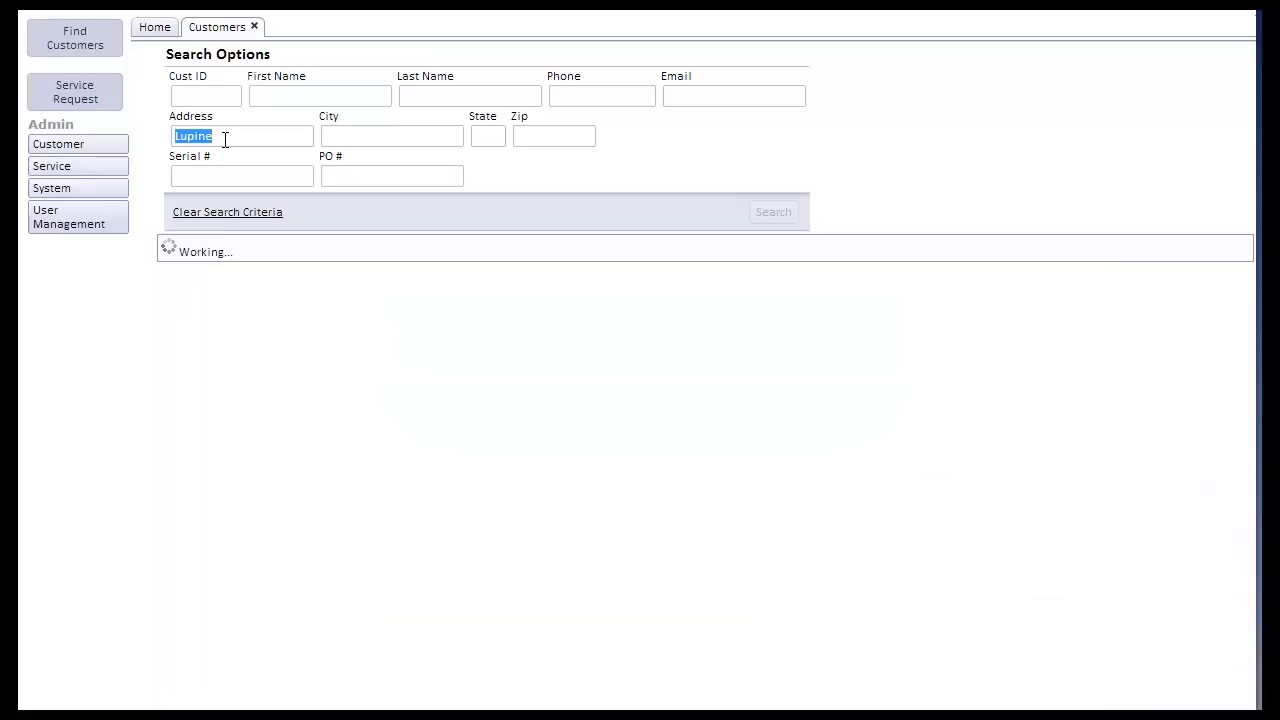
{"action": "left_click", "coordinate": [773, 211]}
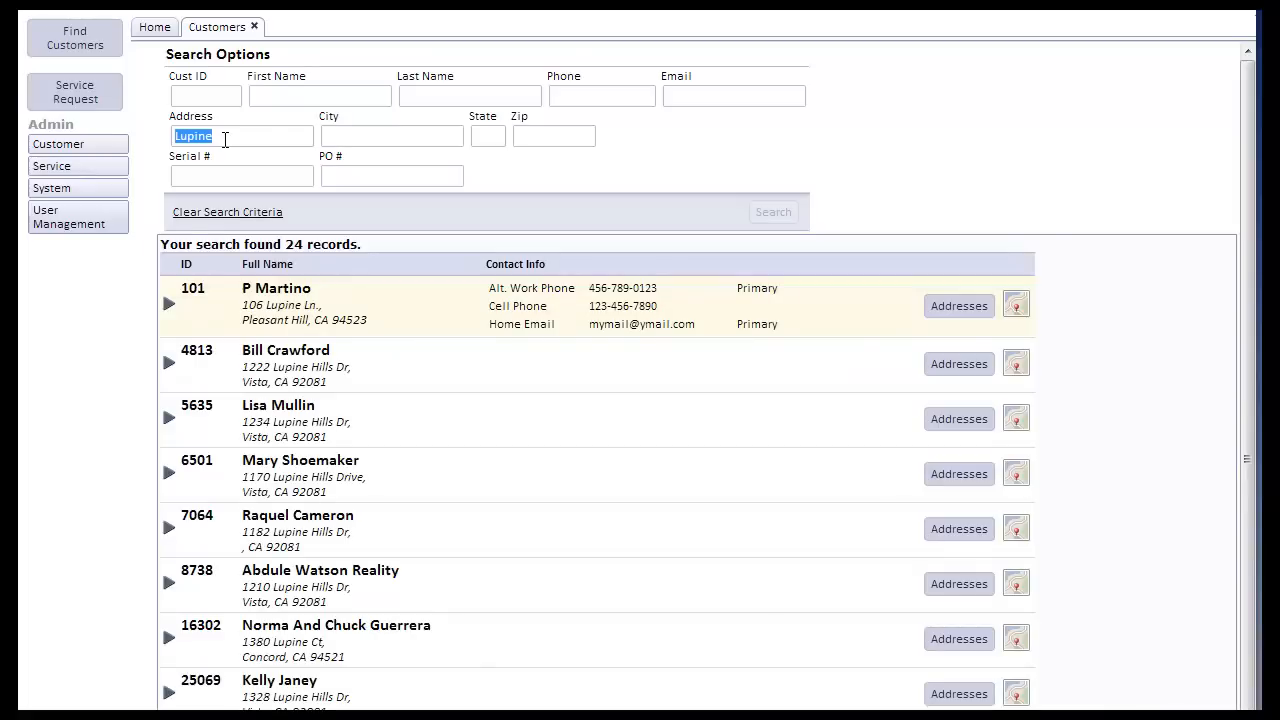
{"action": "mouse_move", "coordinate": [302, 315]}
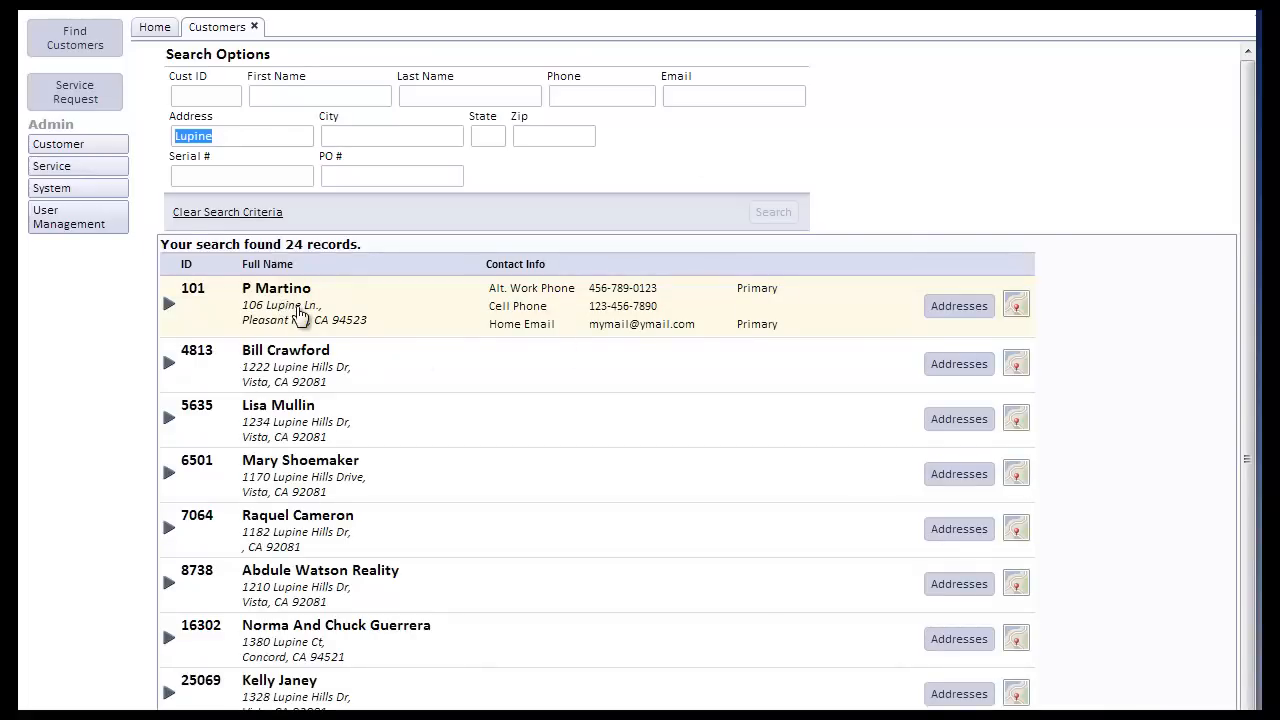
{"action": "mouse_move", "coordinate": [340, 380]}
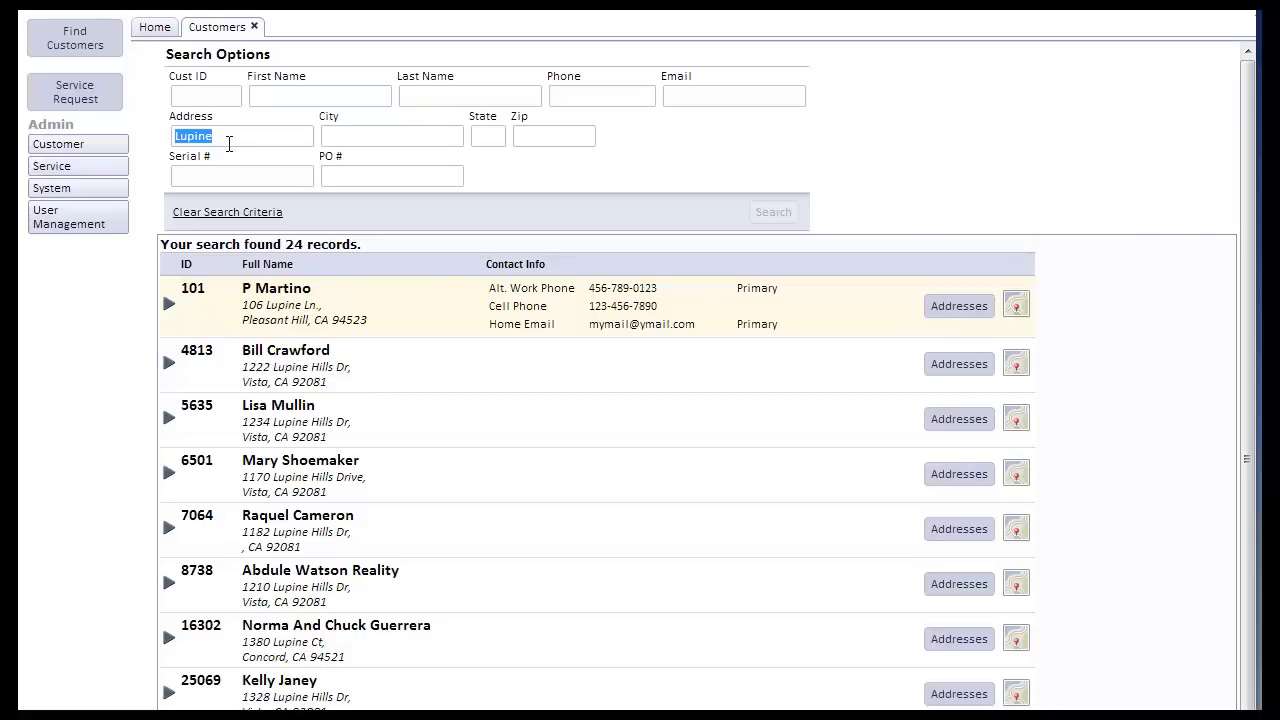
{"action": "mouse_move", "coordinate": [135, 138]}
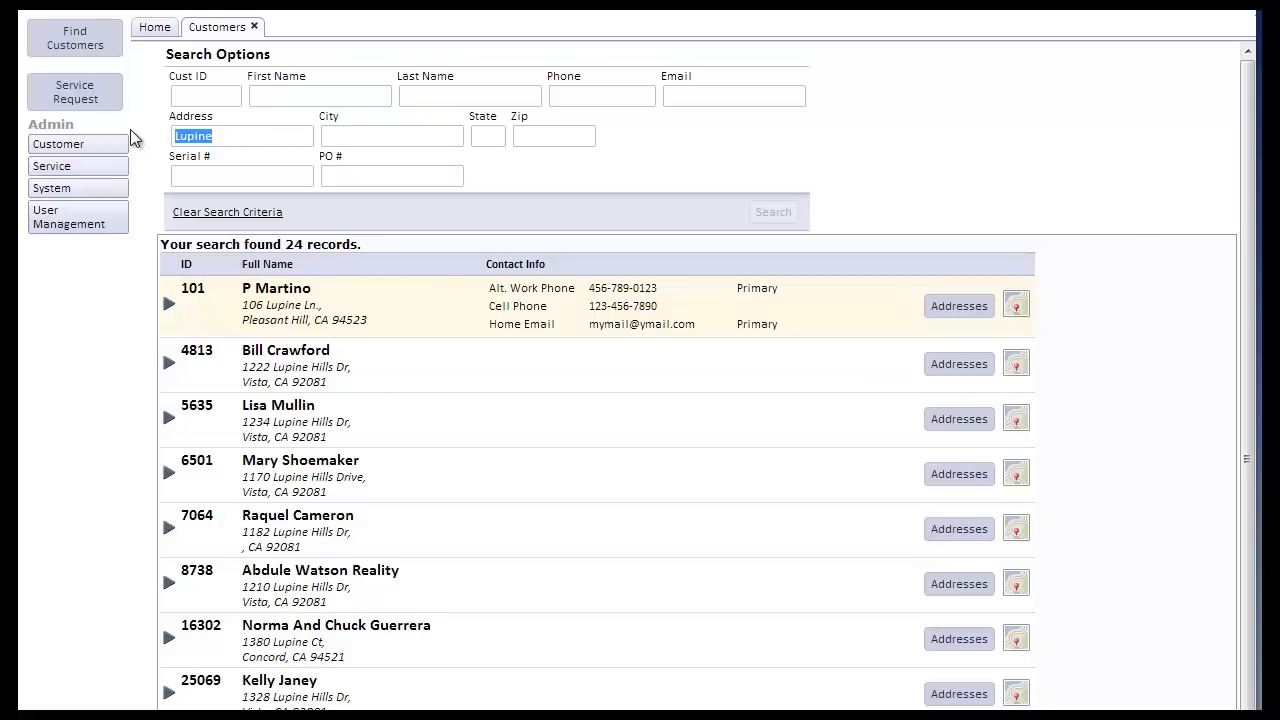
{"action": "type", "text": "106"}
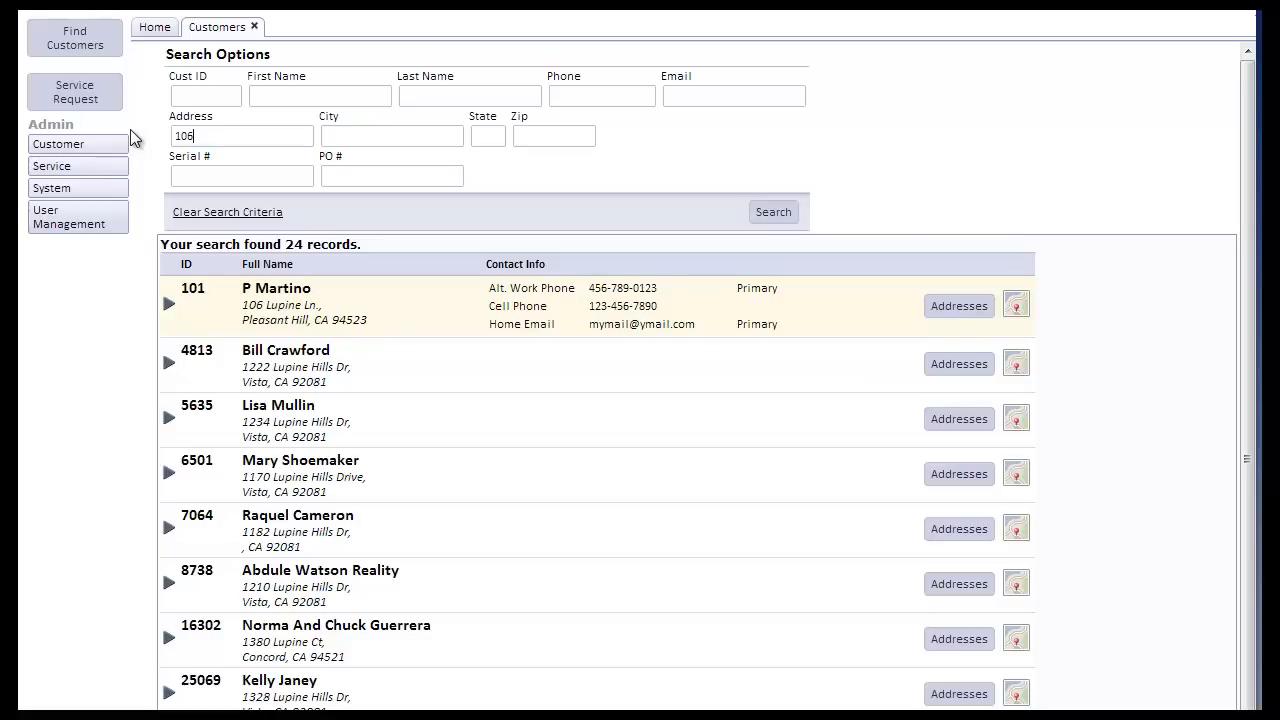
{"action": "type", "text": "lupine"}
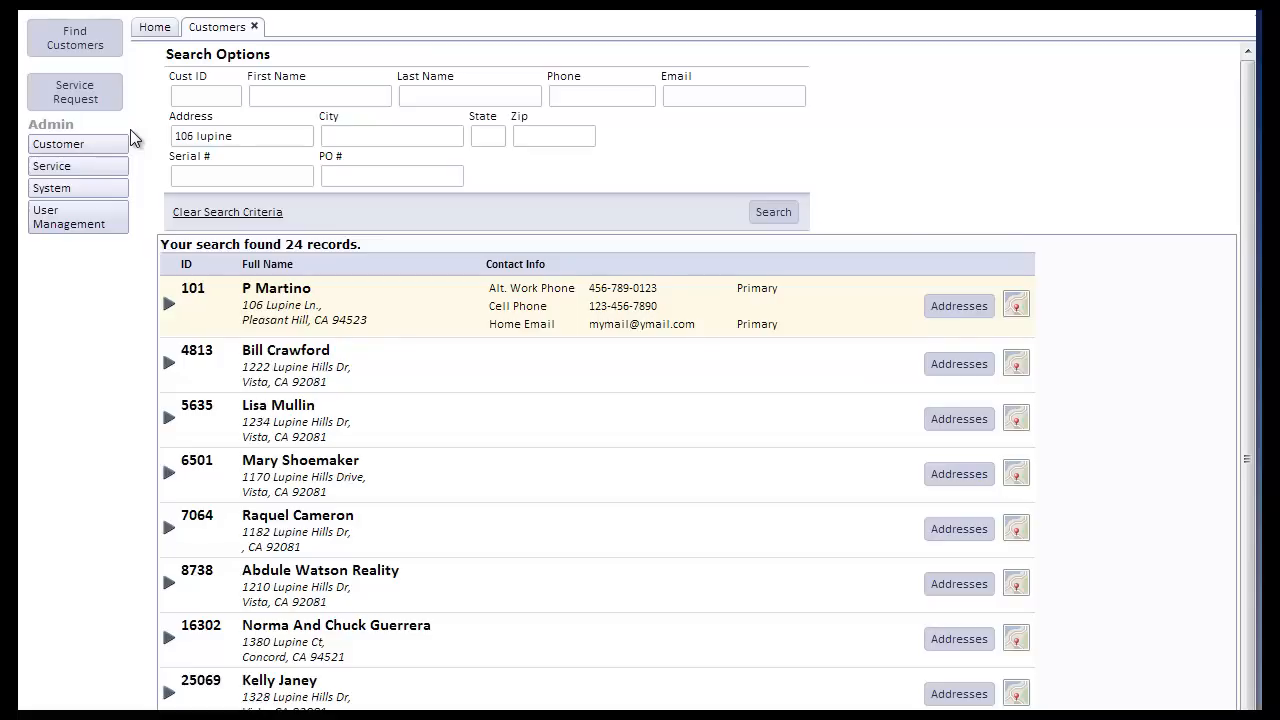
{"action": "left_click", "coordinate": [773, 211]}
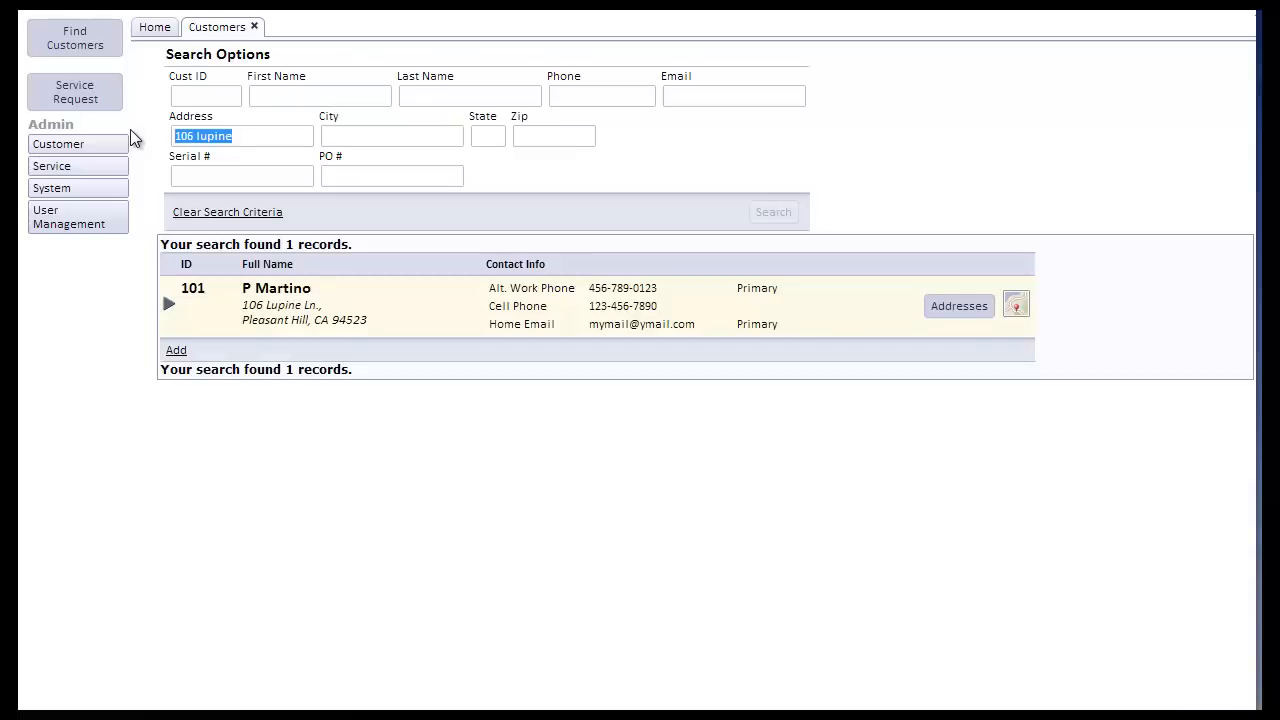
{"action": "mouse_move", "coordinate": [440, 330]}
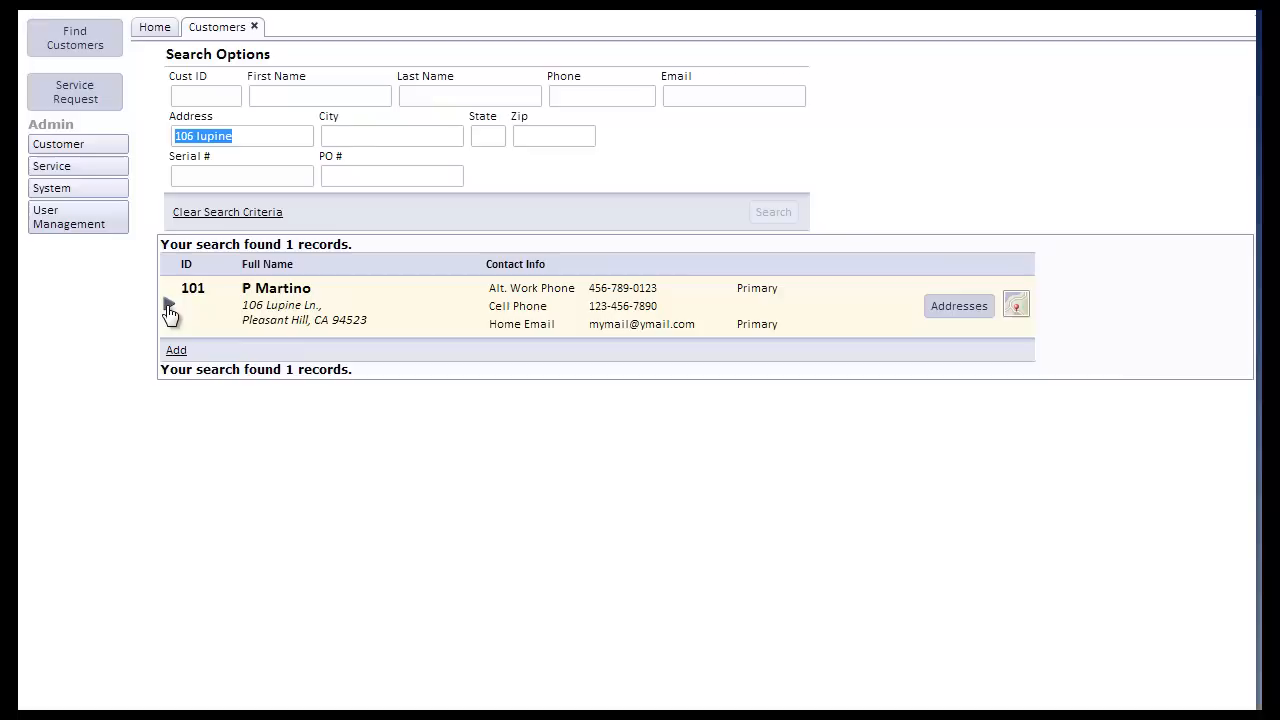
{"action": "mouse_move", "coordinate": [308, 302]}
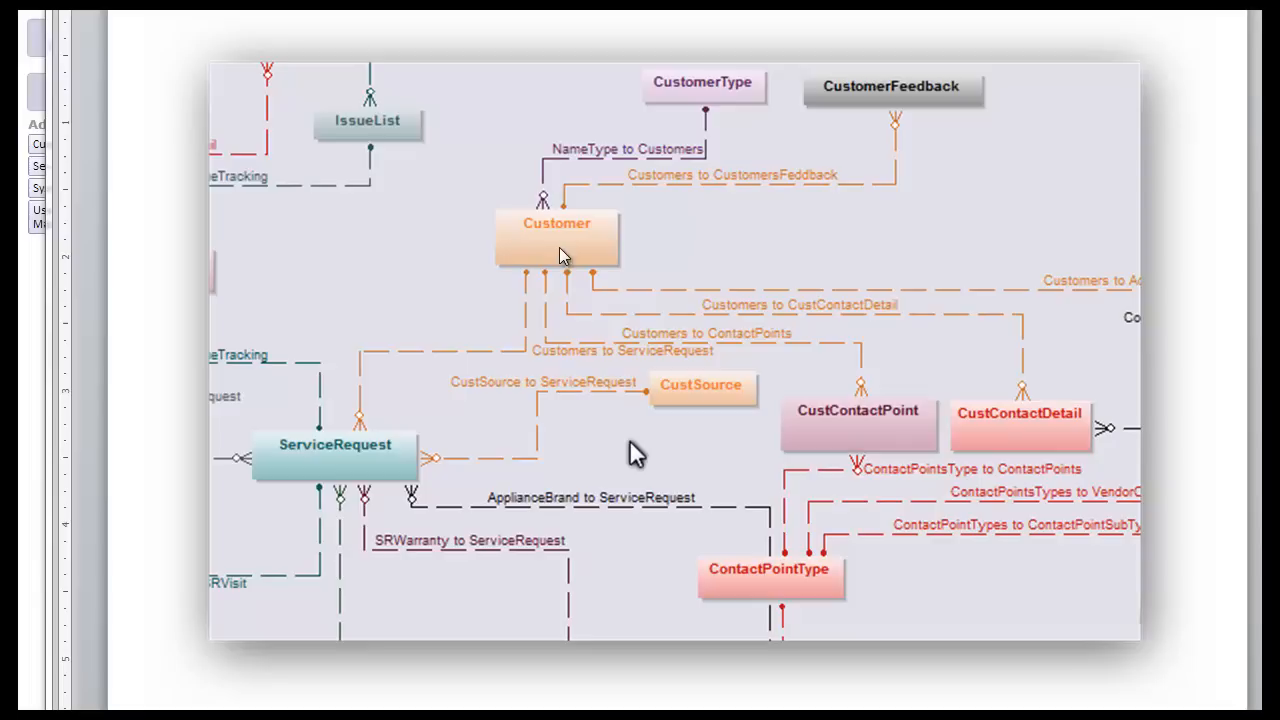
{"action": "mouse_move", "coordinate": [688, 118]}
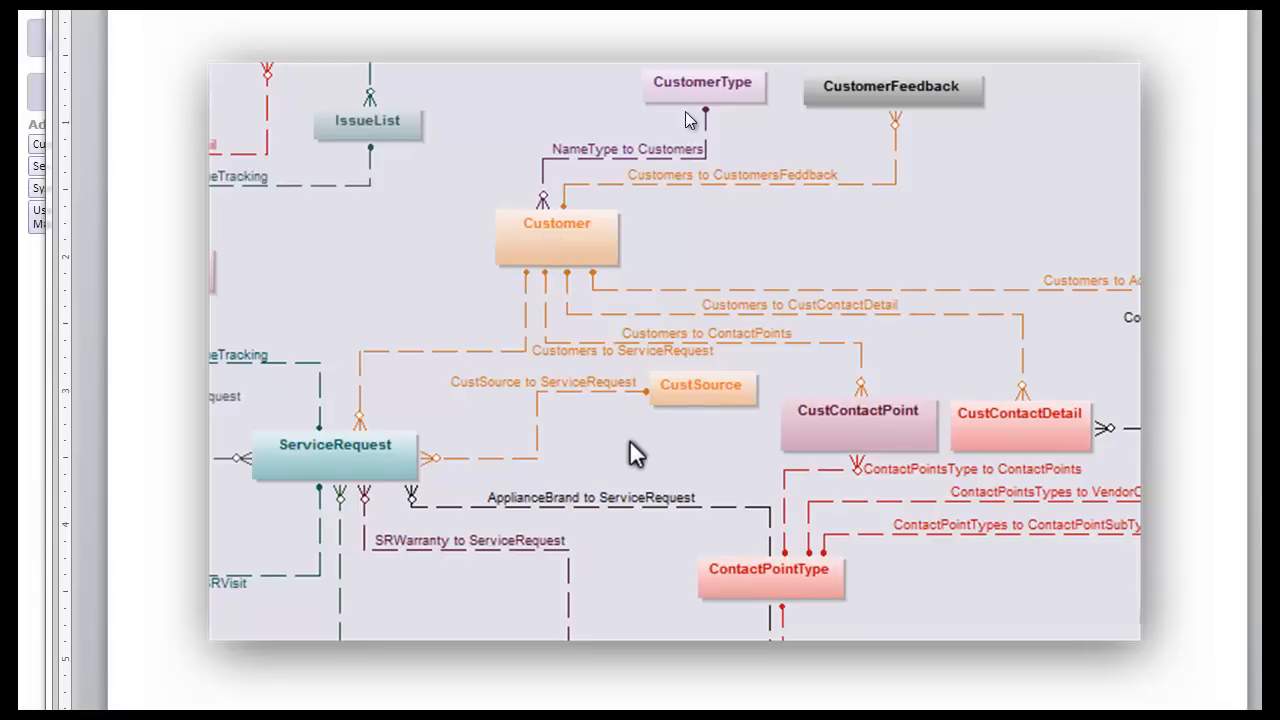
{"action": "mouse_move", "coordinate": [470, 378]}
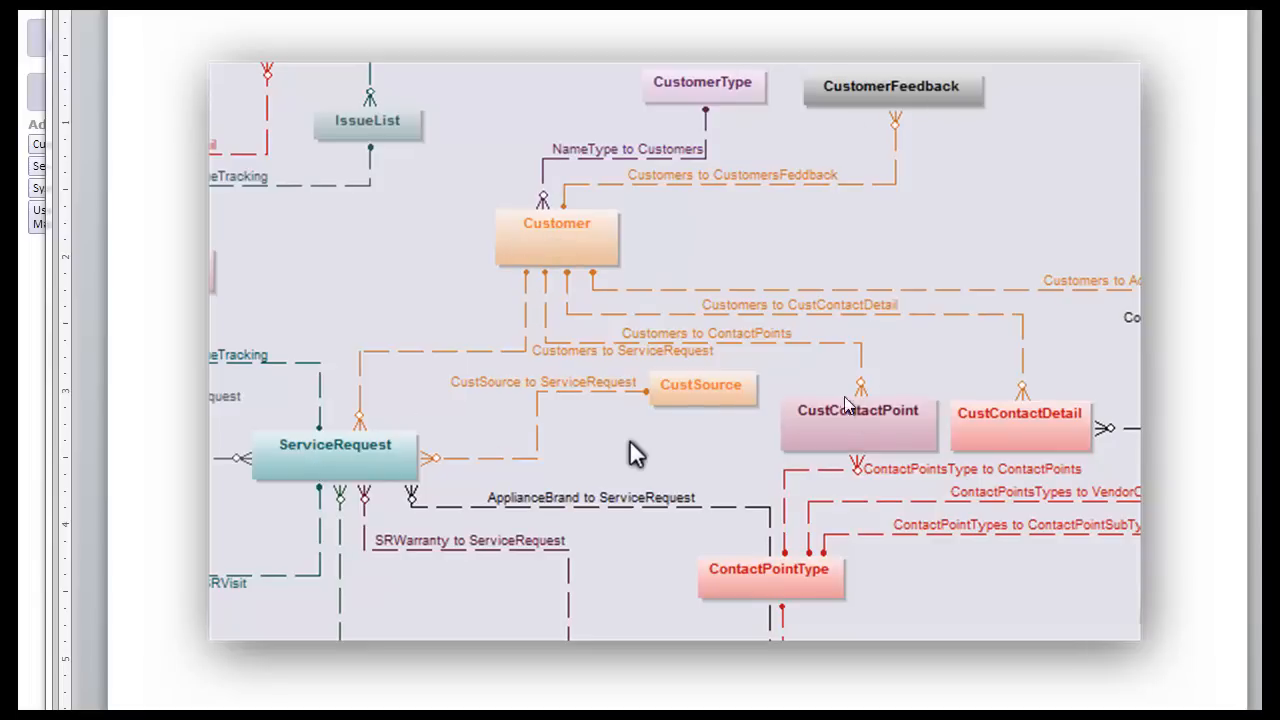
{"action": "mouse_move", "coordinate": [862, 440]}
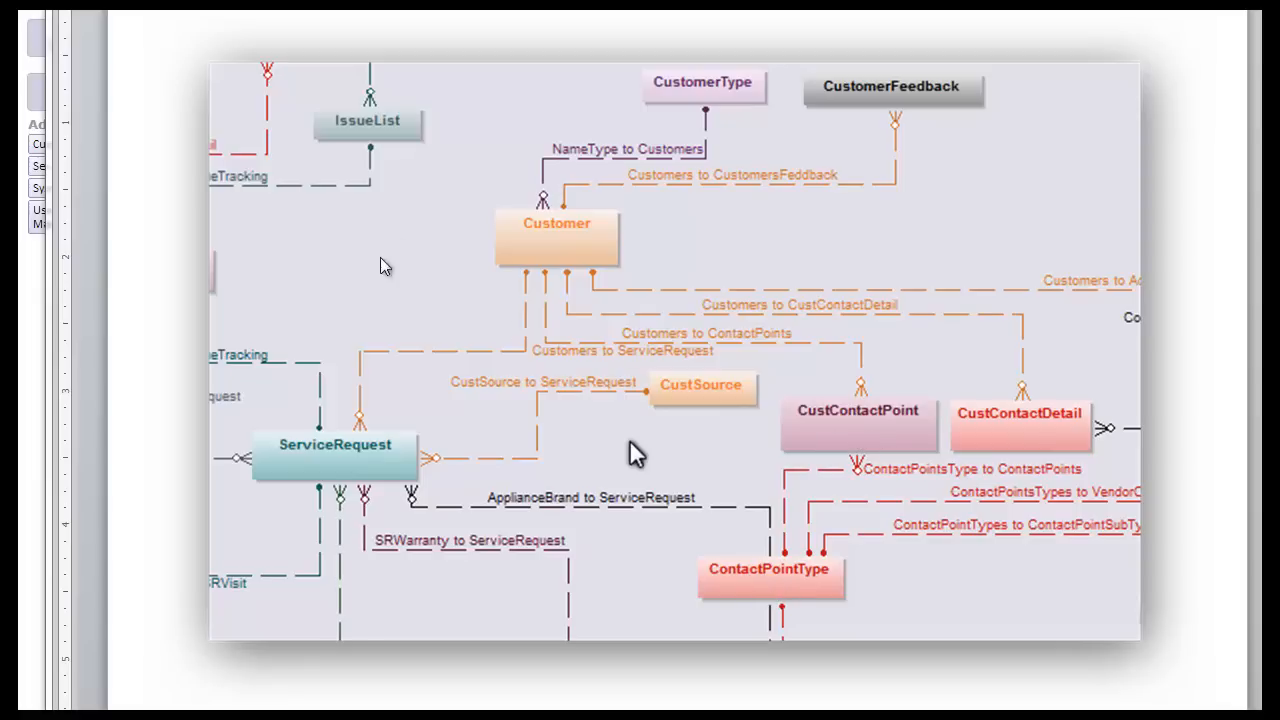
{"action": "mouse_move", "coordinate": [567, 324]}
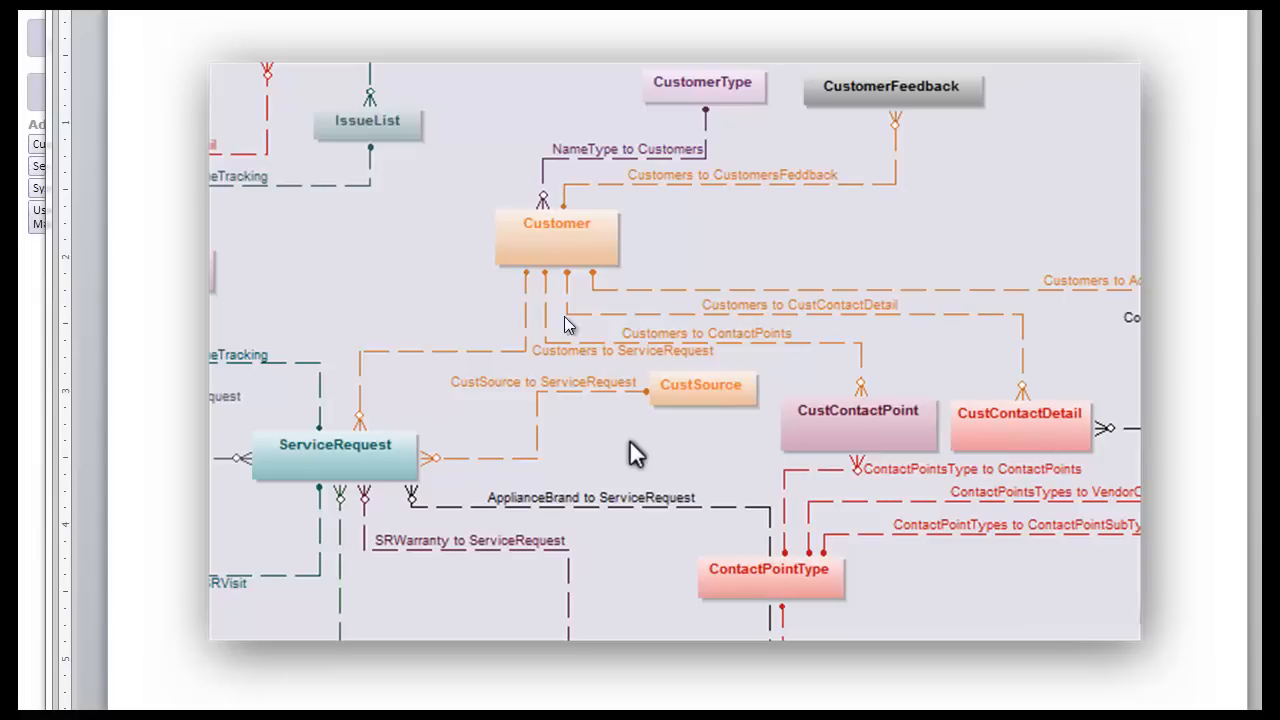
{"action": "mouse_move", "coordinate": [430, 303]}
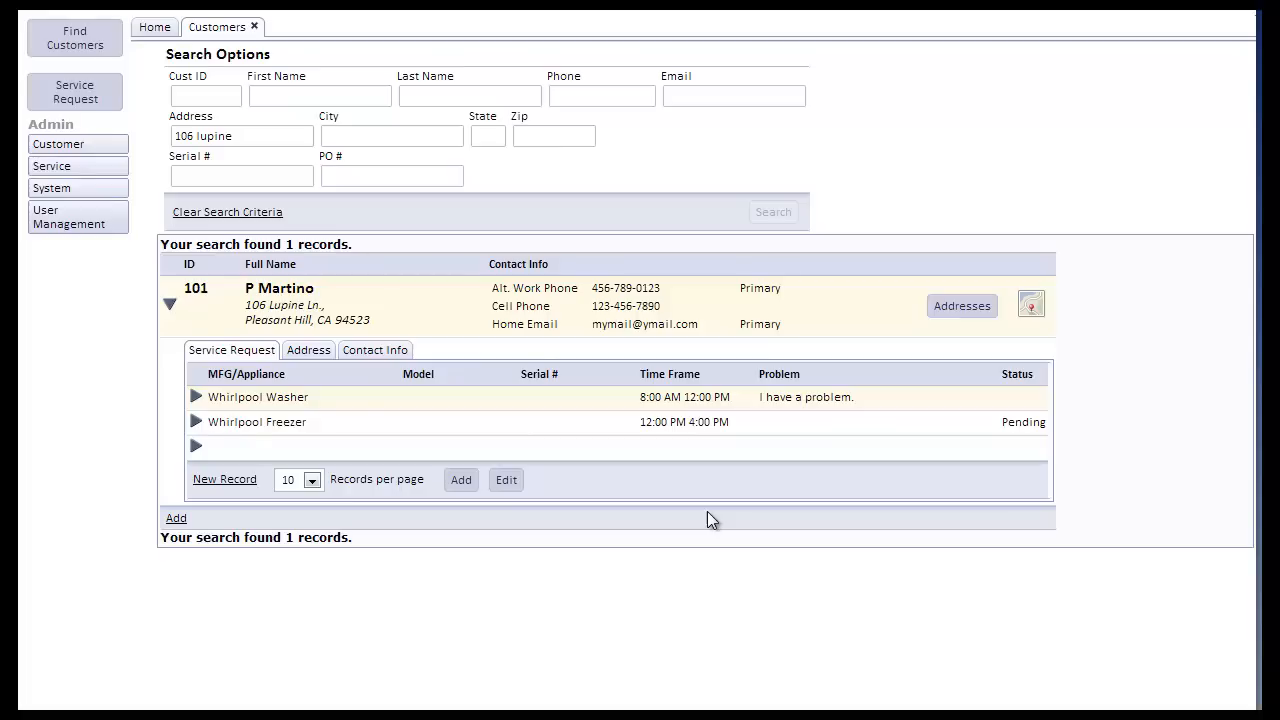
{"action": "mouse_move", "coordinate": [812, 520]}
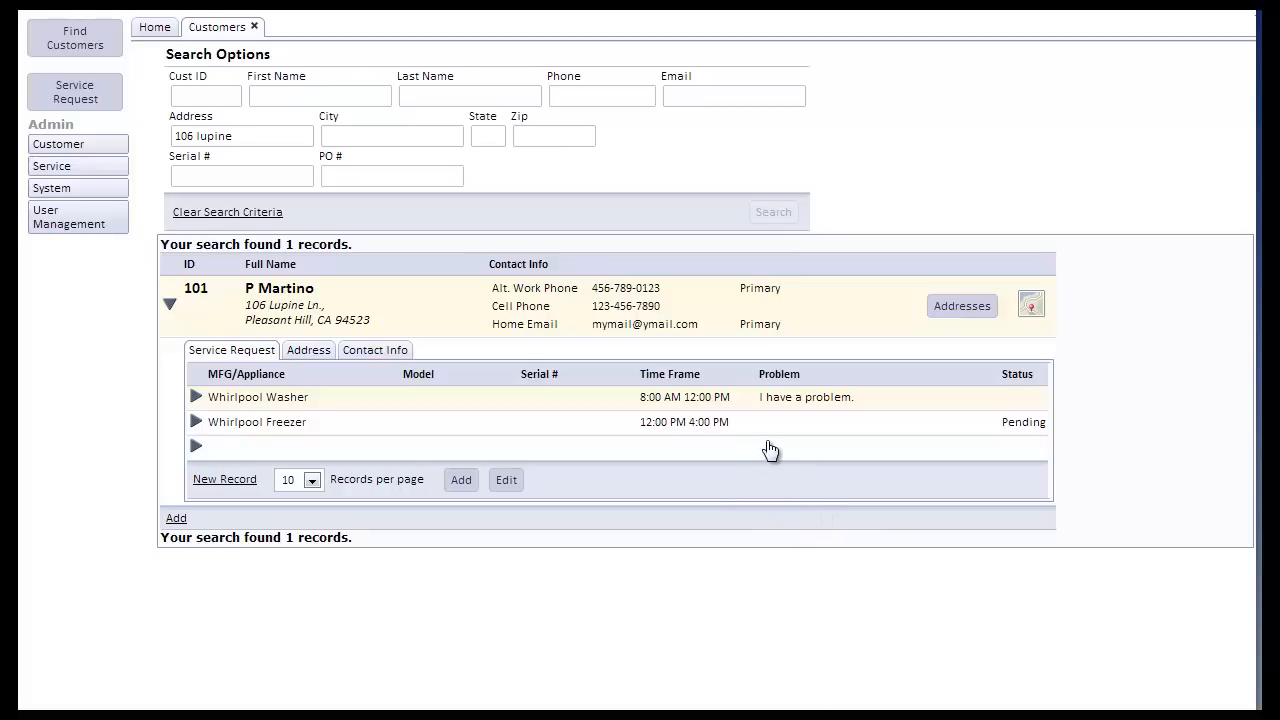
{"action": "mouse_move", "coordinate": [784, 452]}
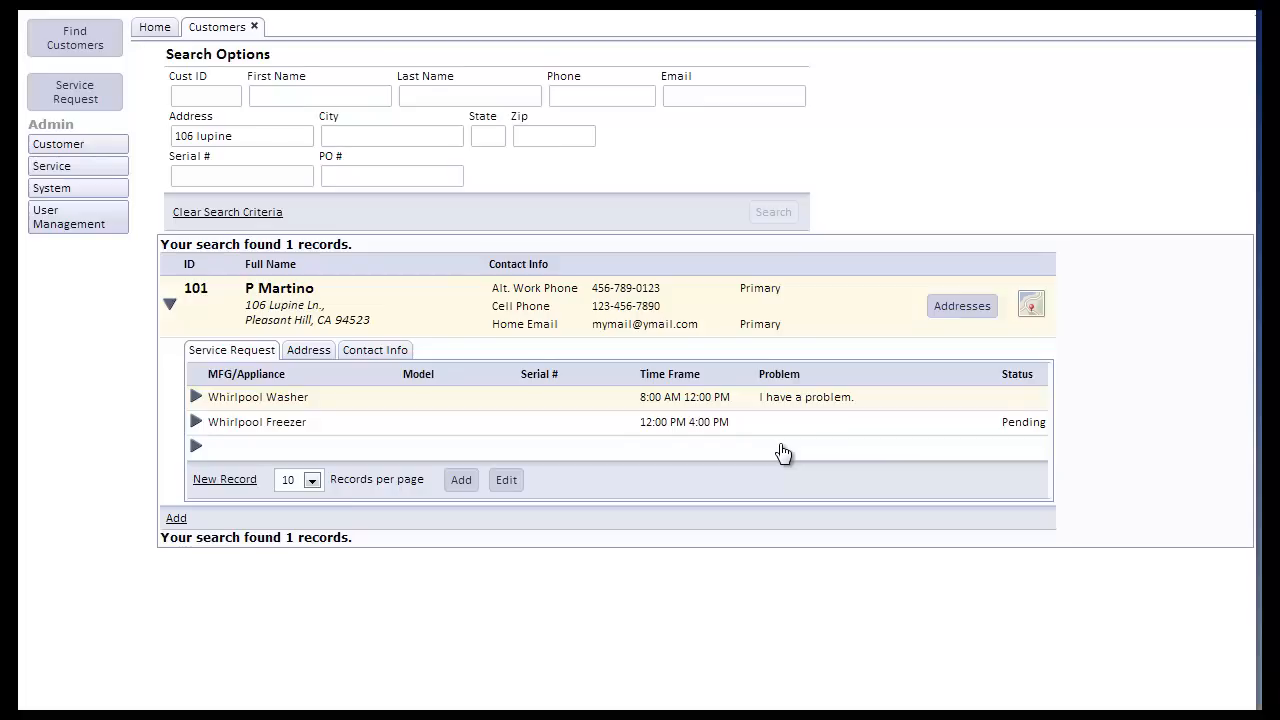
{"action": "mouse_move", "coordinate": [390, 333]}
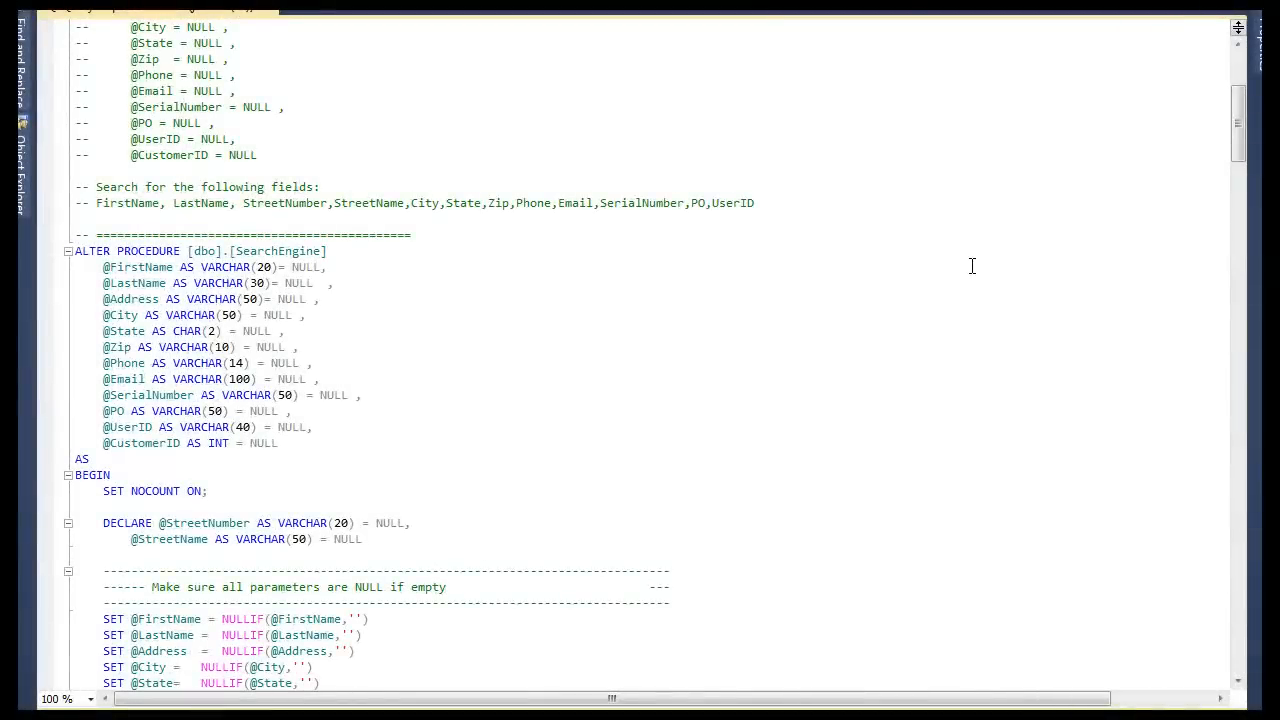
{"action": "scroll", "scroll_direction": "down", "scroll_amount": 3}
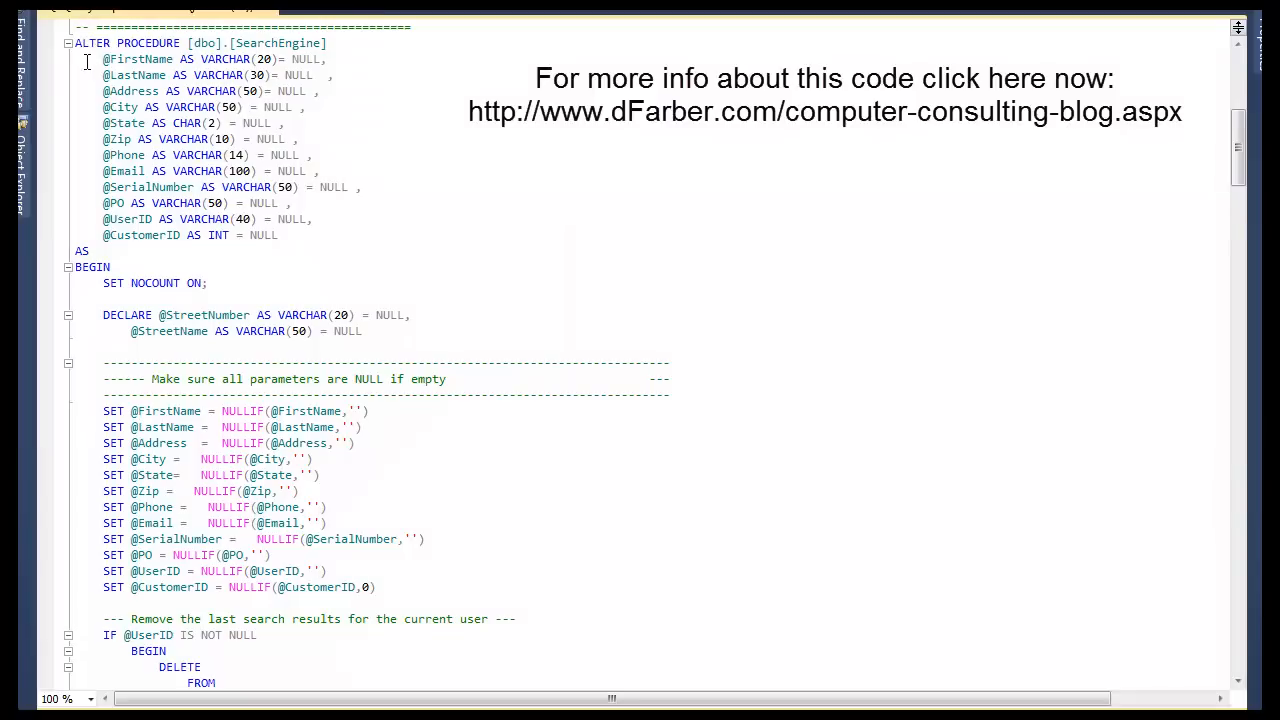
{"action": "scroll", "scroll_direction": "down", "scroll_amount": 3}
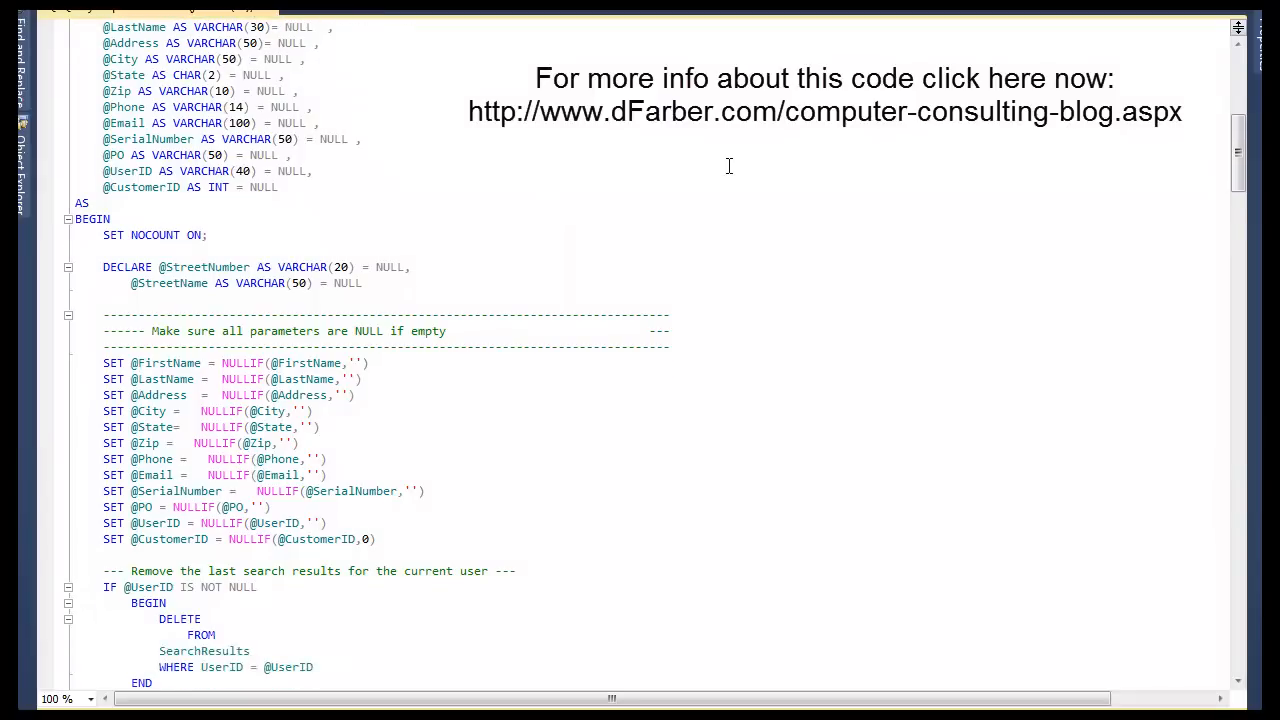
{"action": "scroll", "scroll_direction": "down", "scroll_amount": 3}
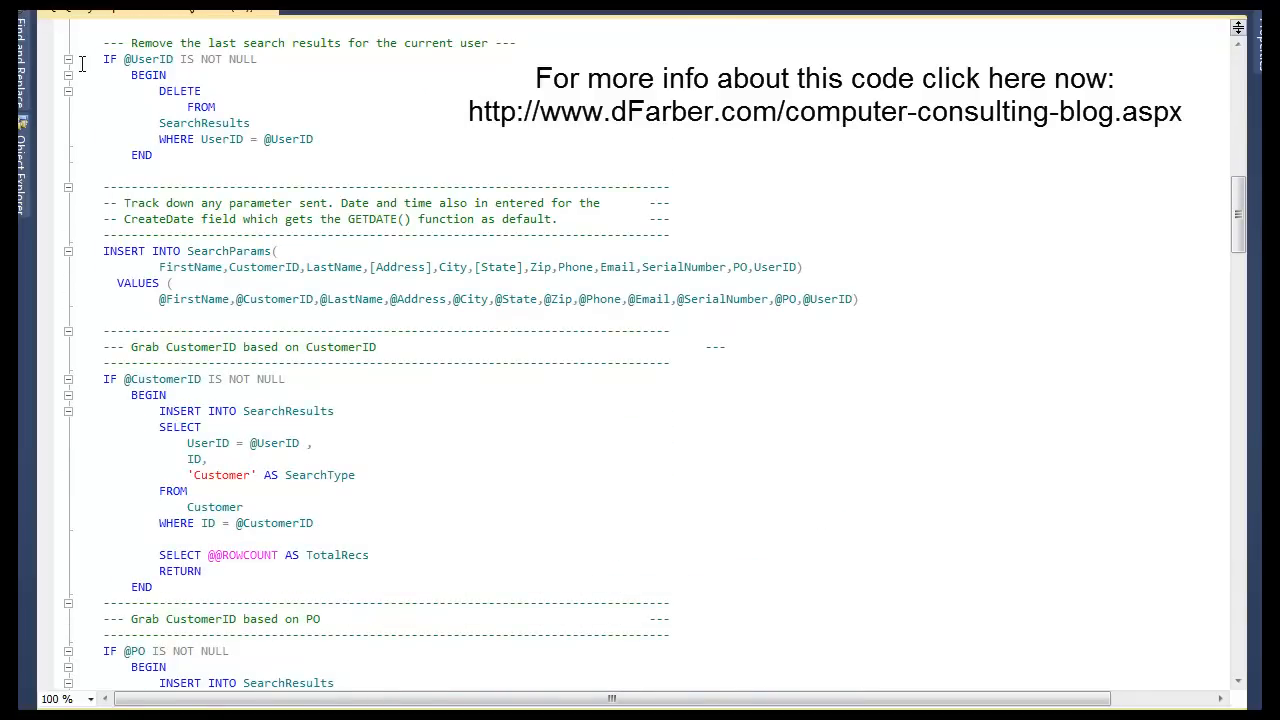
{"action": "mouse_move", "coordinate": [200, 158]}
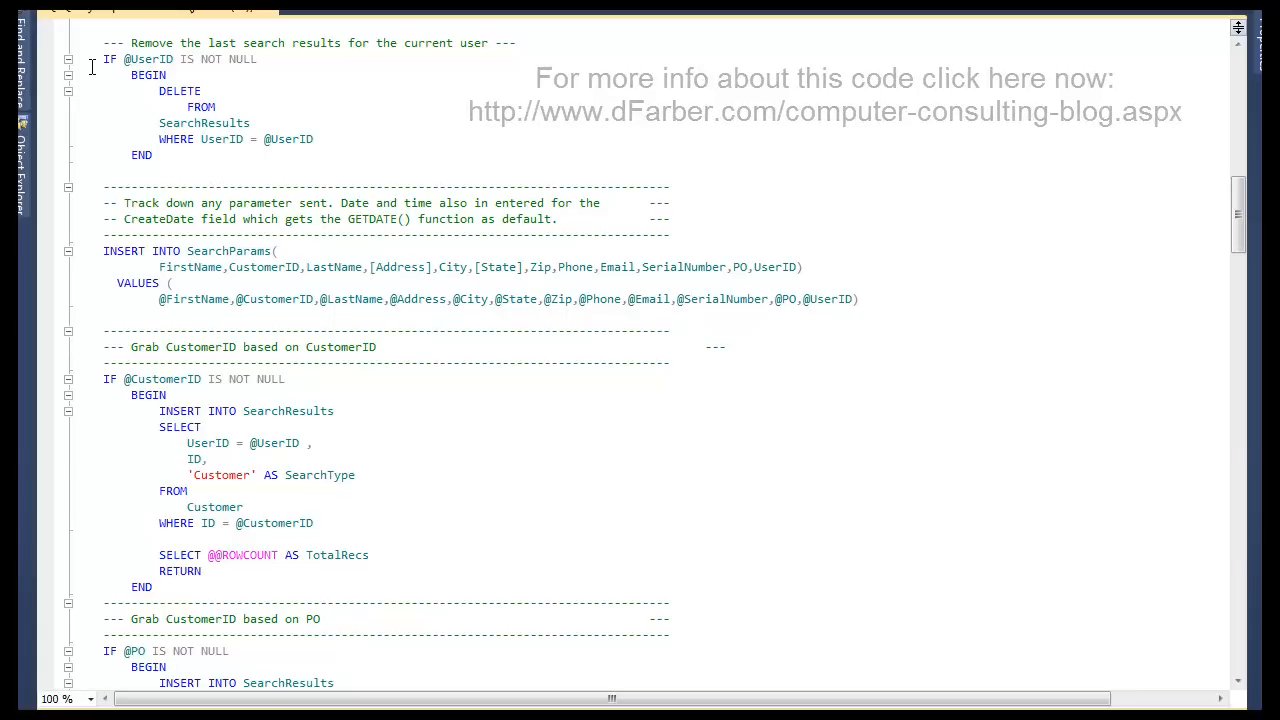
{"action": "left_click_drag", "start_coordinate": [103, 59], "coordinate": [153, 155]}
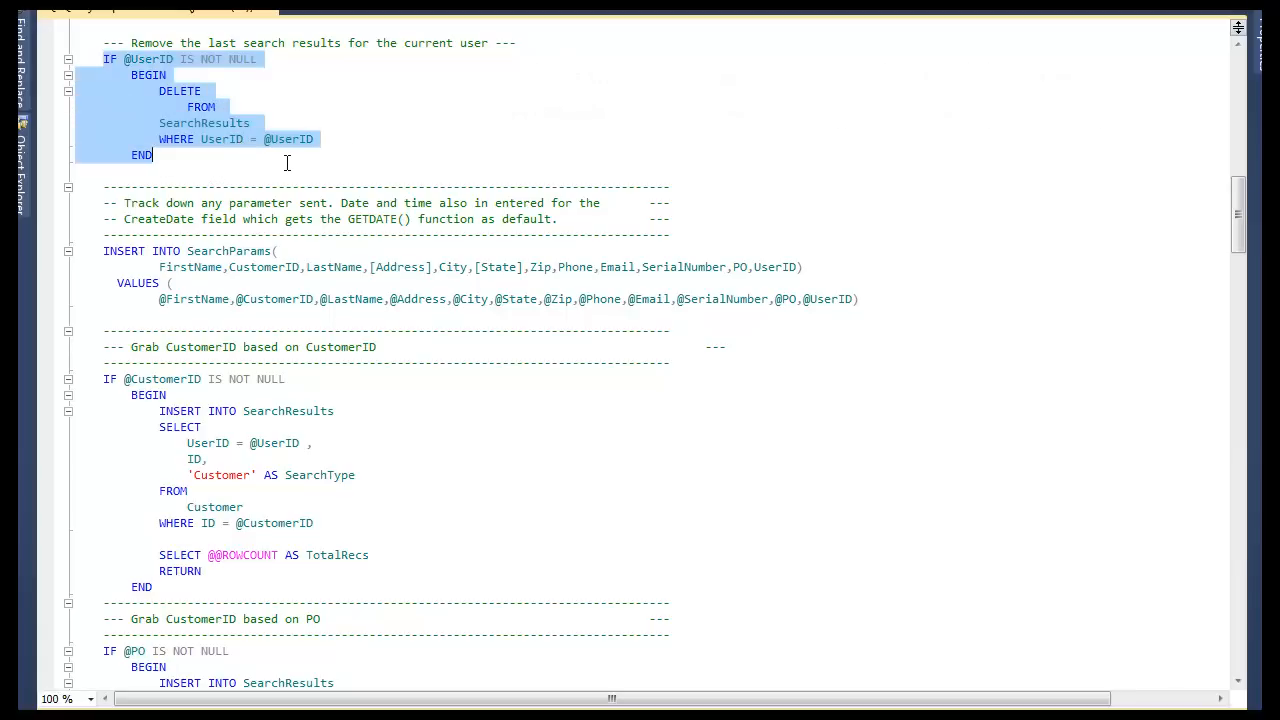
{"action": "scroll", "scroll_direction": "down", "scroll_amount": 3}
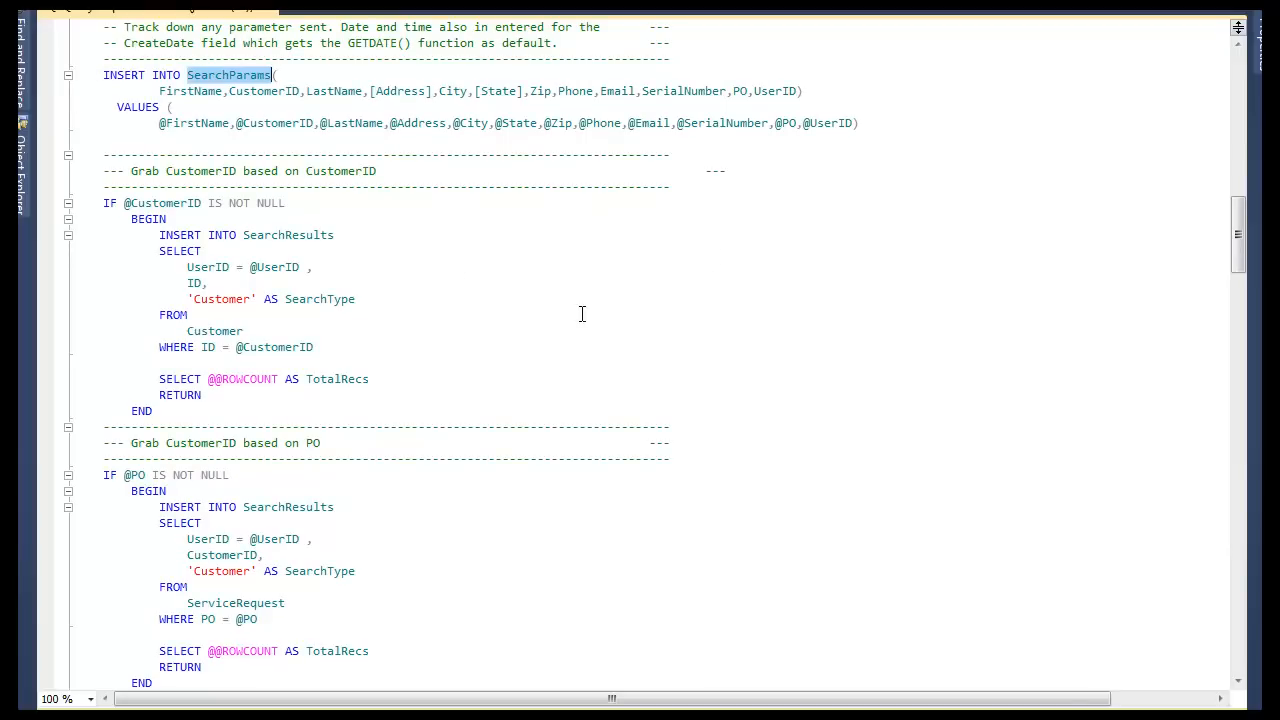
{"action": "mouse_move", "coordinate": [603, 300]}
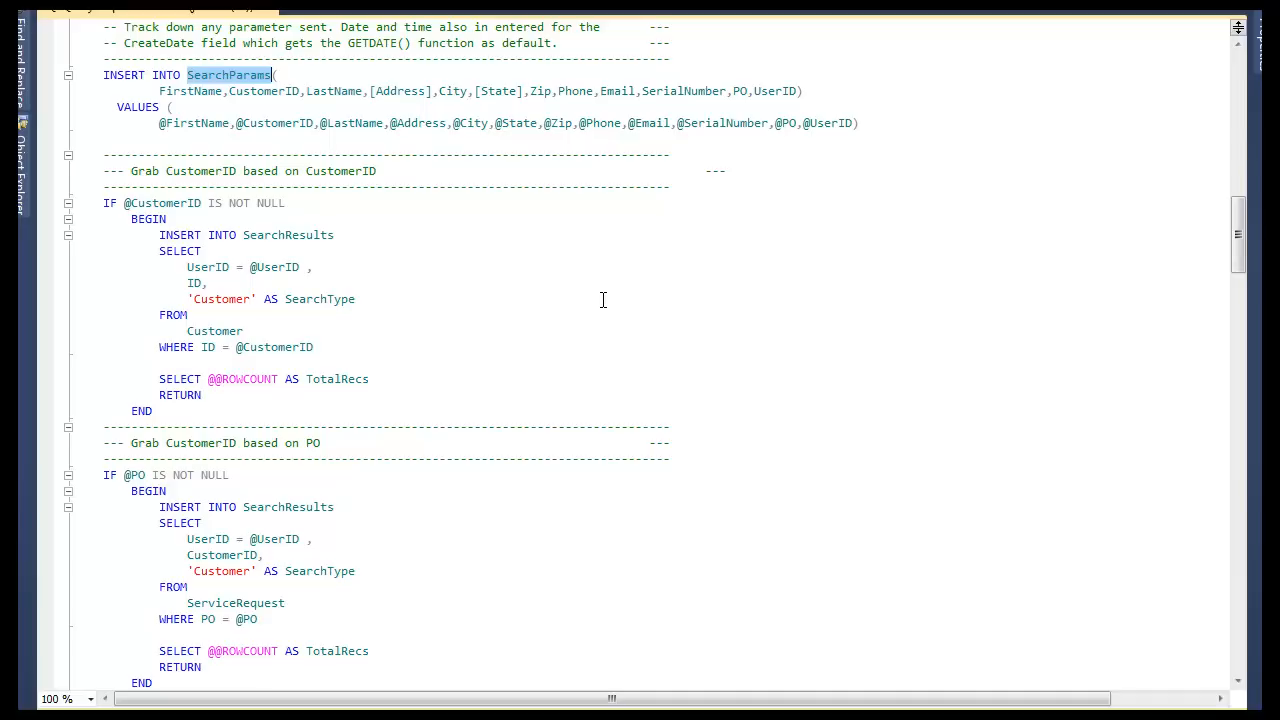
{"action": "mouse_move", "coordinate": [639, 284]}
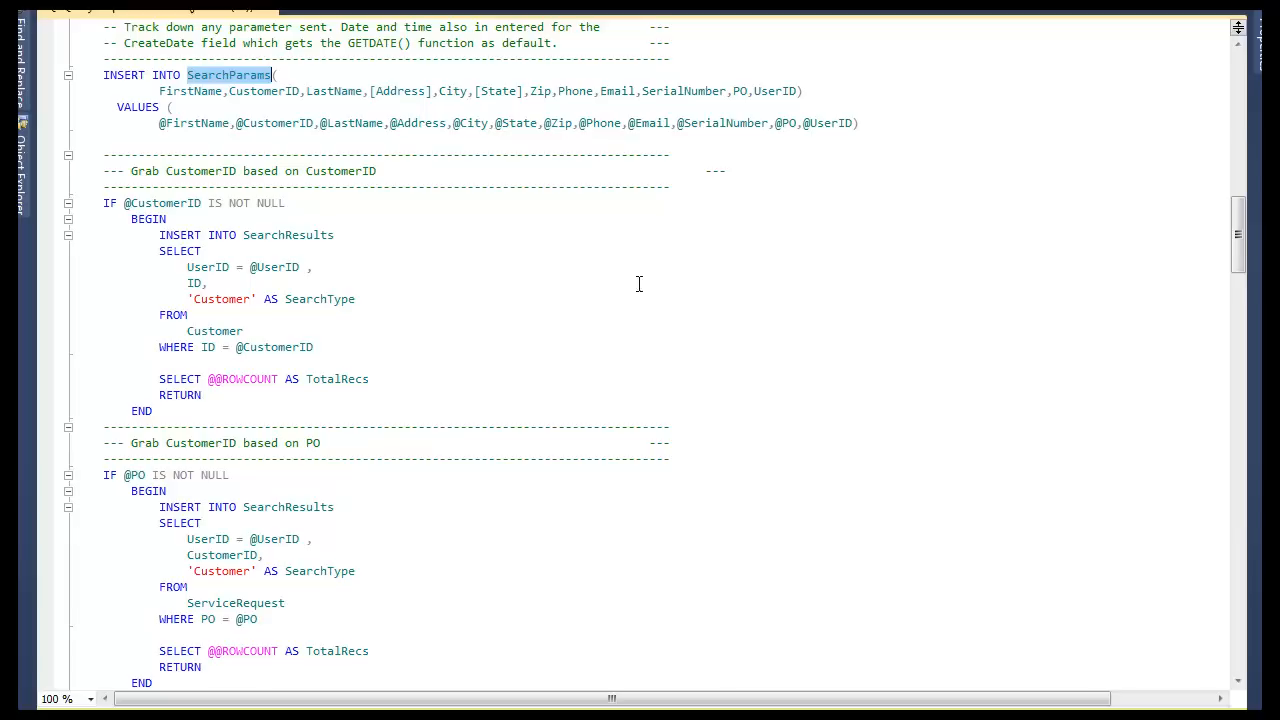
{"action": "mouse_move", "coordinate": [612, 270]}
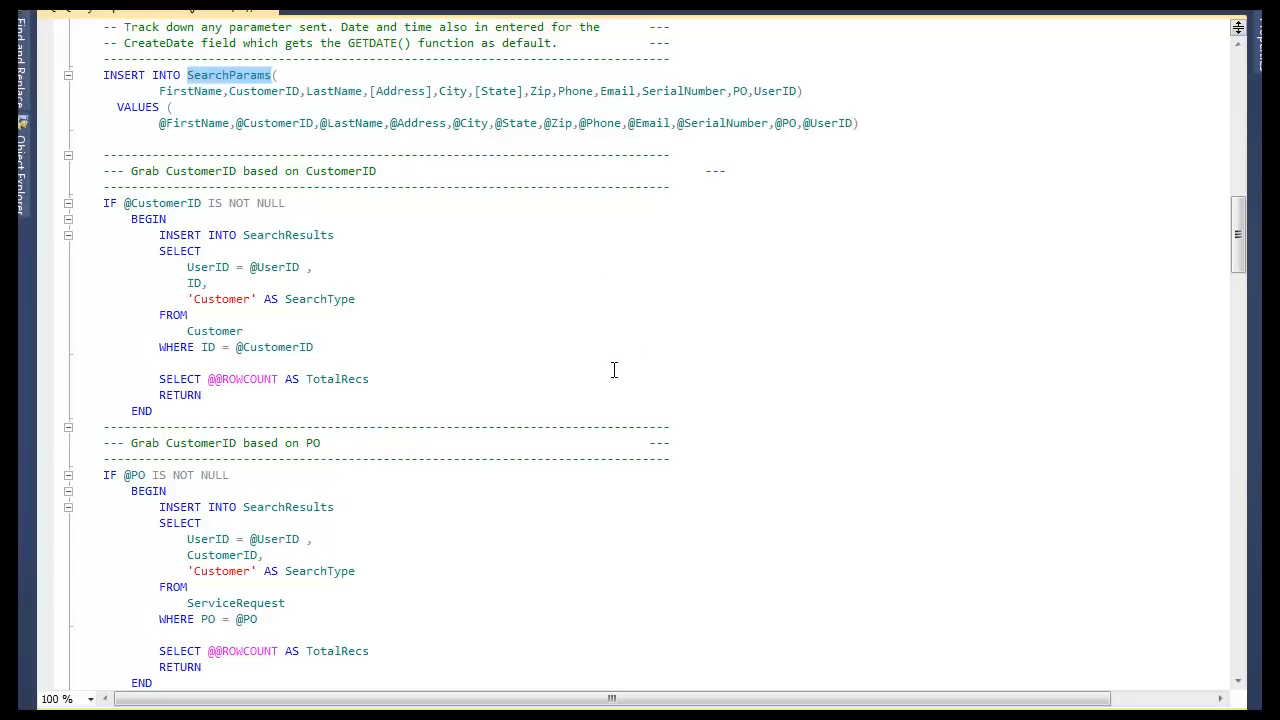
{"action": "mouse_move", "coordinate": [699, 294]}
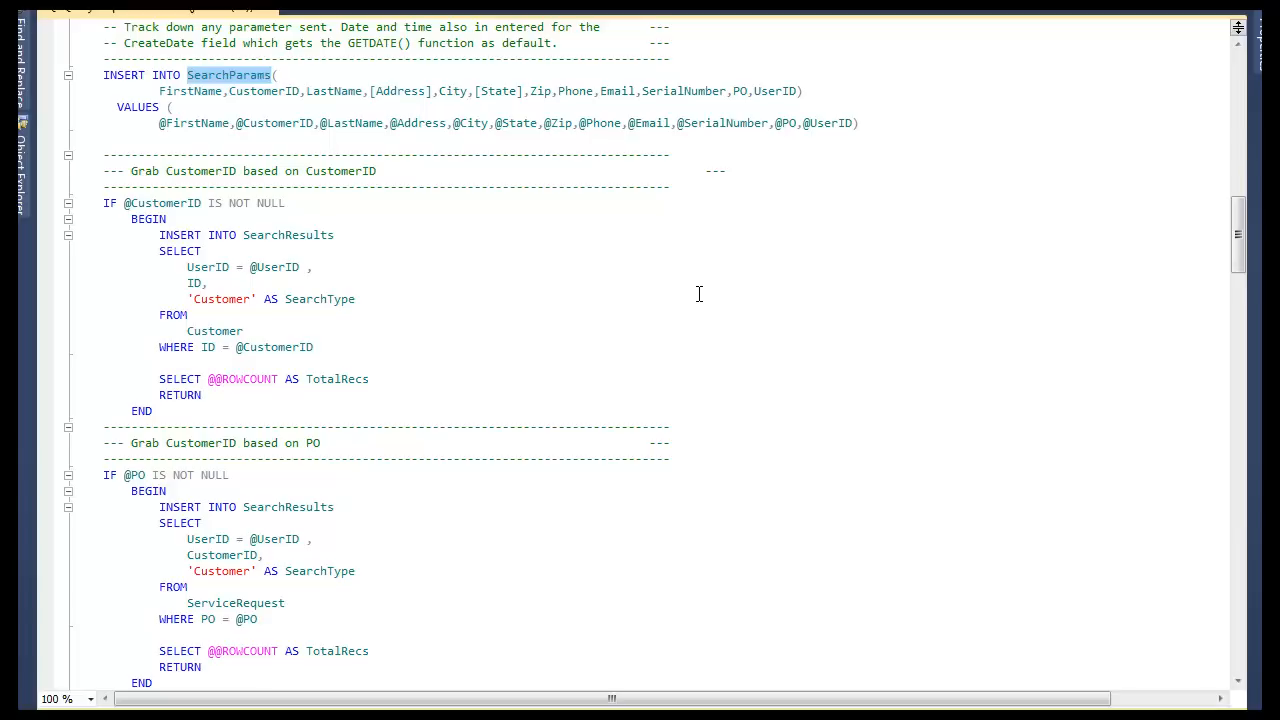
{"action": "scroll", "scroll_direction": "down", "scroll_amount": 3}
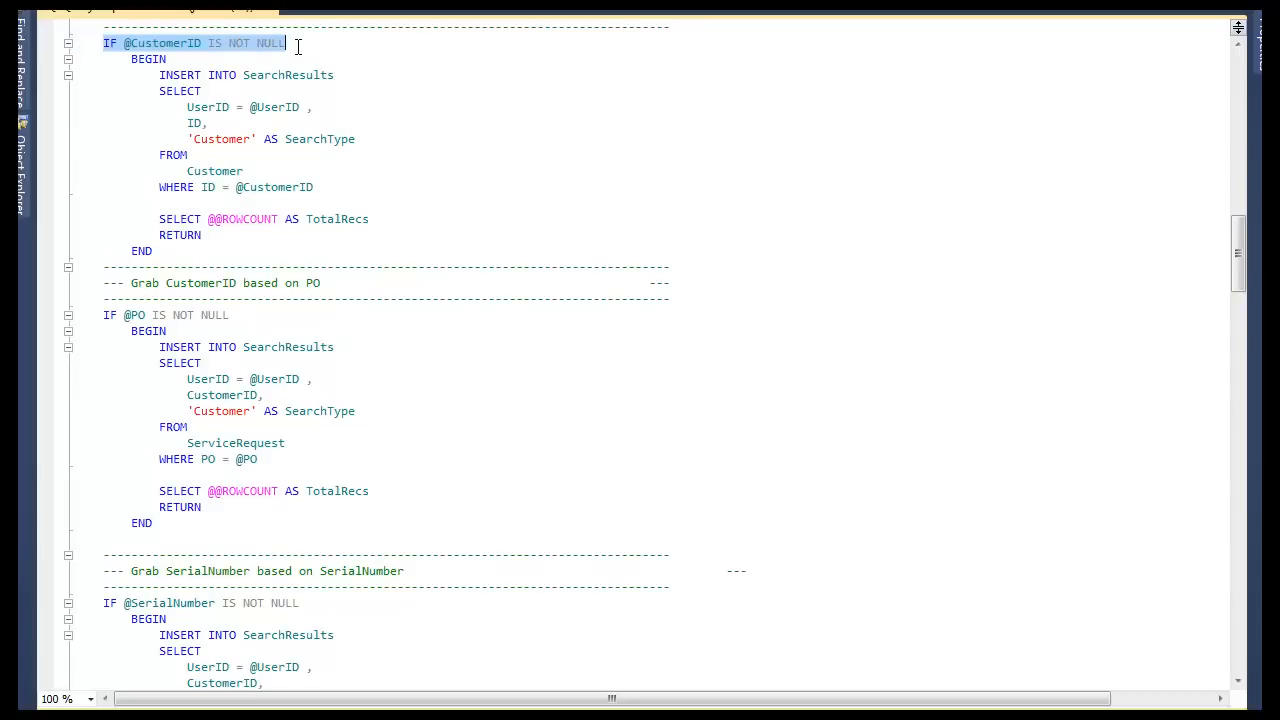
{"action": "mouse_move", "coordinate": [405, 70]}
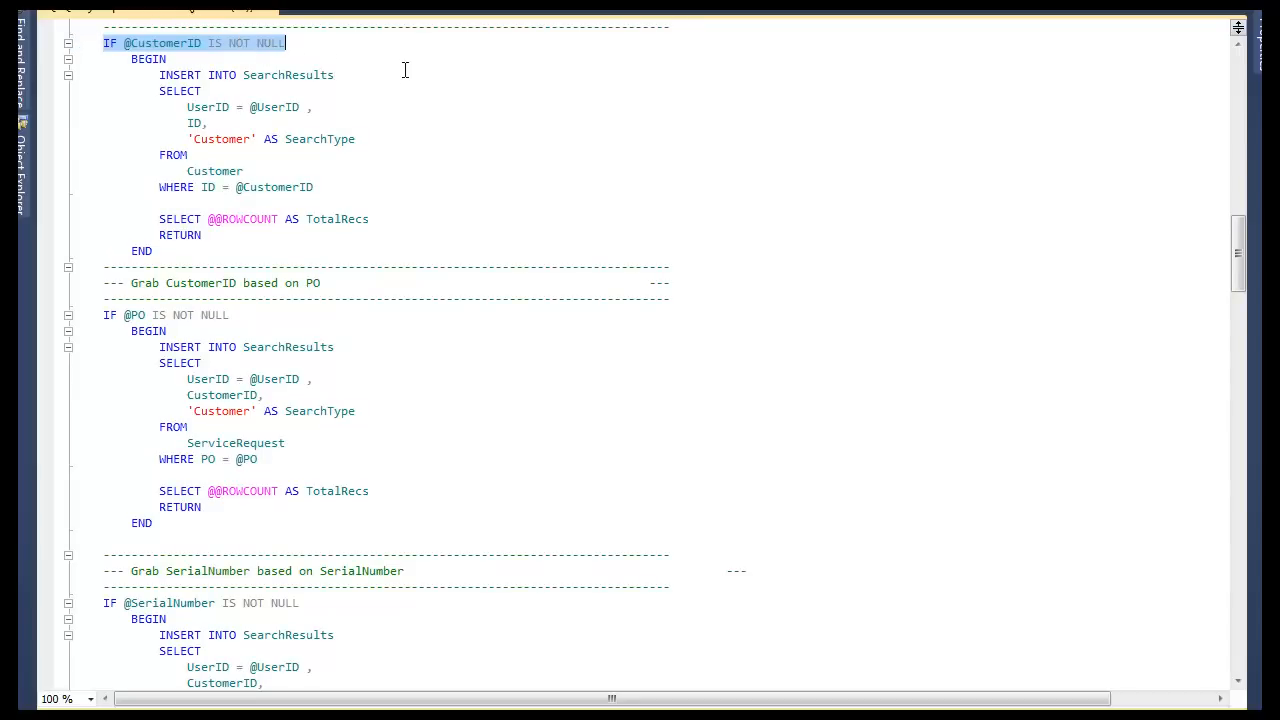
{"action": "mouse_move", "coordinate": [108, 115]}
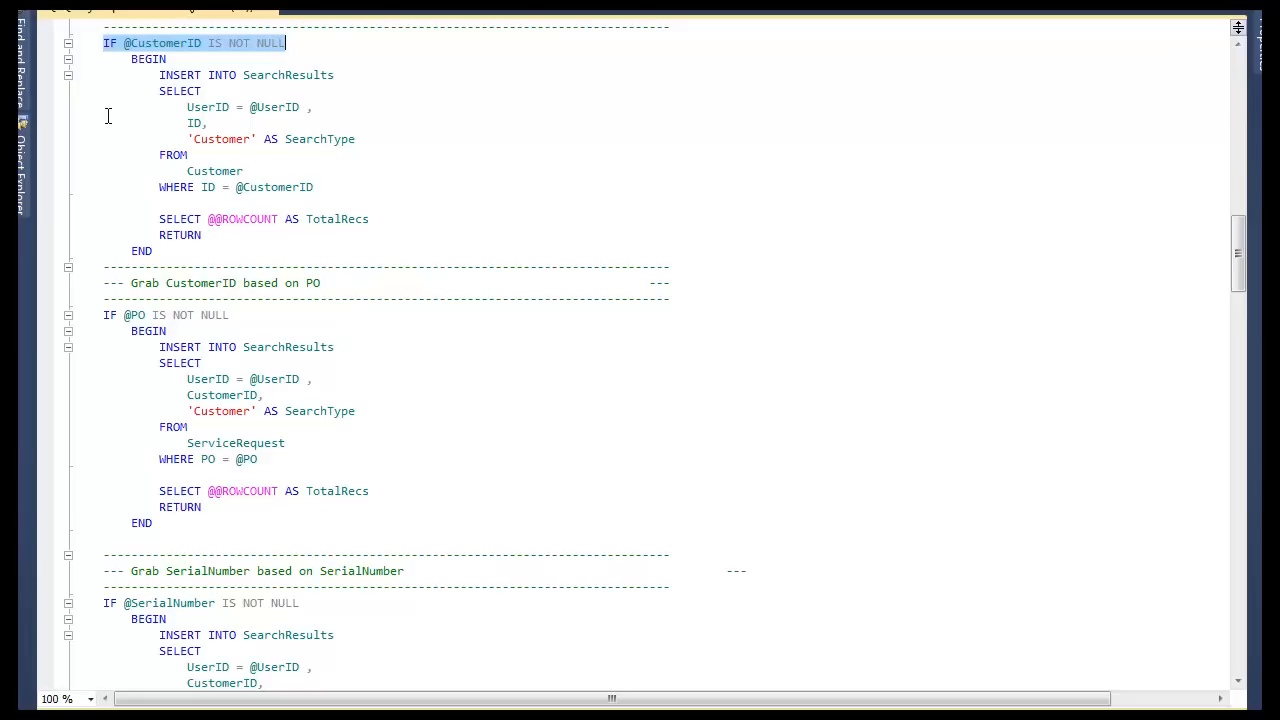
{"action": "mouse_move", "coordinate": [353, 81]}
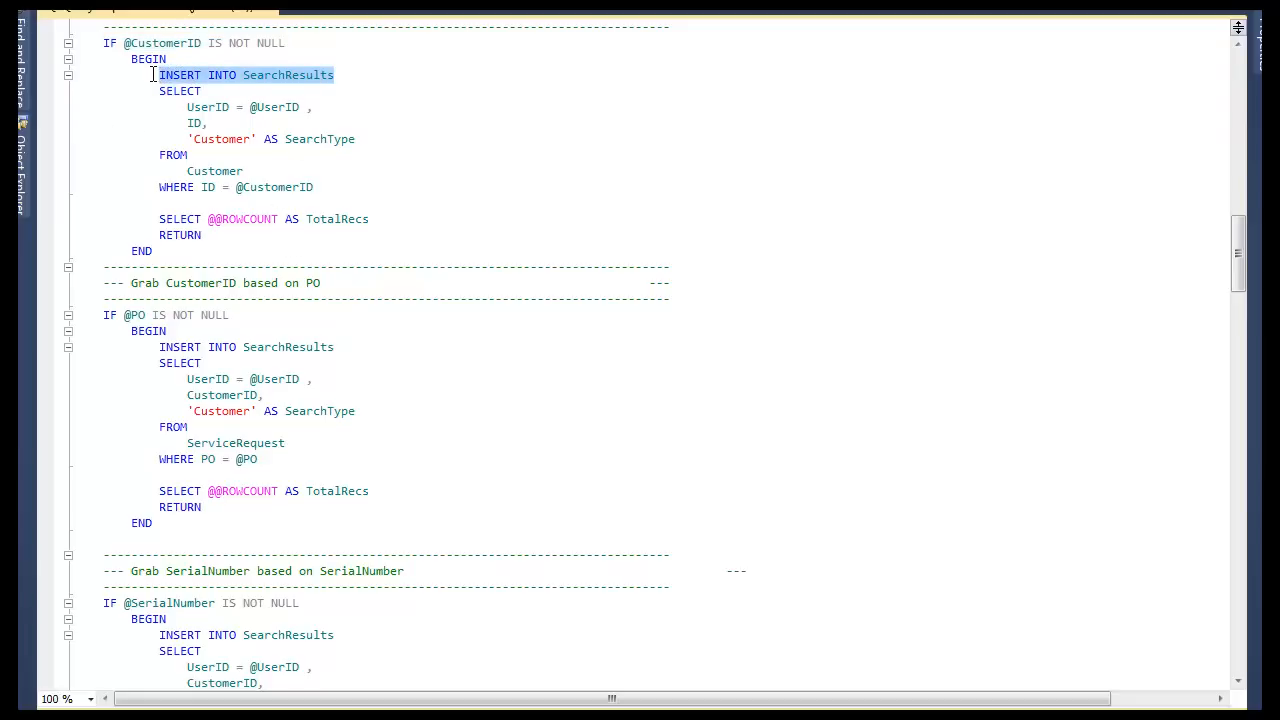
{"action": "mouse_move", "coordinate": [467, 143]}
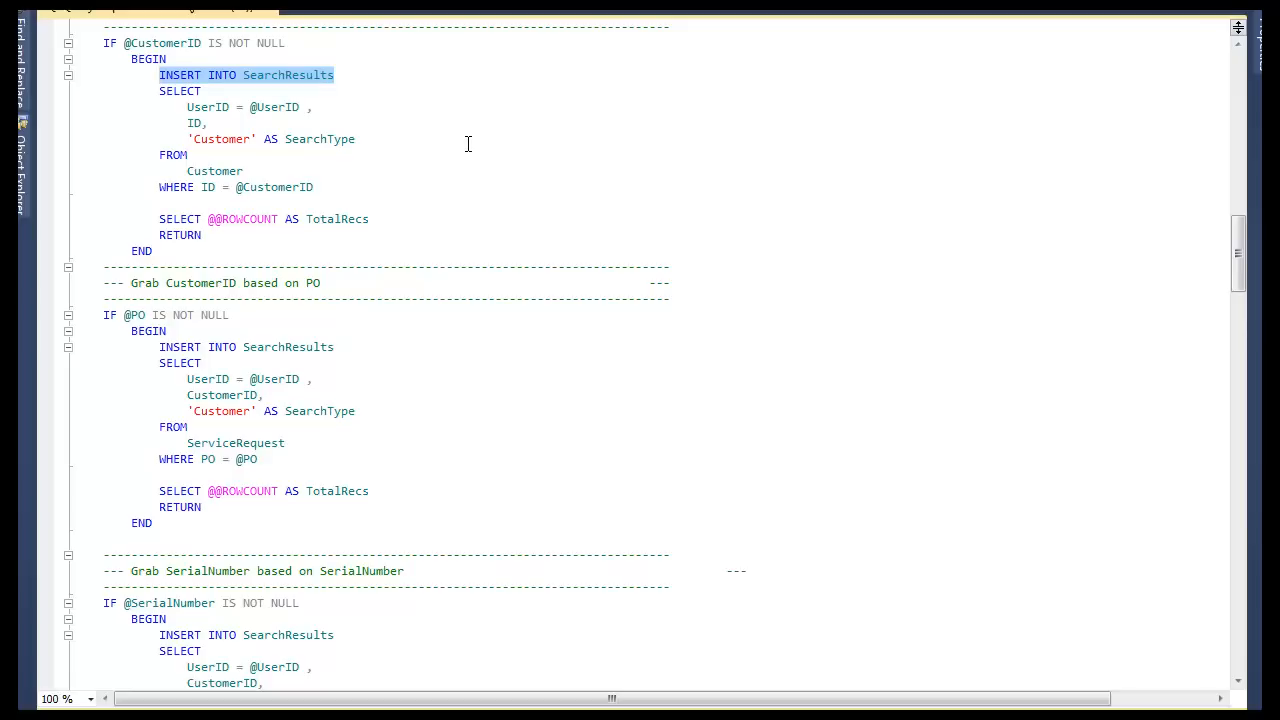
{"action": "mouse_move", "coordinate": [576, 214]}
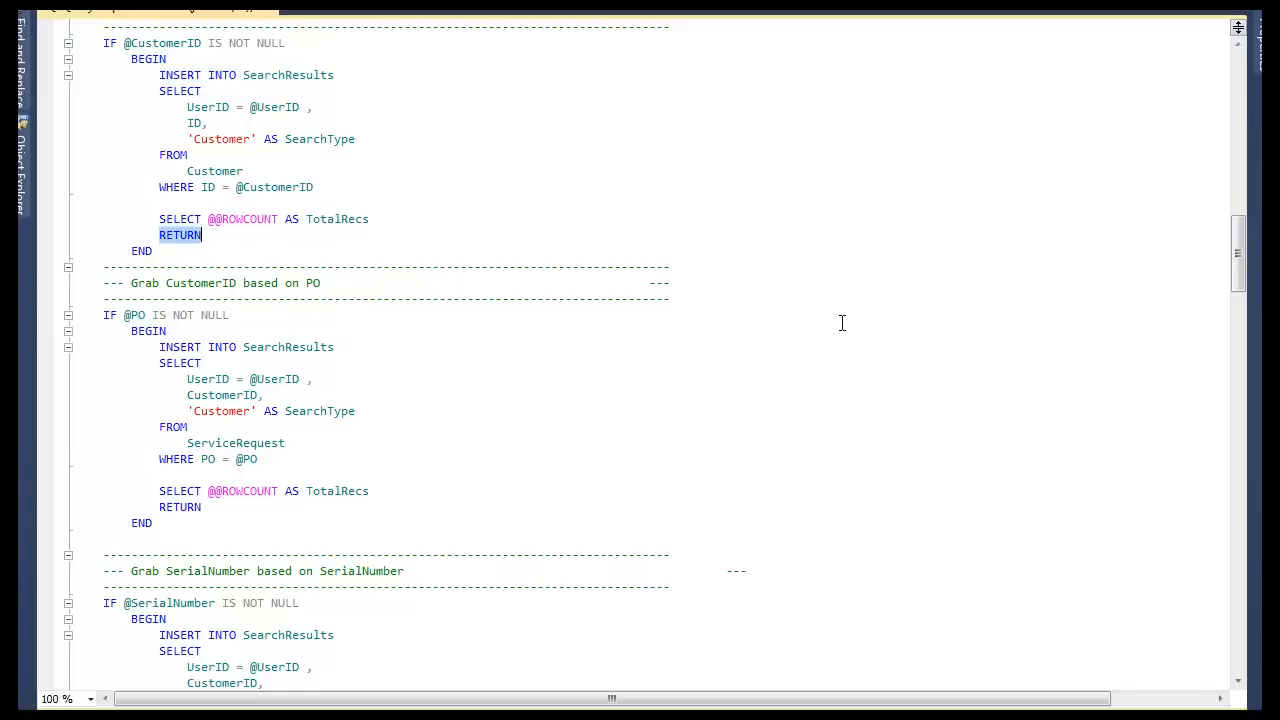
{"action": "mouse_move", "coordinate": [767, 282]}
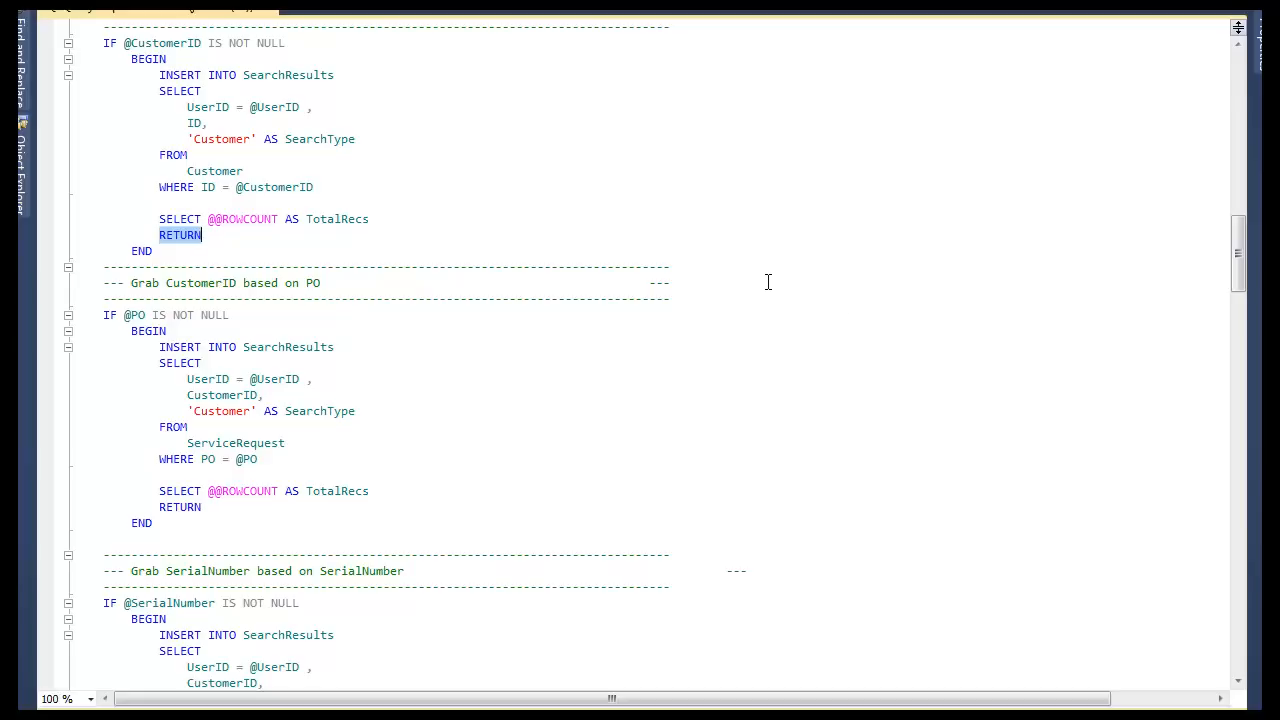
{"action": "mouse_move", "coordinate": [767, 240]}
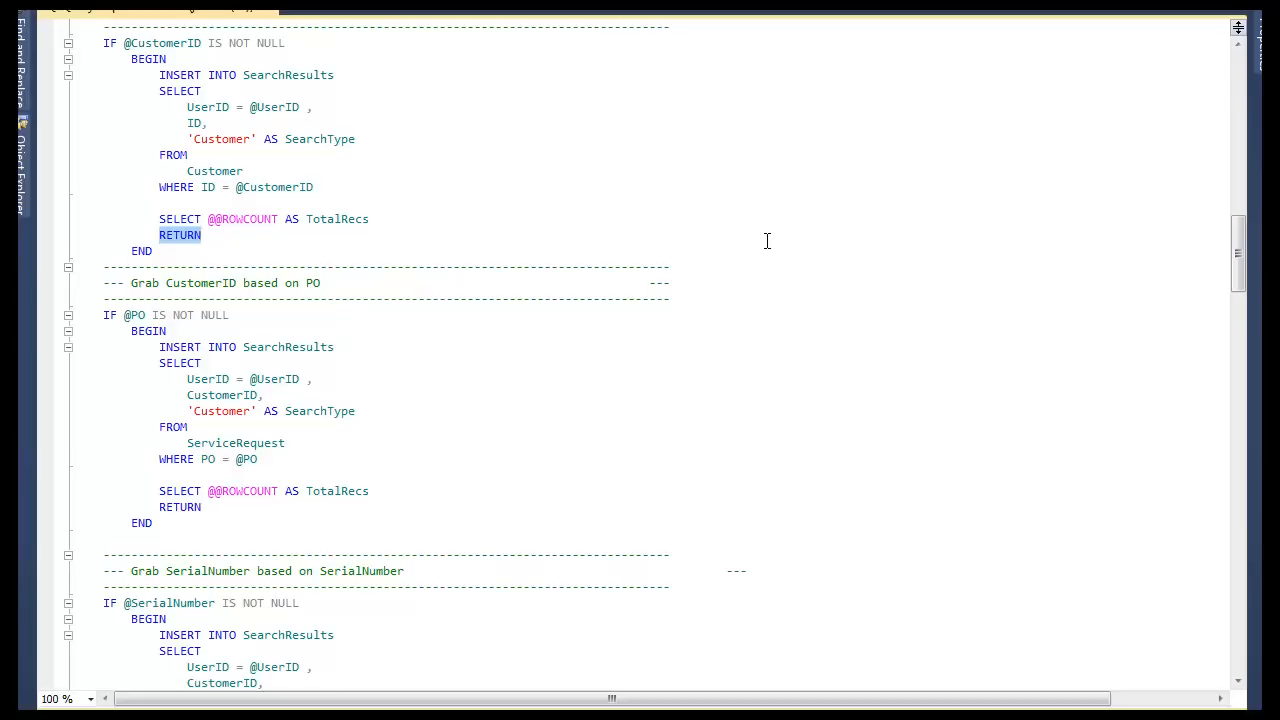
{"action": "scroll", "scroll_direction": "down", "scroll_amount": 3}
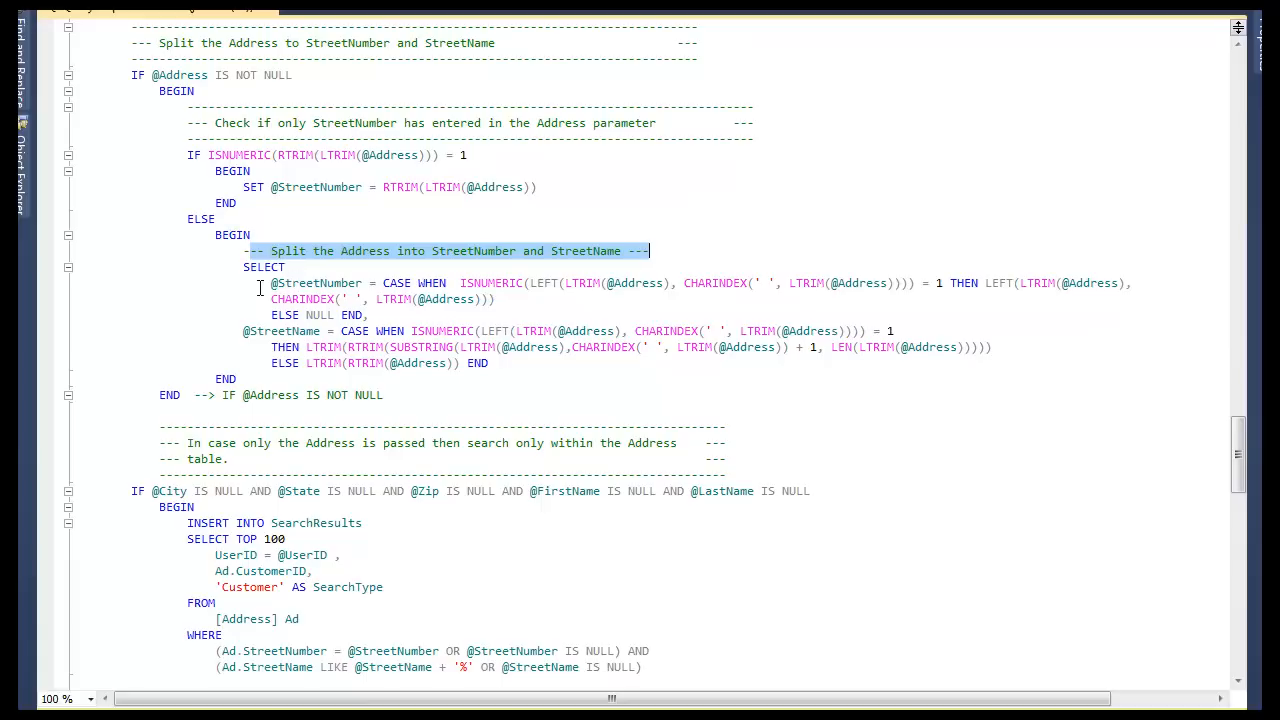
{"action": "mouse_move", "coordinate": [545, 368]}
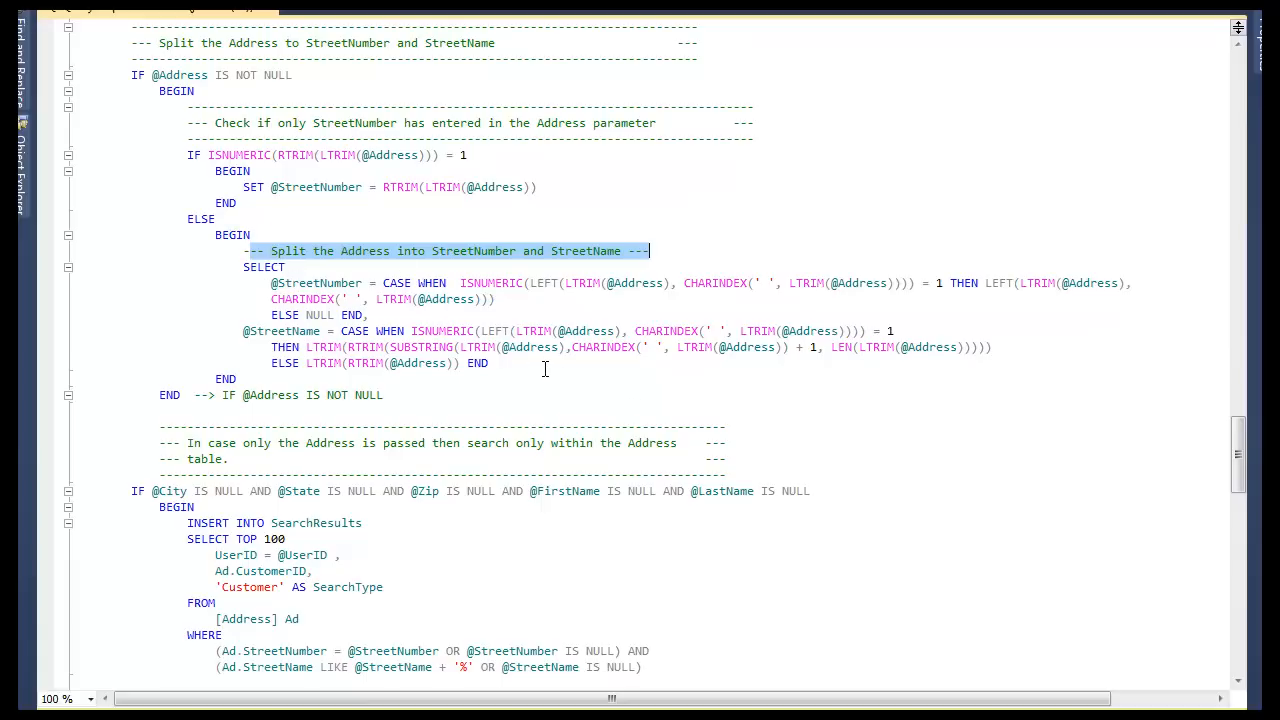
{"action": "mouse_move", "coordinate": [555, 372]}
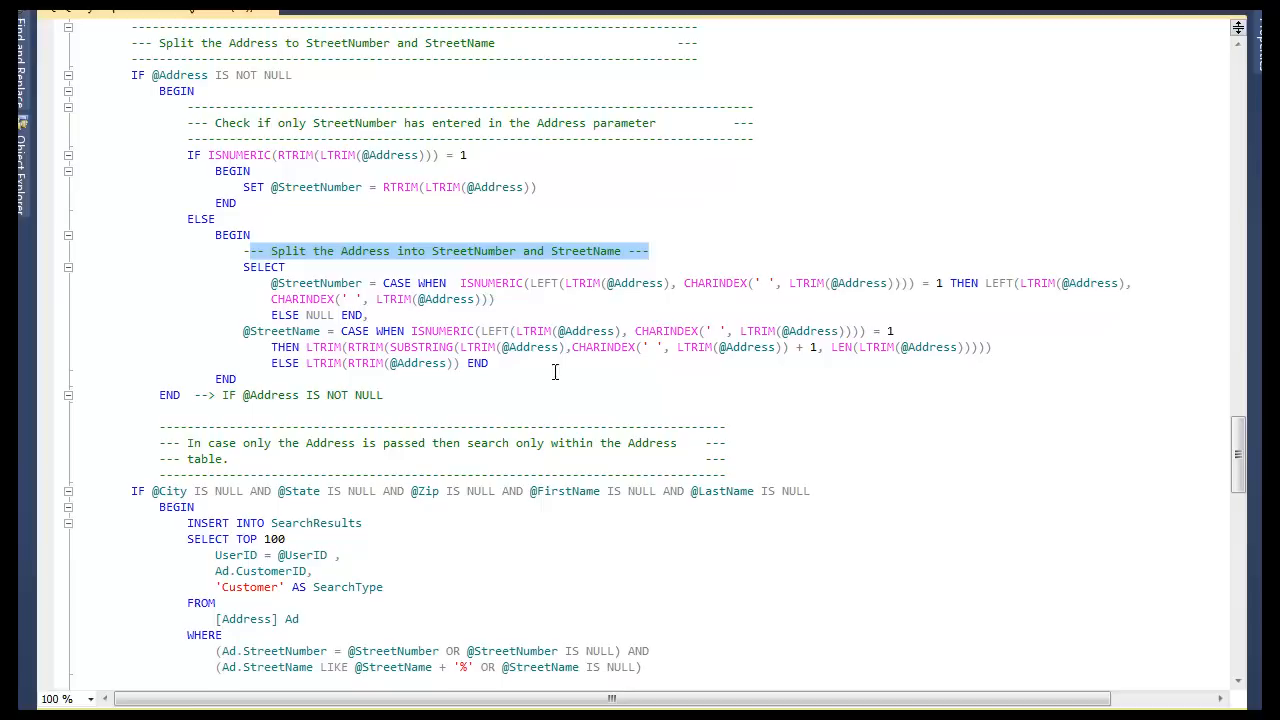
{"action": "mouse_move", "coordinate": [599, 374]}
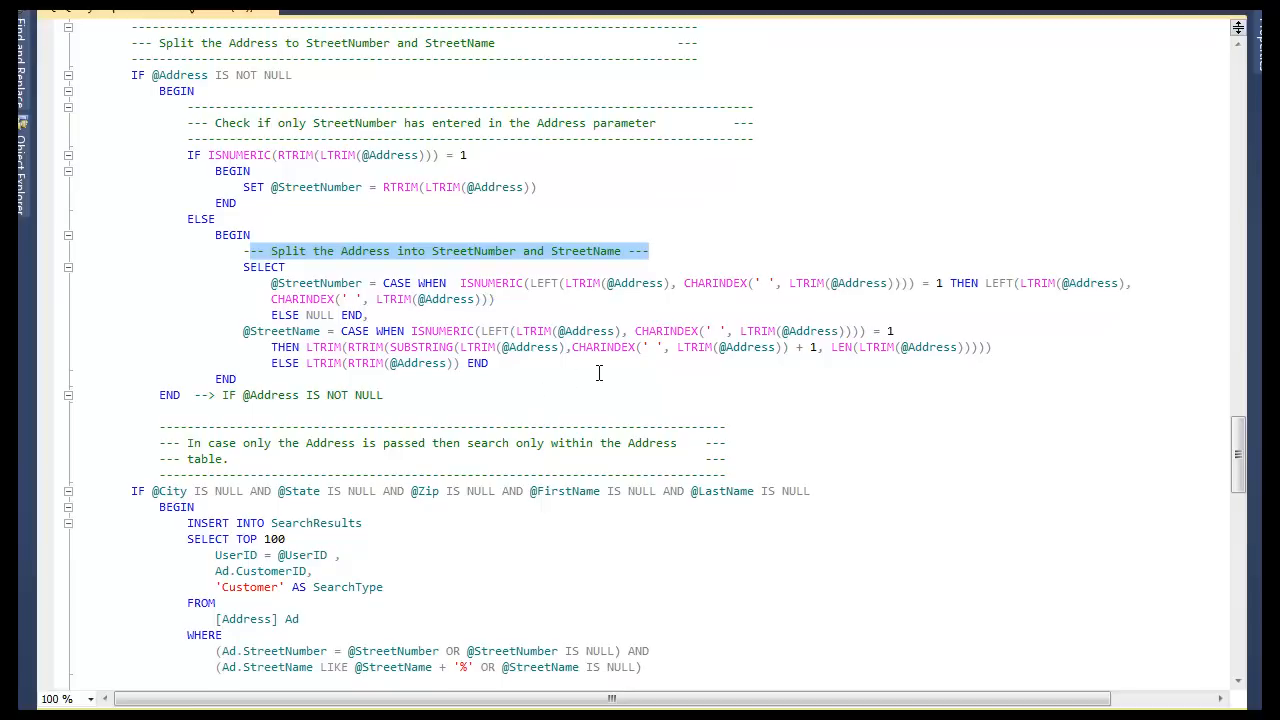
{"action": "key", "text": "alt+tab"}
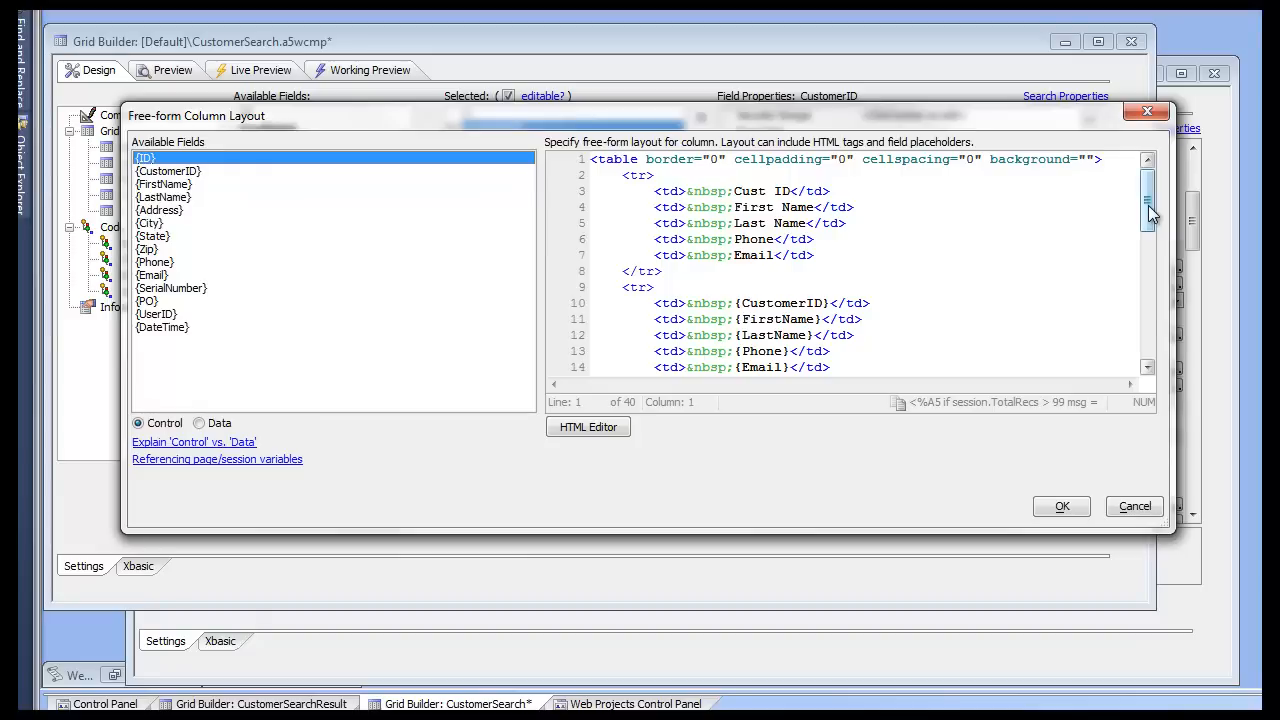
Step: Scroll down and close the Free-form Column Layout dialog
{"action": "scroll", "scroll_direction": "down", "scroll_amount": 3}
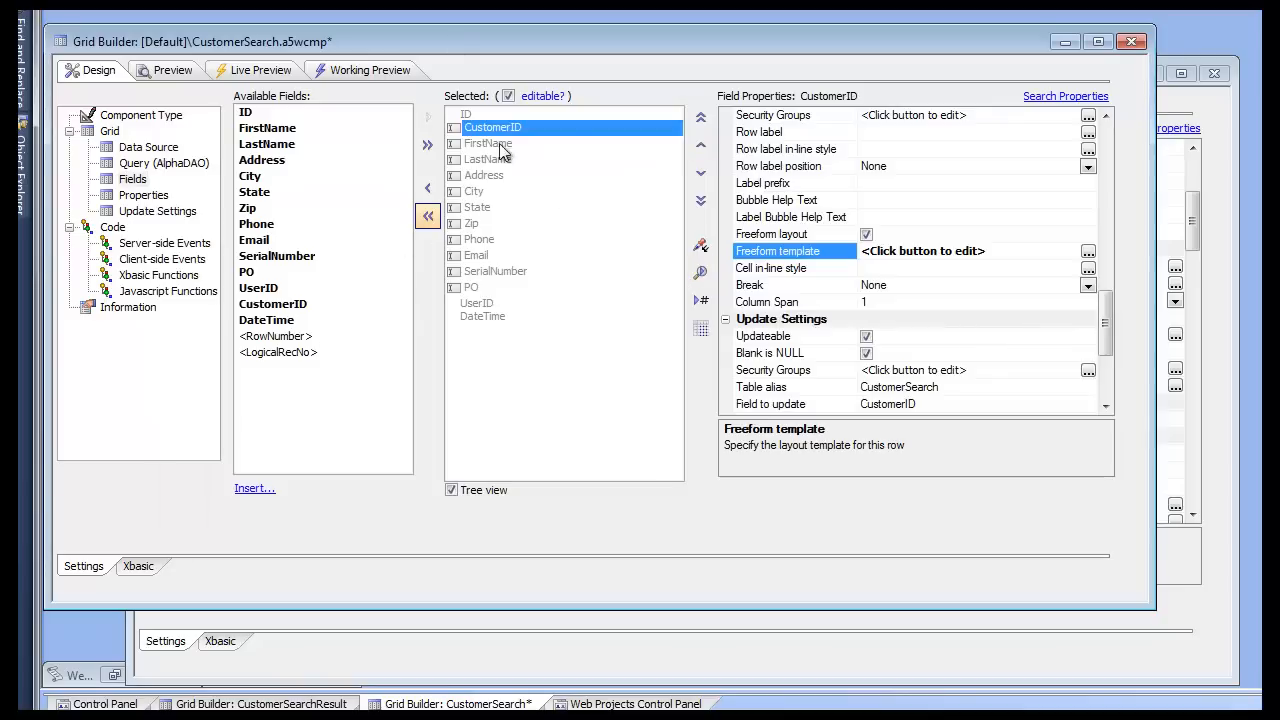
{"action": "left_click", "coordinate": [259, 703]}
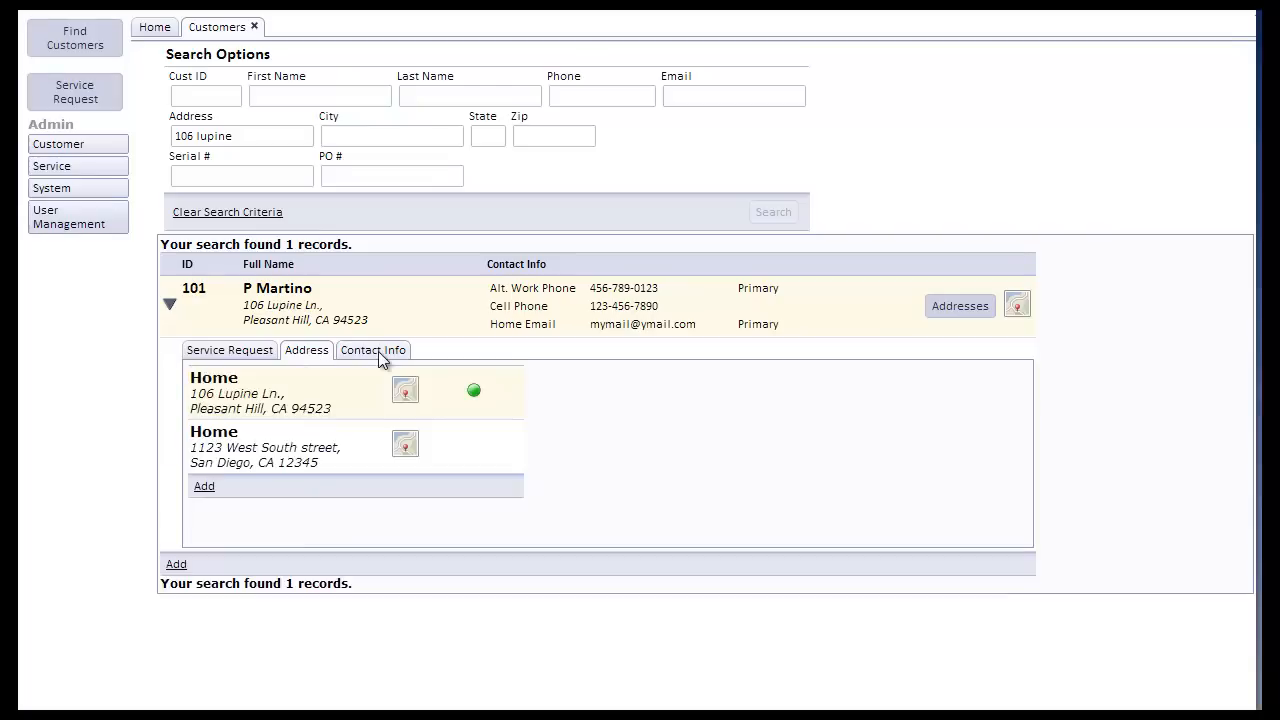
{"action": "left_click", "coordinate": [372, 350]}
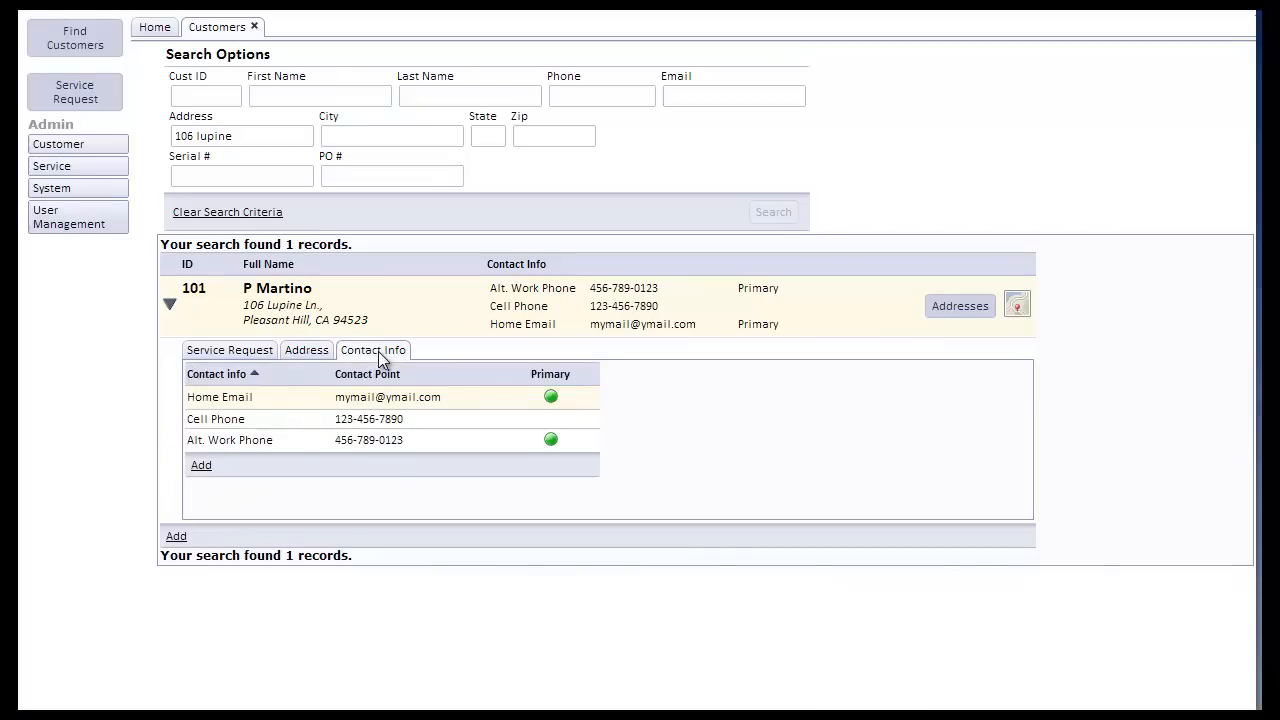